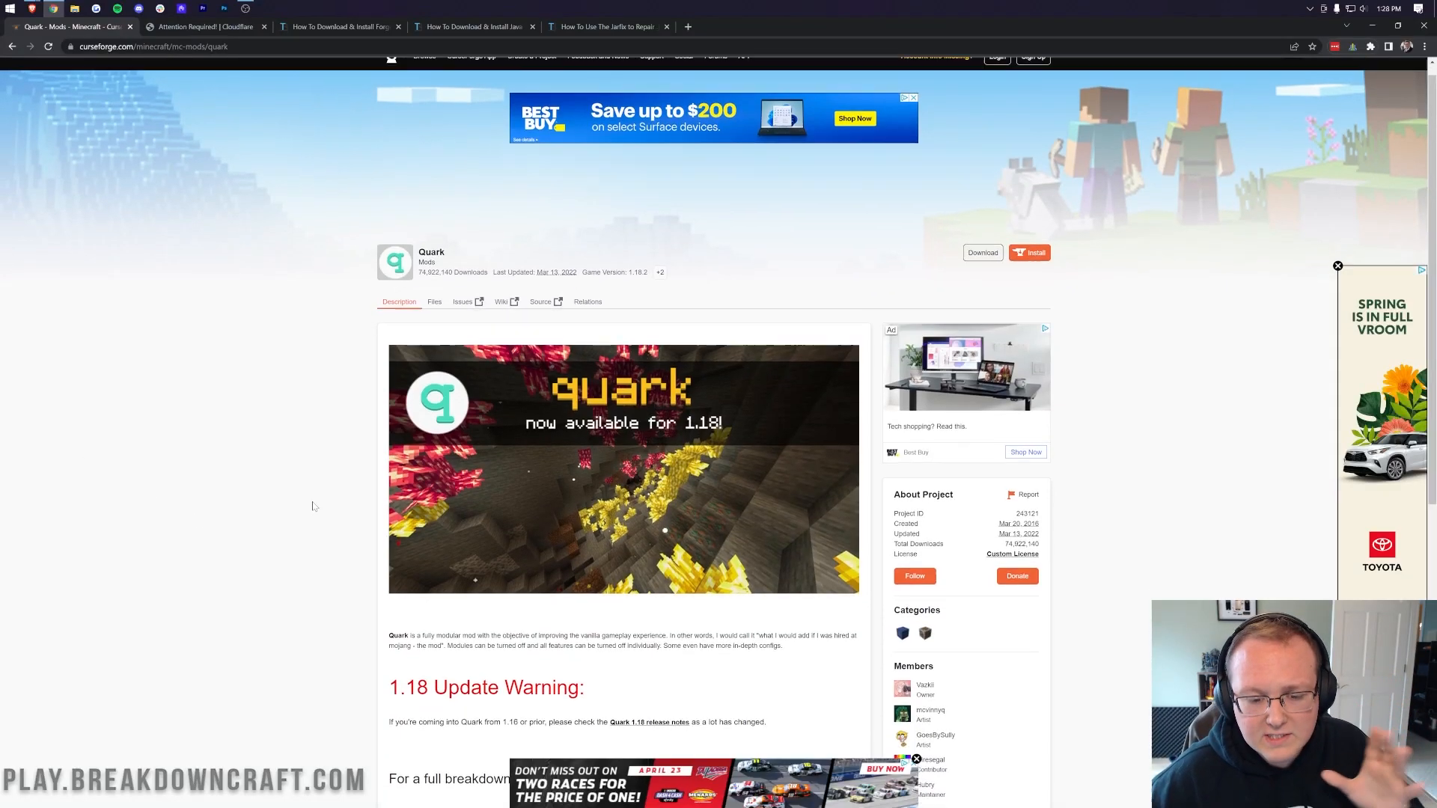
# - Follow the Quark Website link from the mod description through to quarkmod.net
pyautogui.scroll(-3)
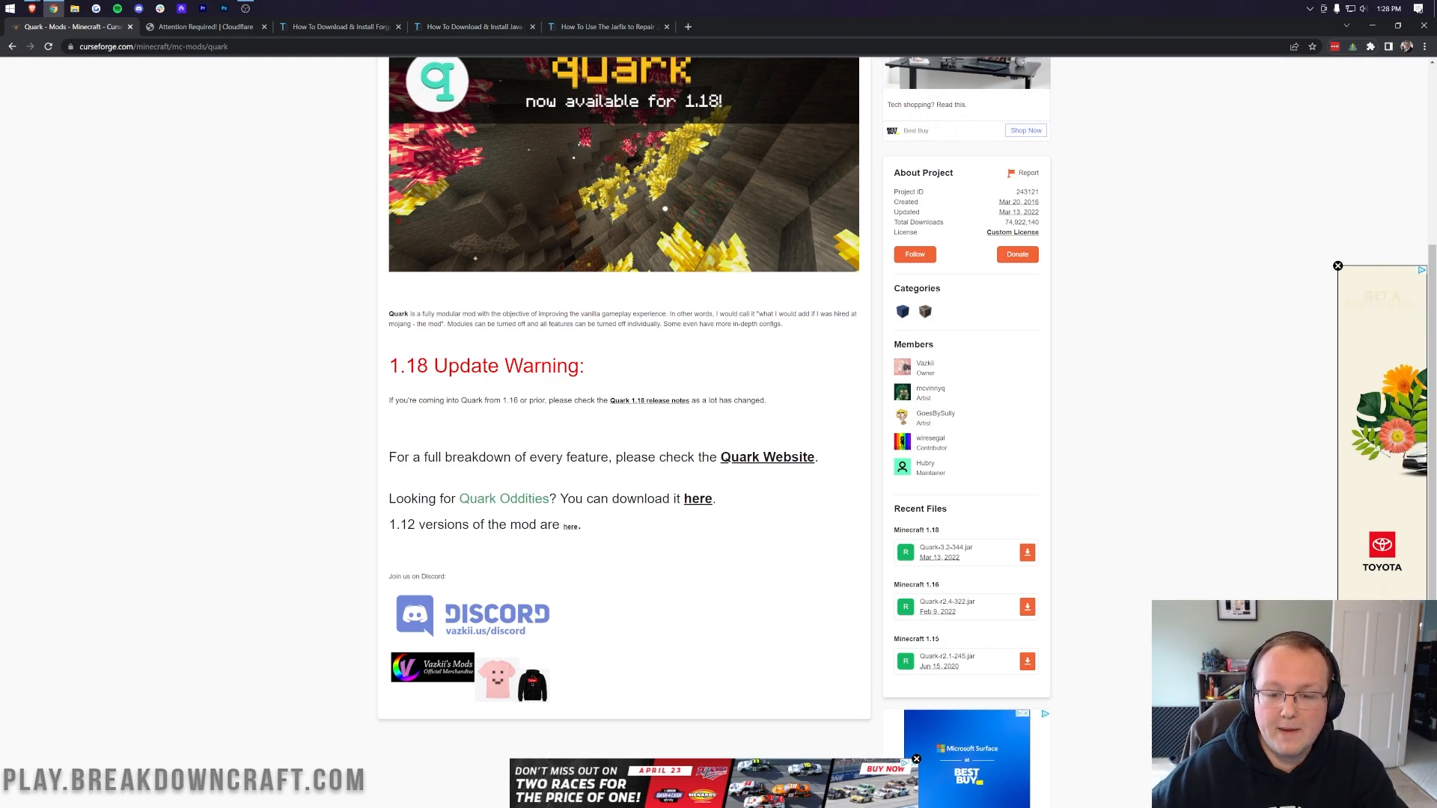
pyautogui.click(767, 457)
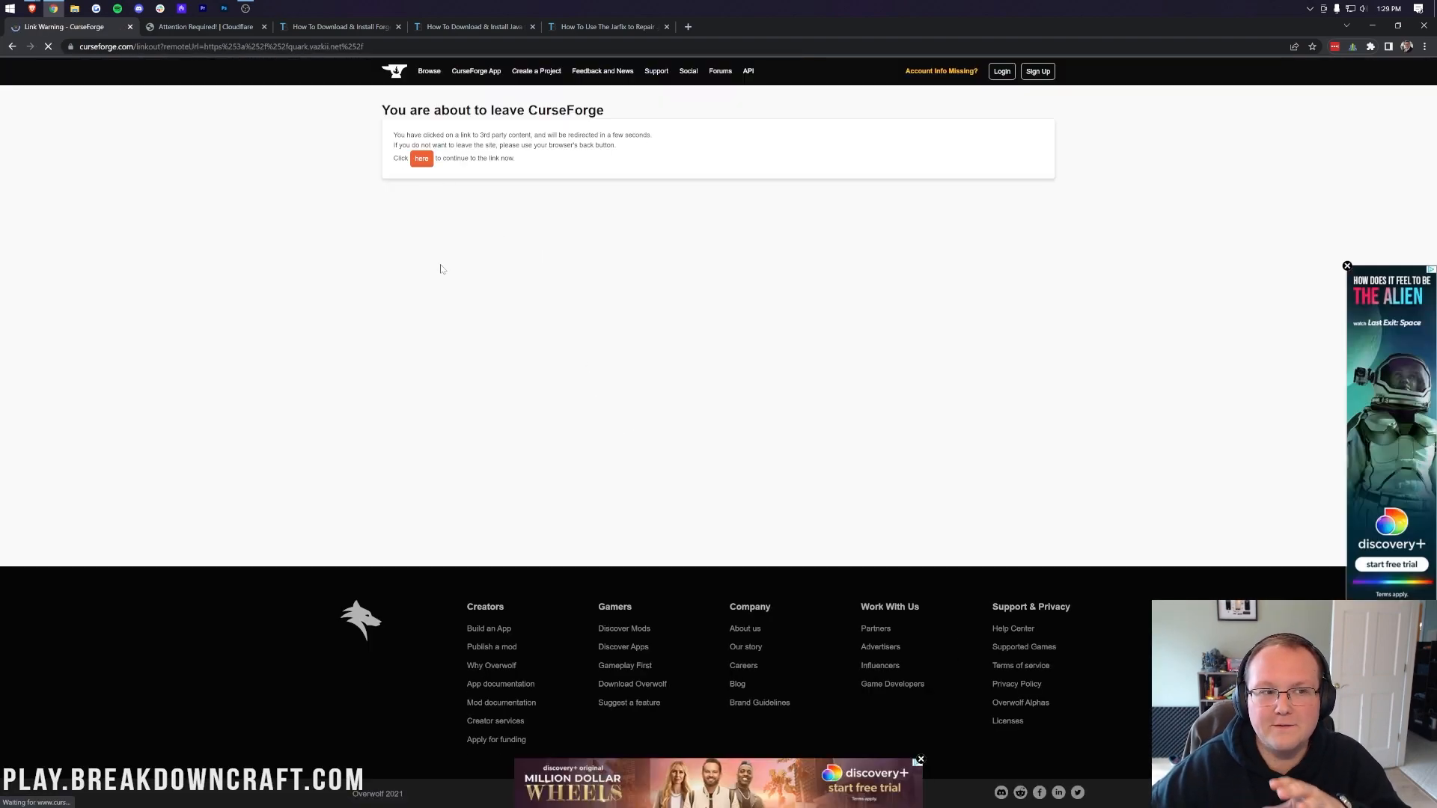
pyautogui.moveTo(396, 215)
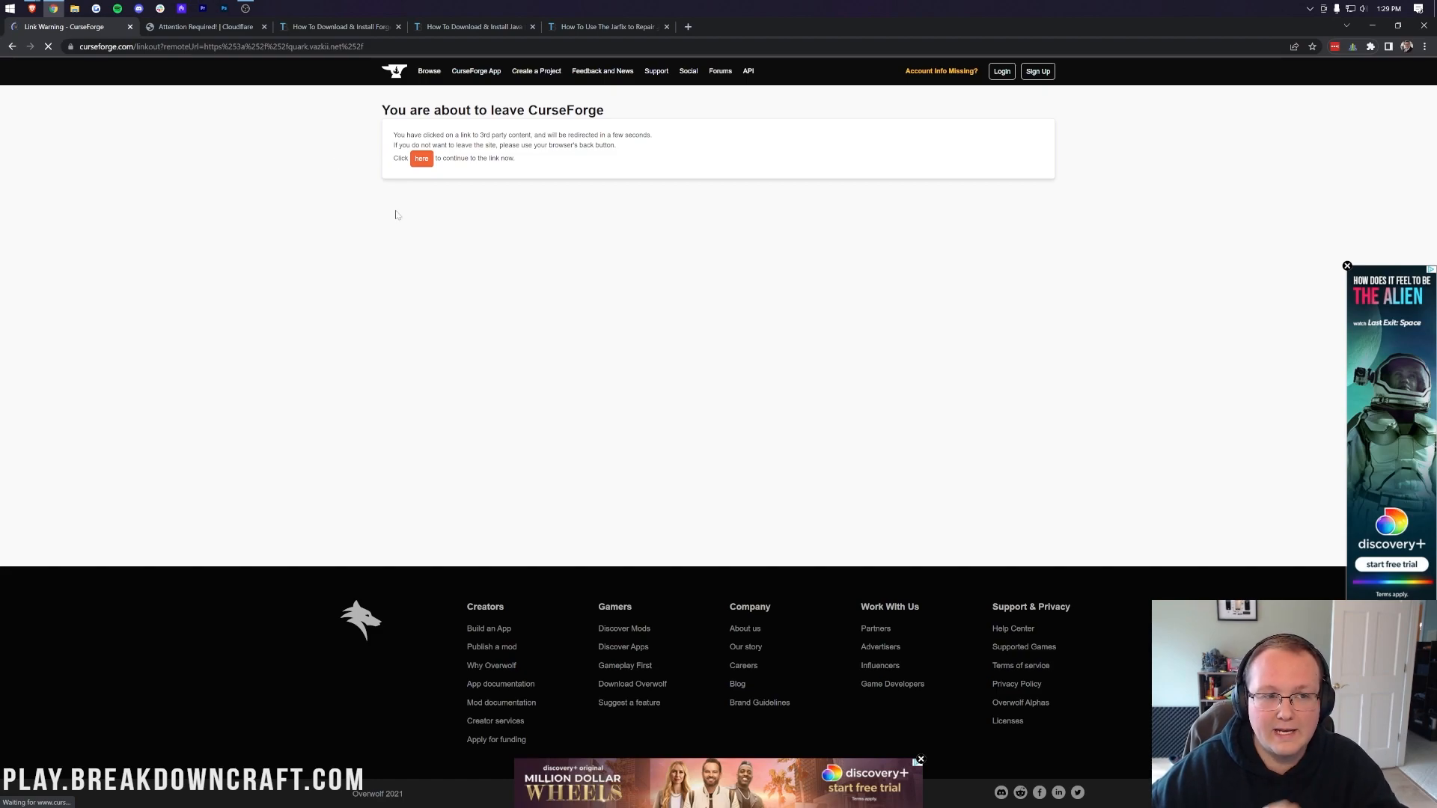
pyautogui.click(420, 159)
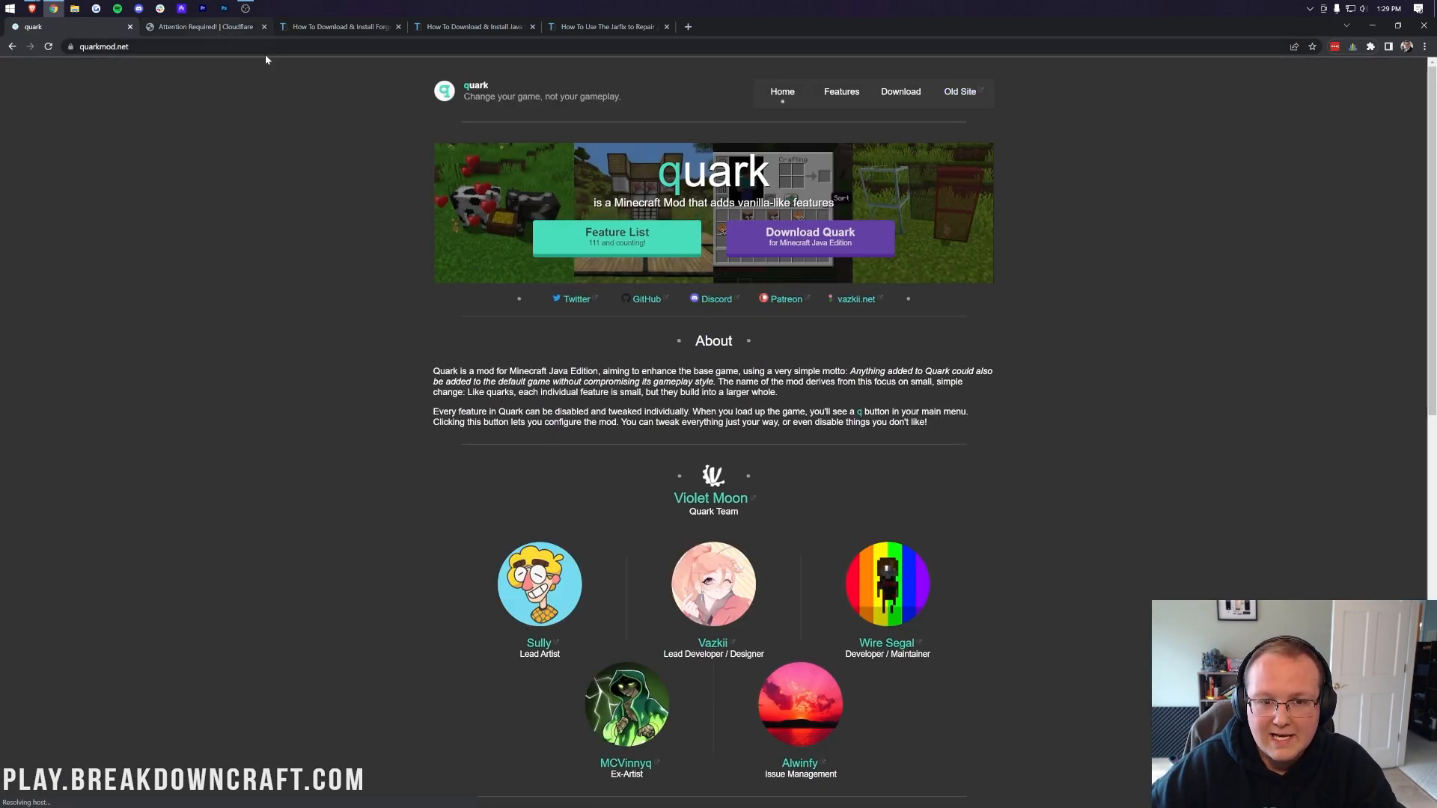
# - Browse Quark's Features, viewing the Tweaks and Client lists, then go back
pyautogui.click(839, 90)
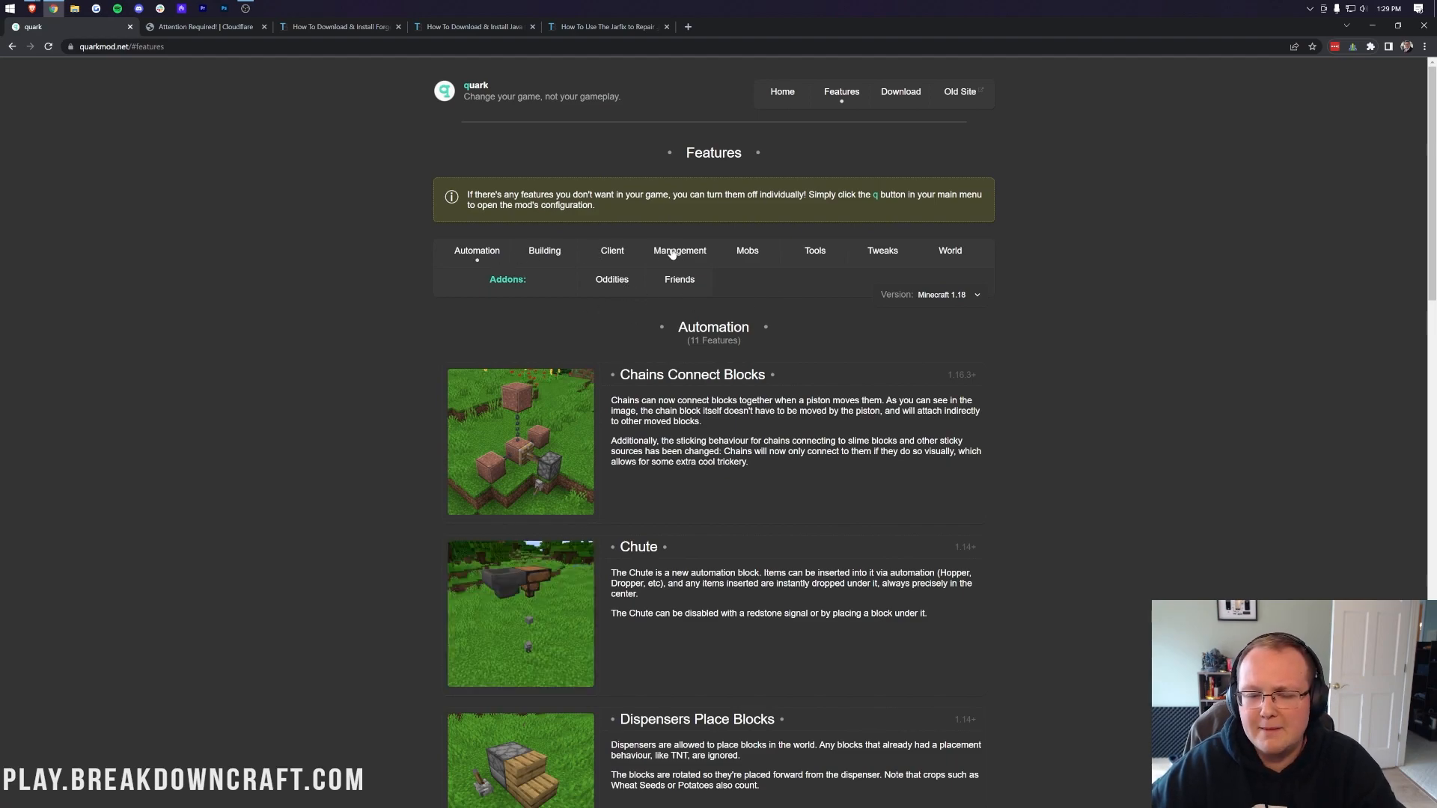
pyautogui.scroll(-3)
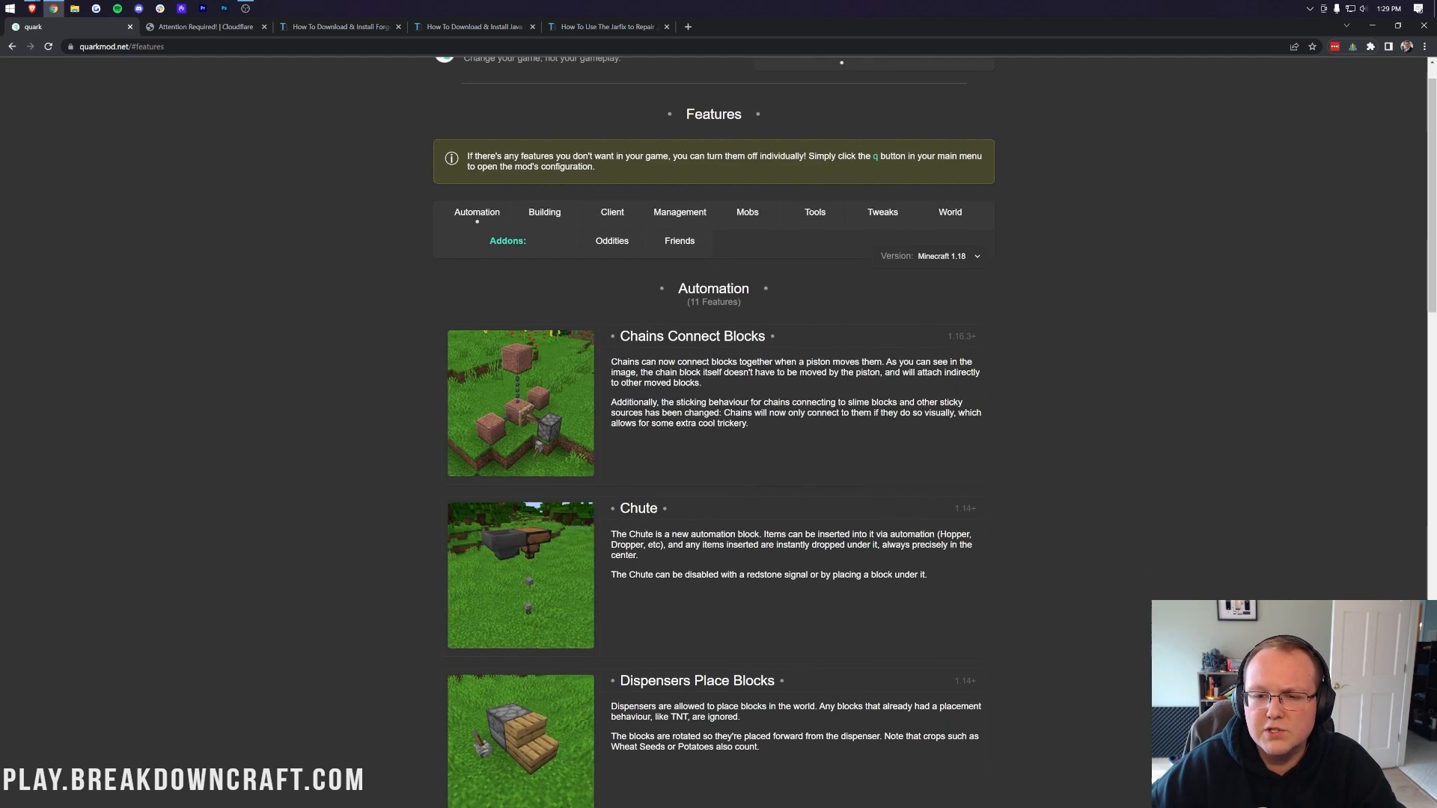
pyautogui.click(881, 212)
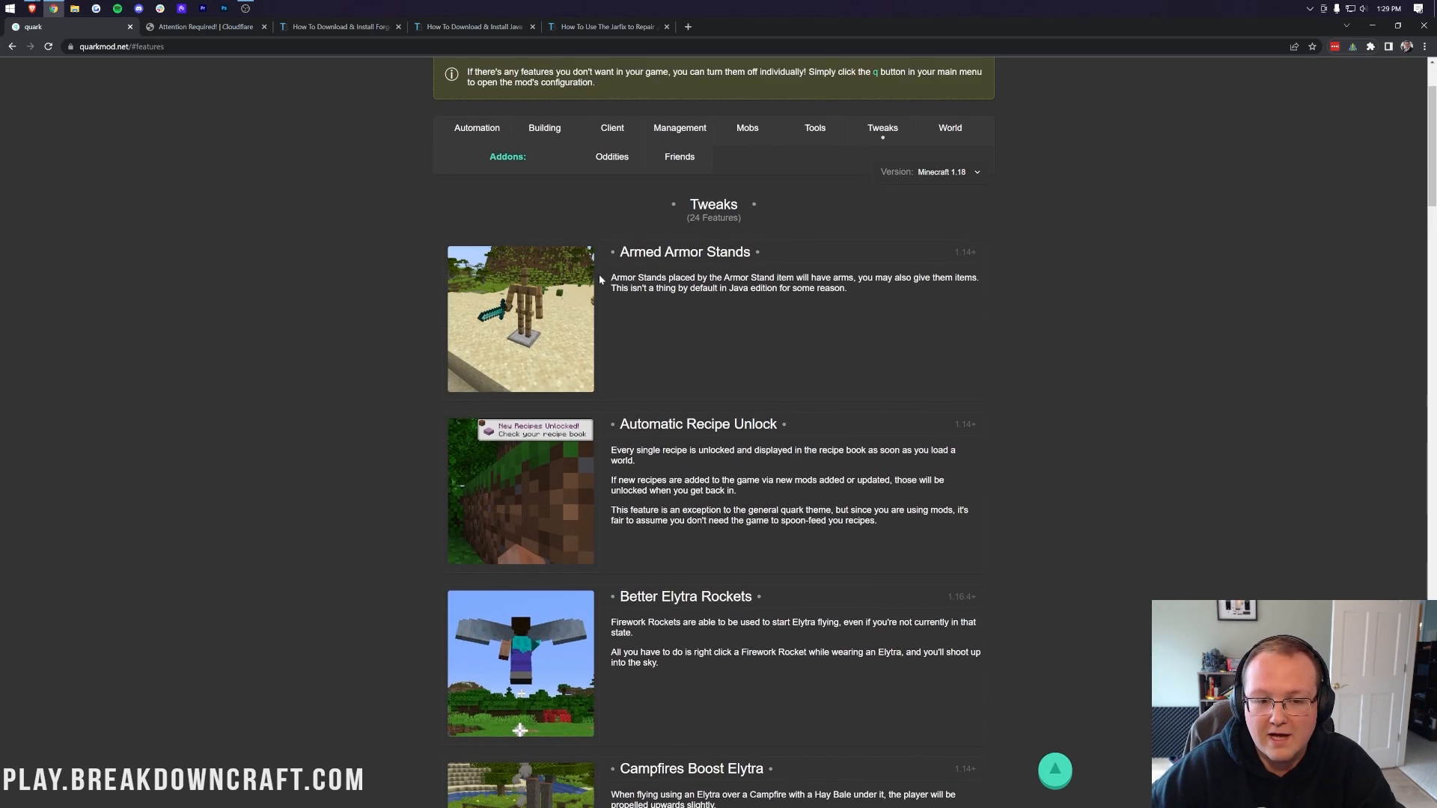
pyautogui.click(612, 127)
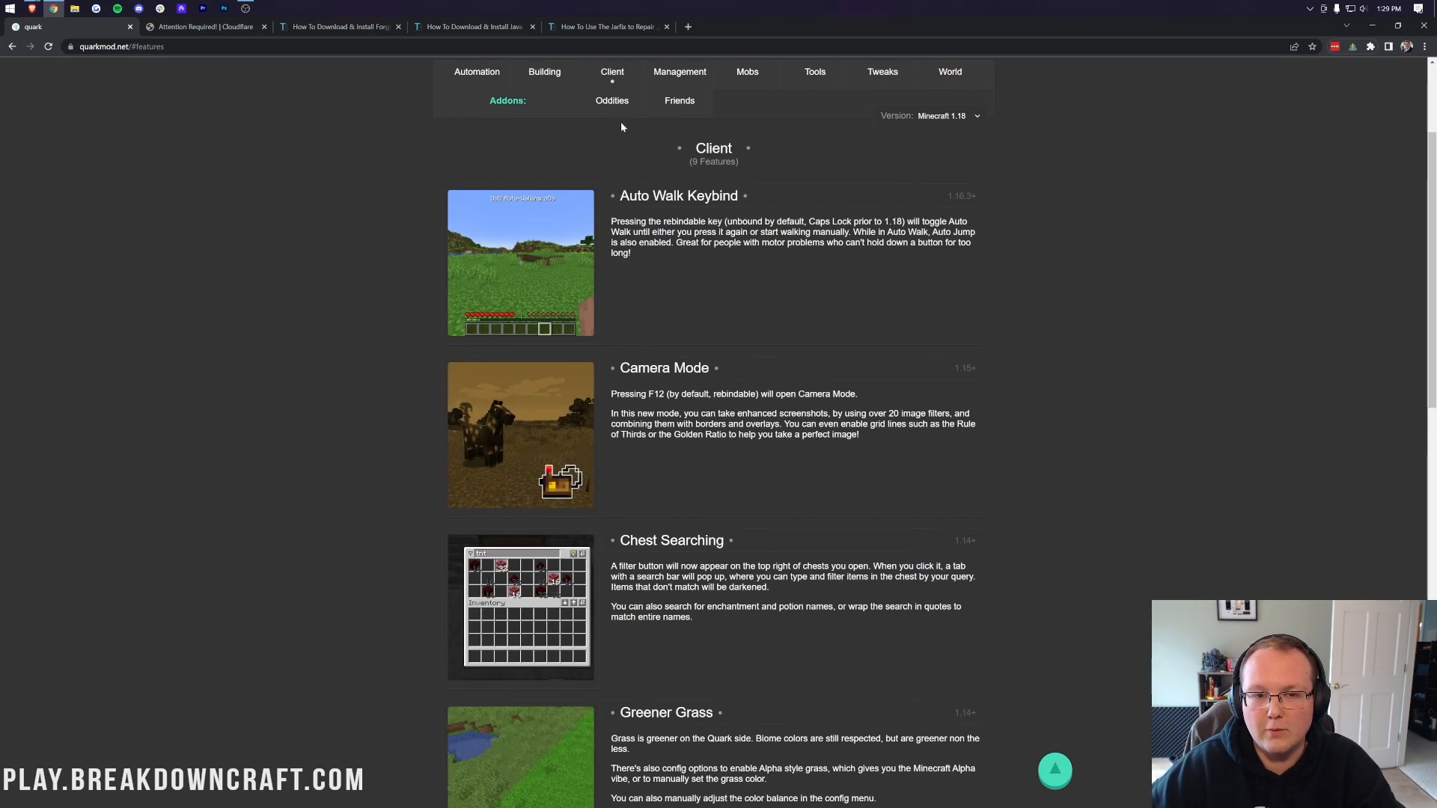
pyautogui.click(678, 72)
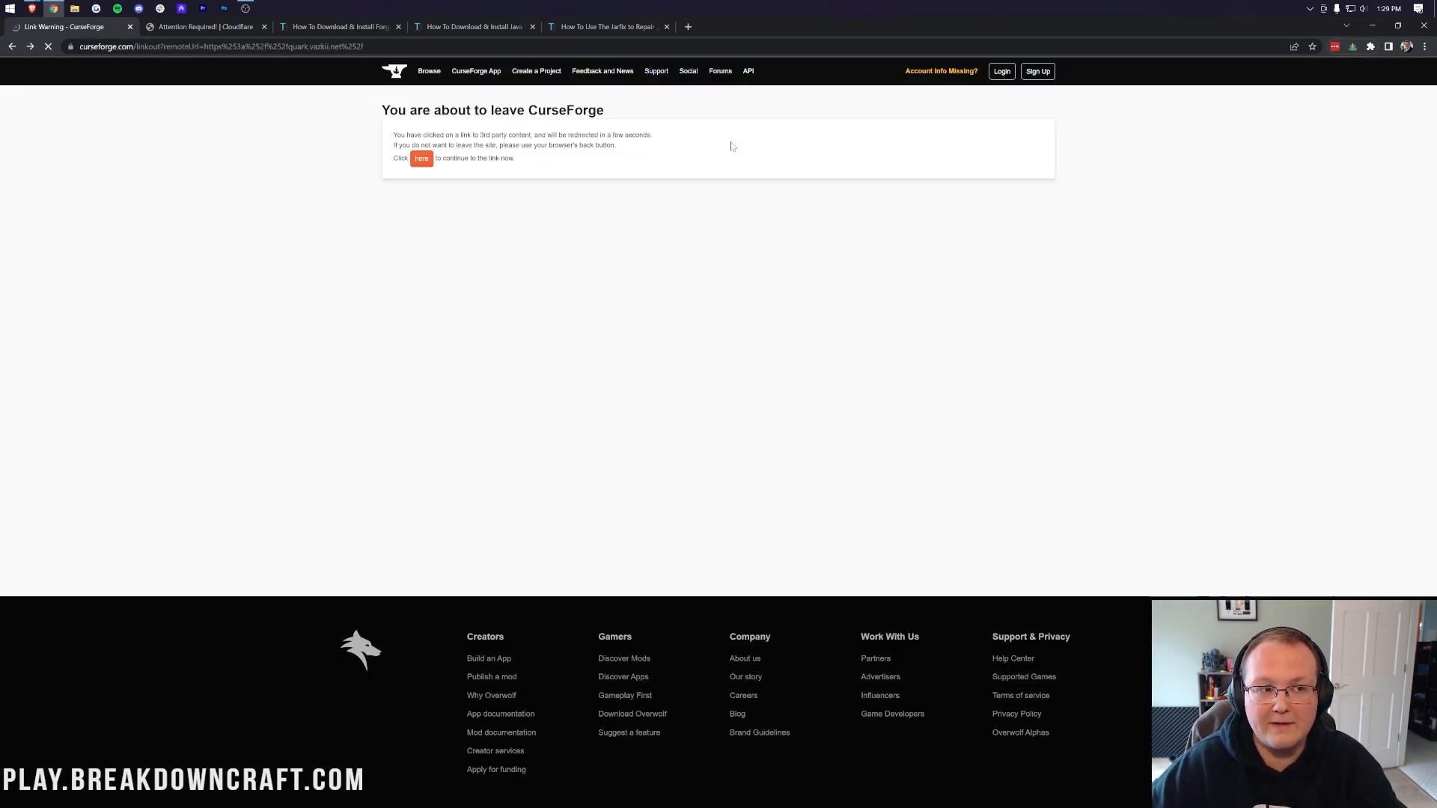
# - Return to the Quark page and download the Minecraft 1.18 file from Recent Files
pyautogui.click(421, 158)
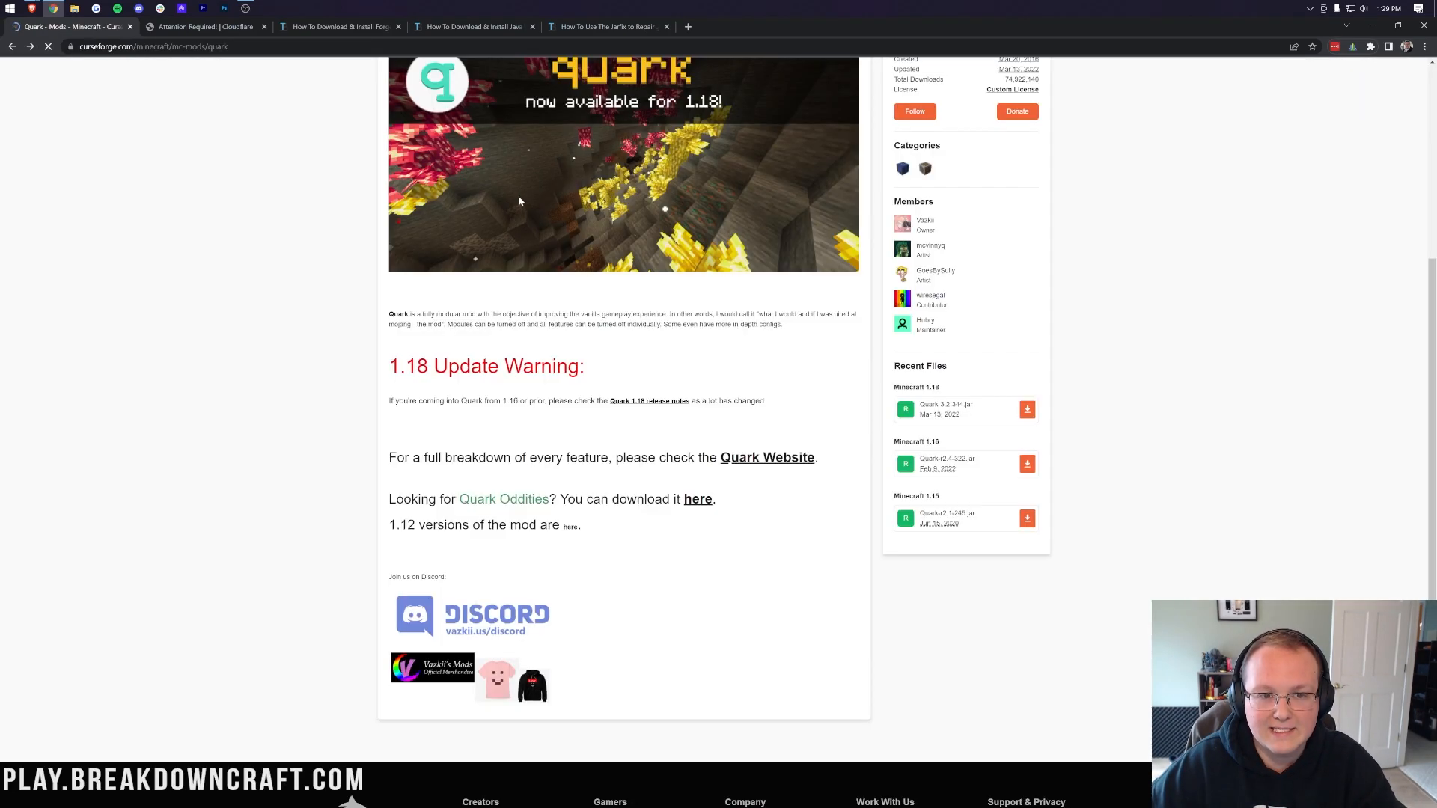
pyautogui.scroll(3)
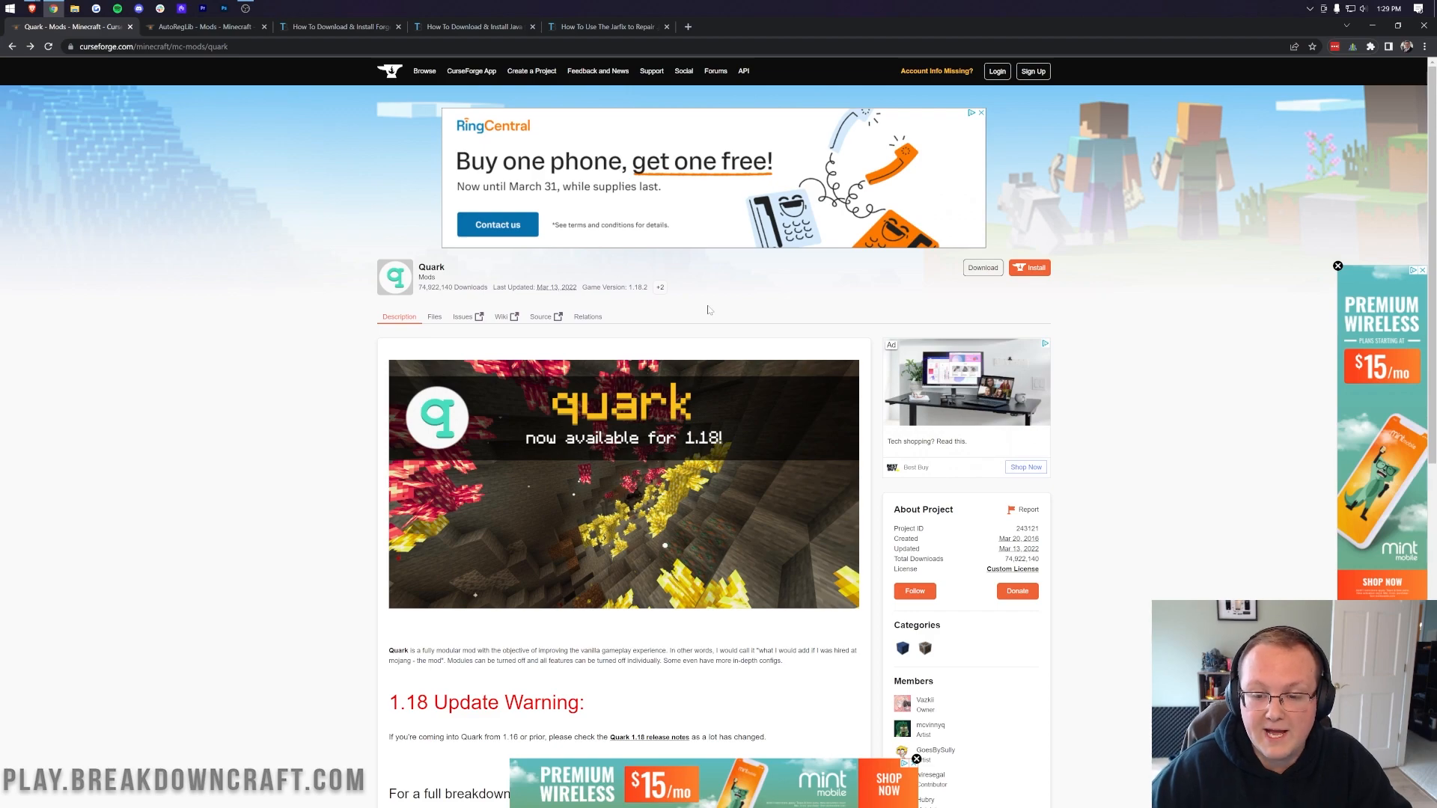
pyautogui.scroll(-3)
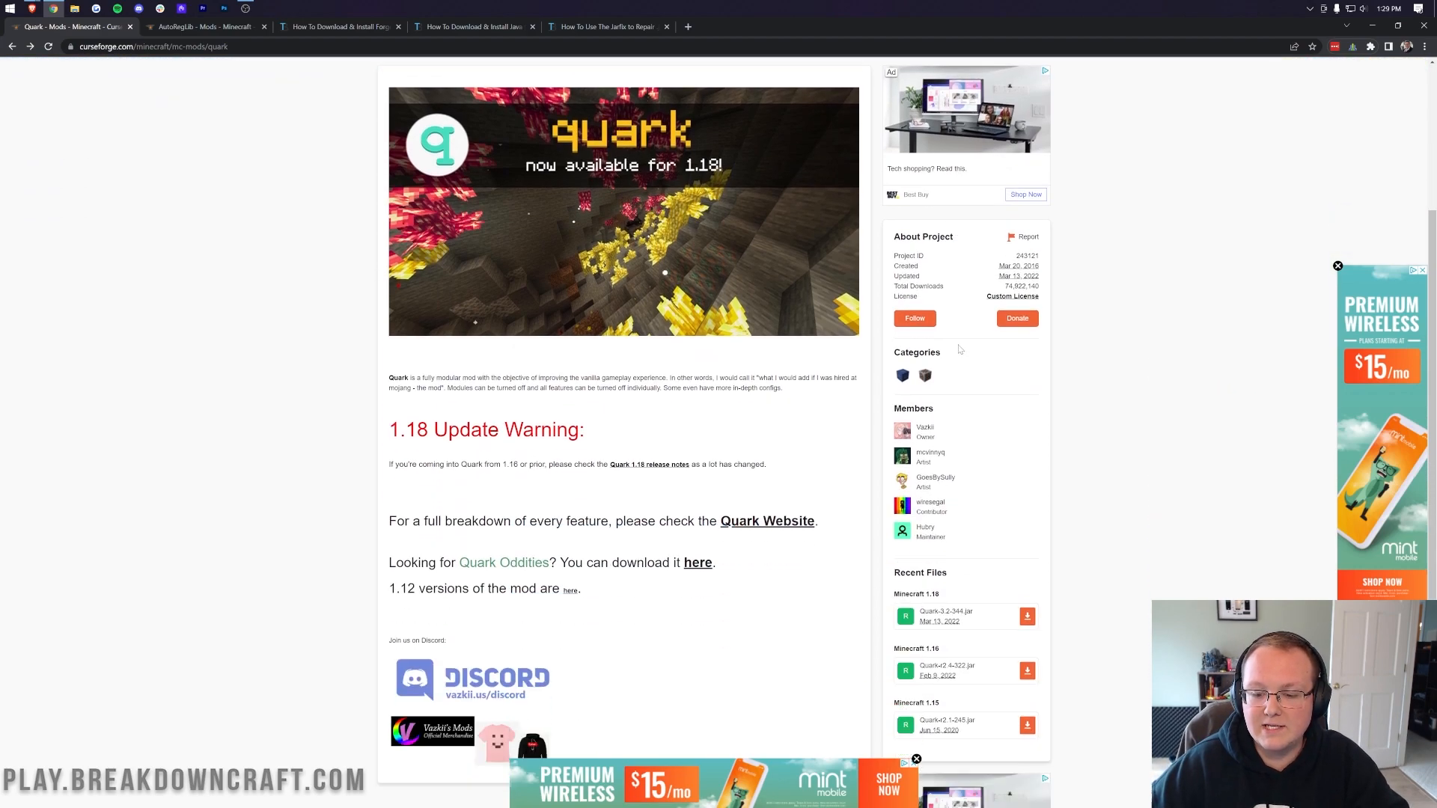
pyautogui.scroll(-3)
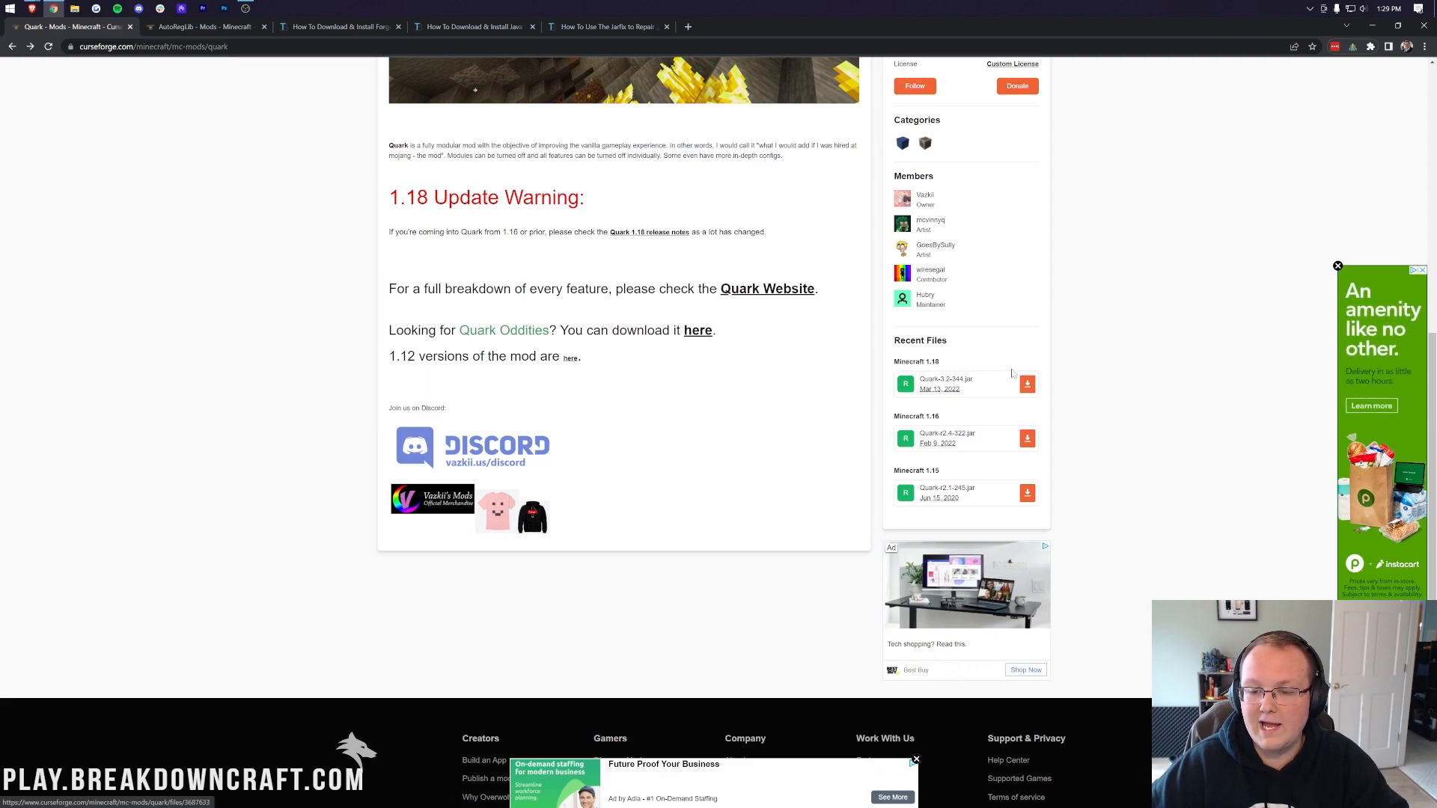
pyautogui.click(1026, 383)
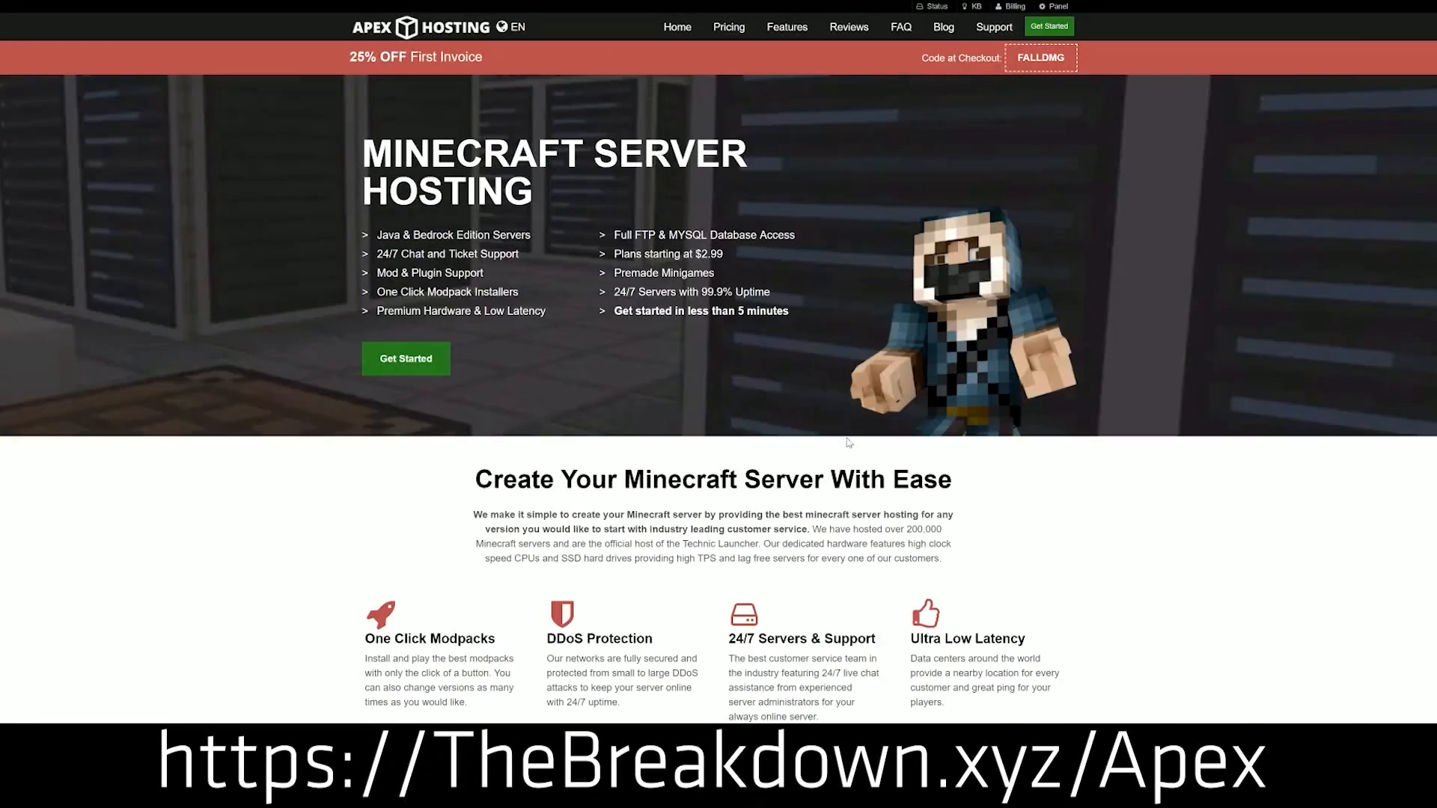
pyautogui.moveTo(849, 228)
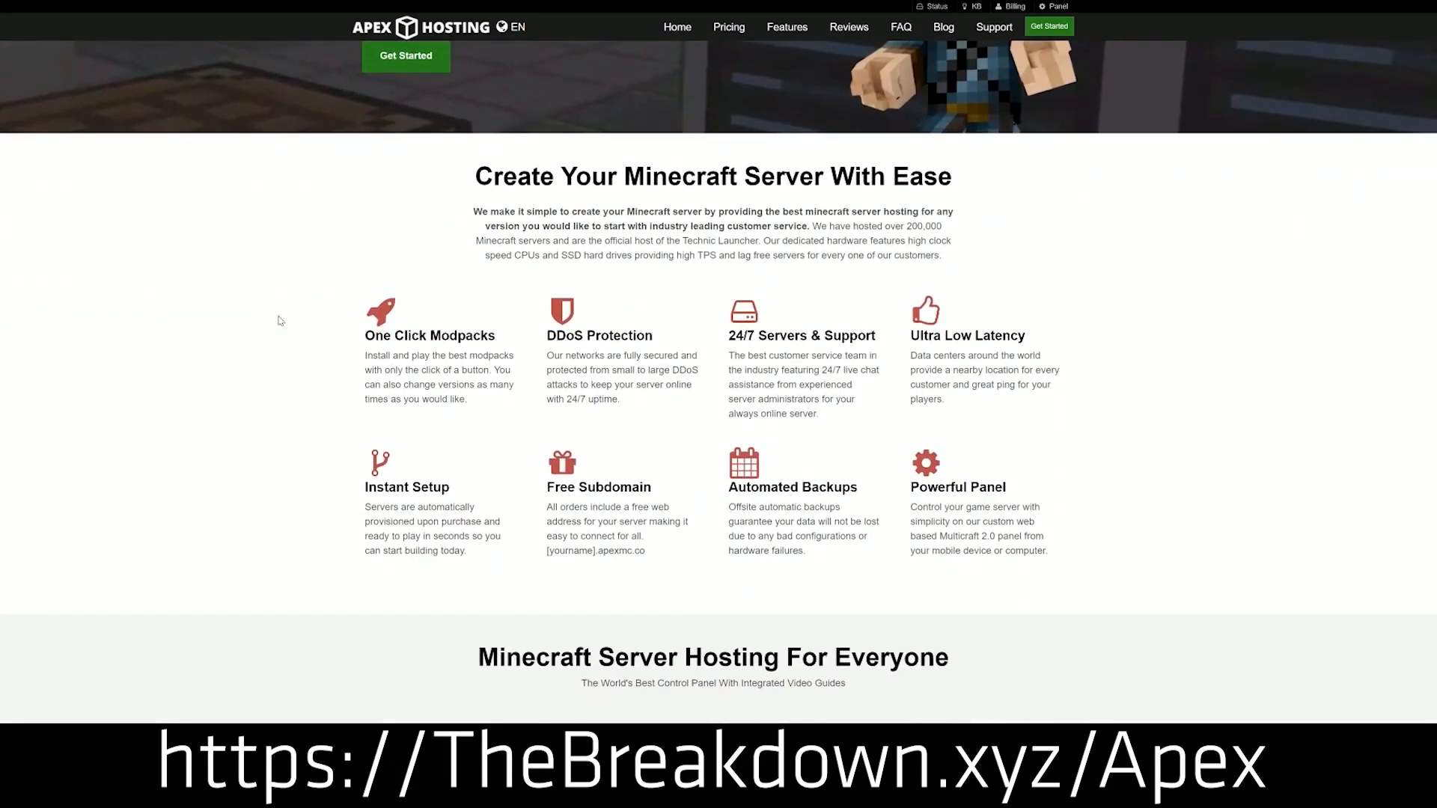
pyautogui.doubleClick(555, 335)
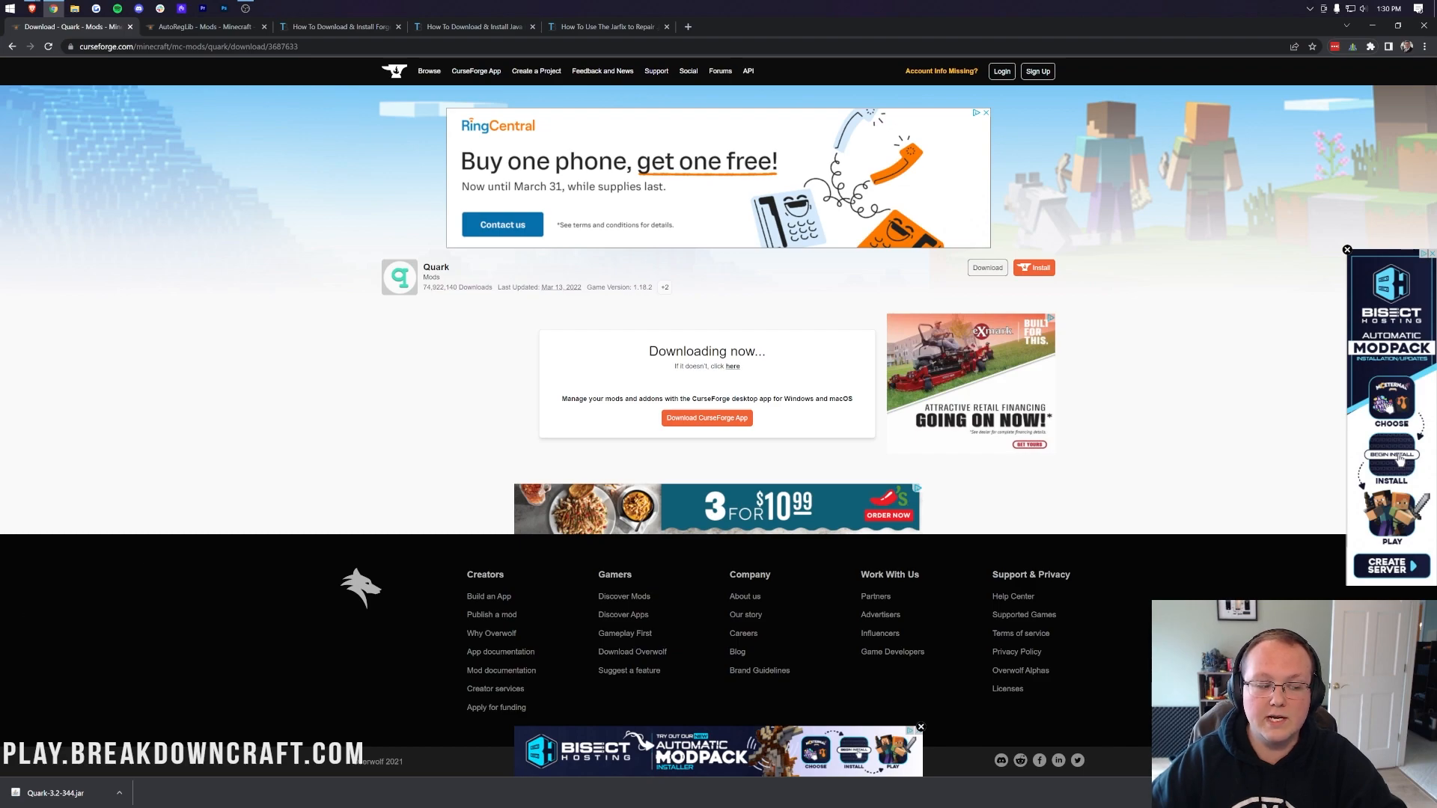
pyautogui.moveTo(489, 452)
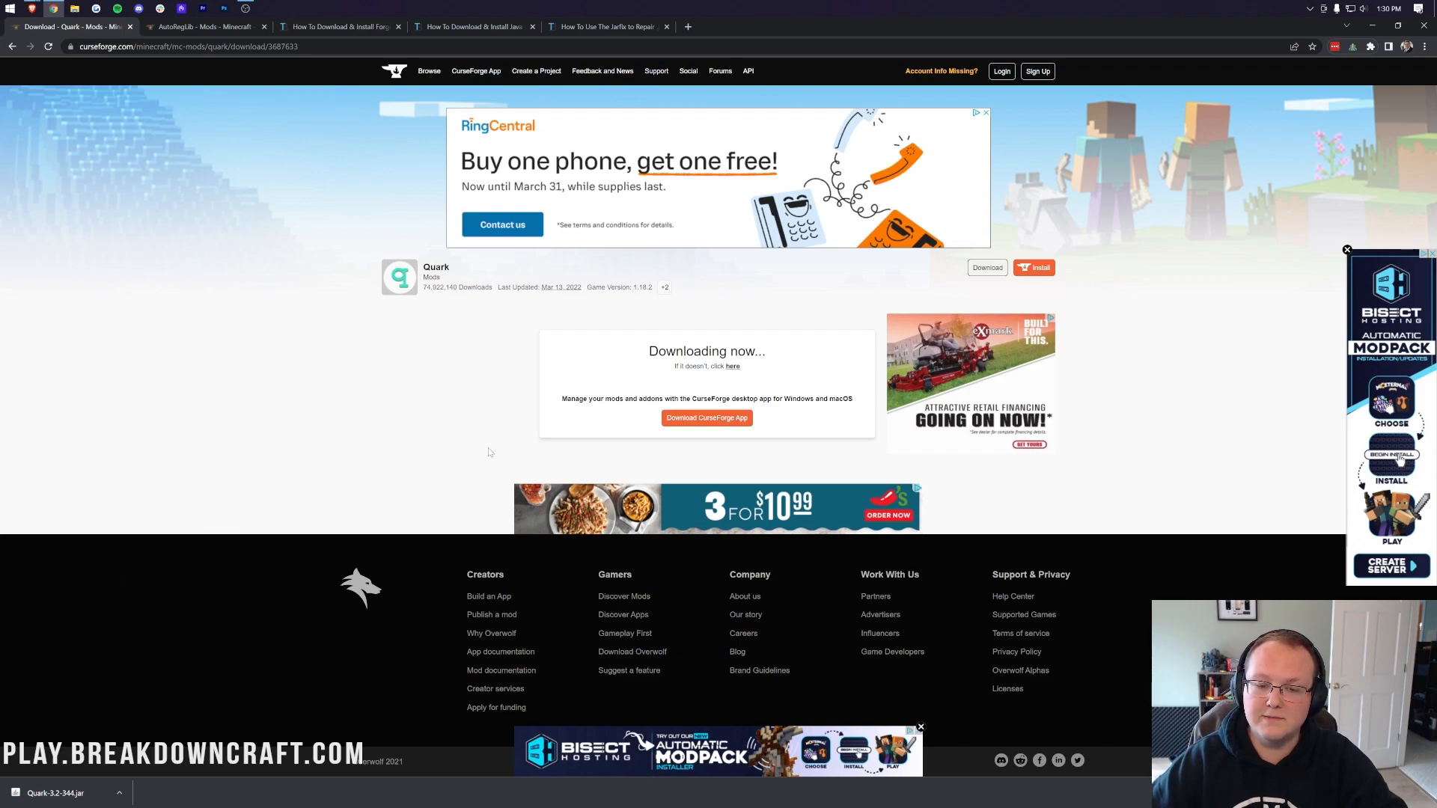
pyautogui.moveTo(514, 355)
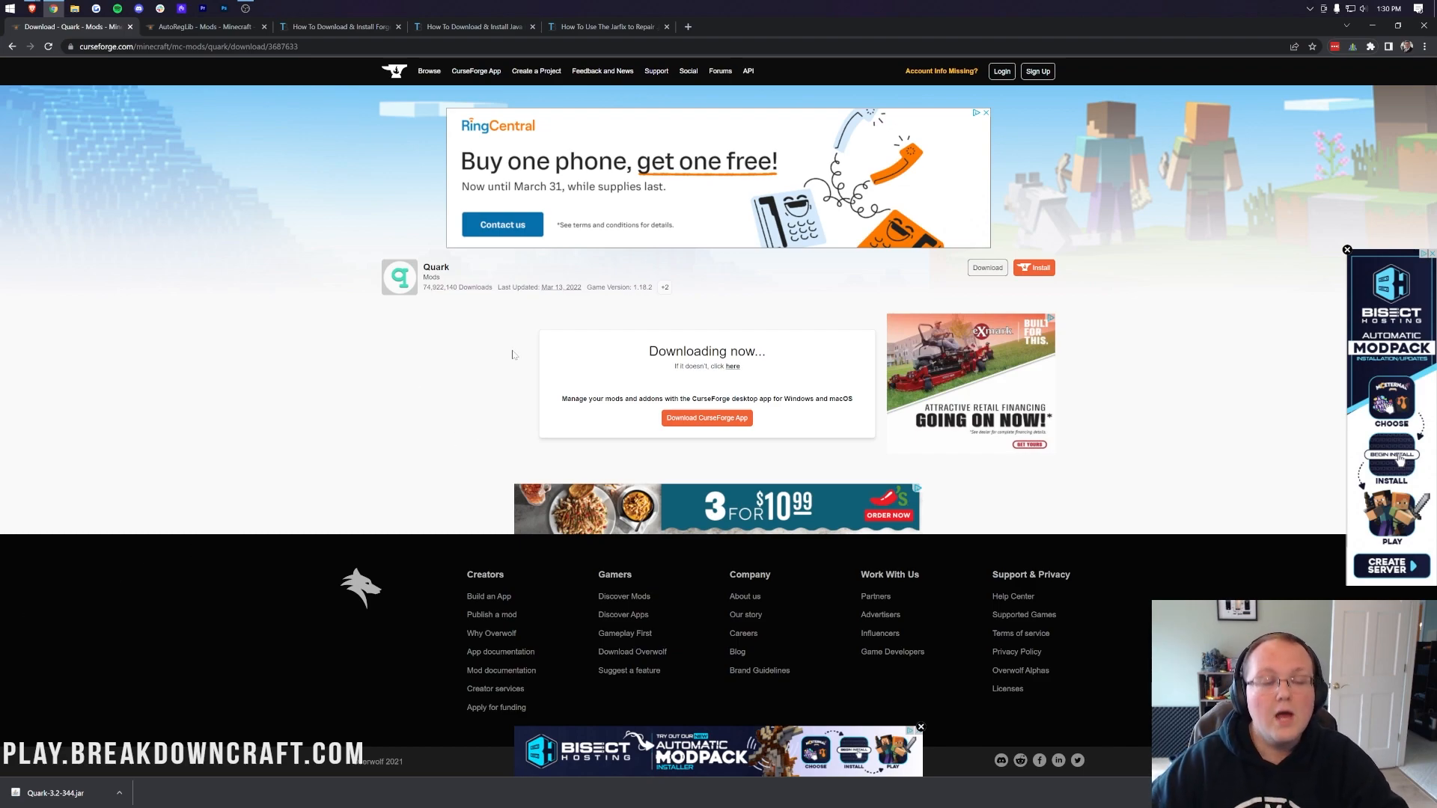
# - Download the Minecraft 1.18 AutoRegLib jar from its CurseForge Recent Files list
pyautogui.click(204, 26)
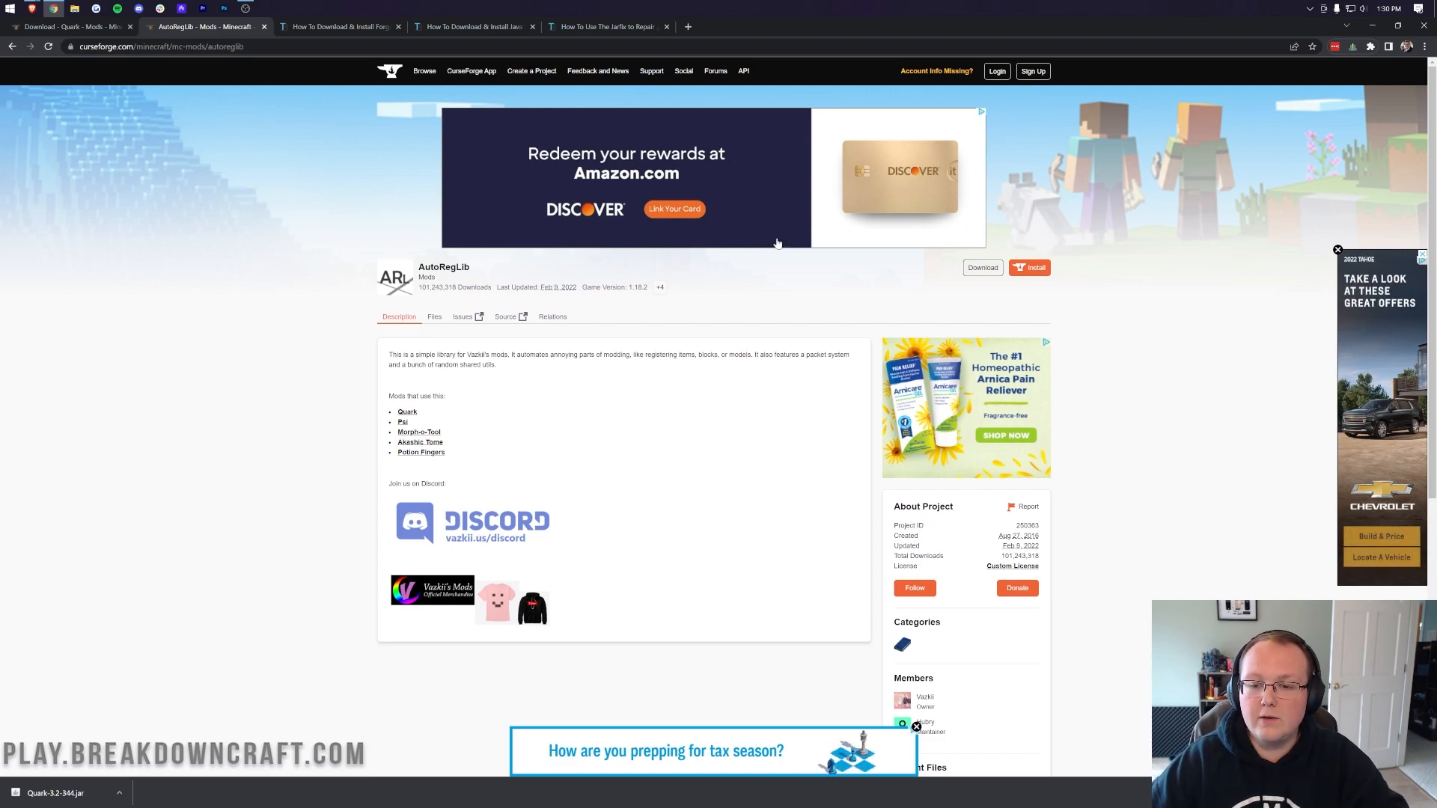
pyautogui.scroll(-3)
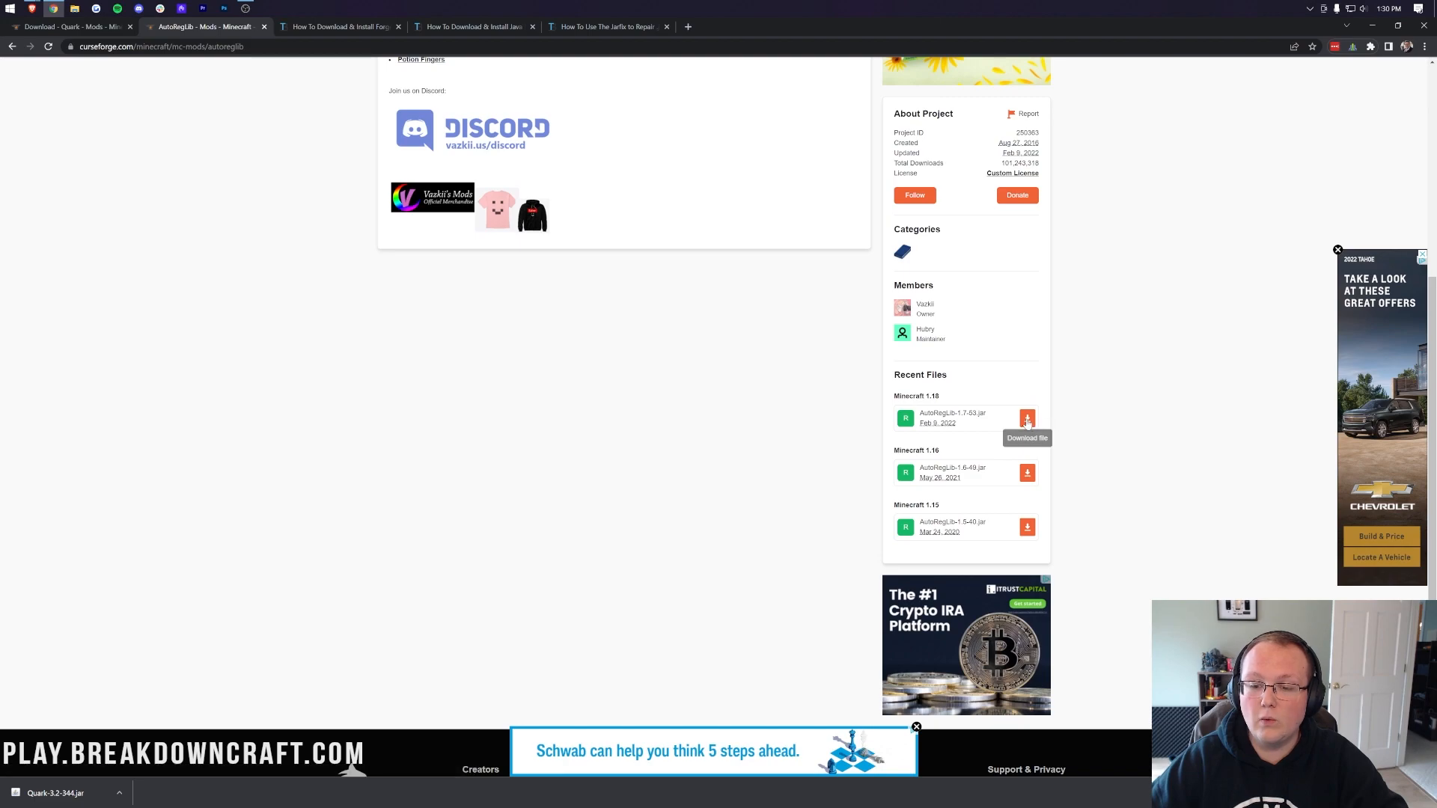
pyautogui.click(1026, 418)
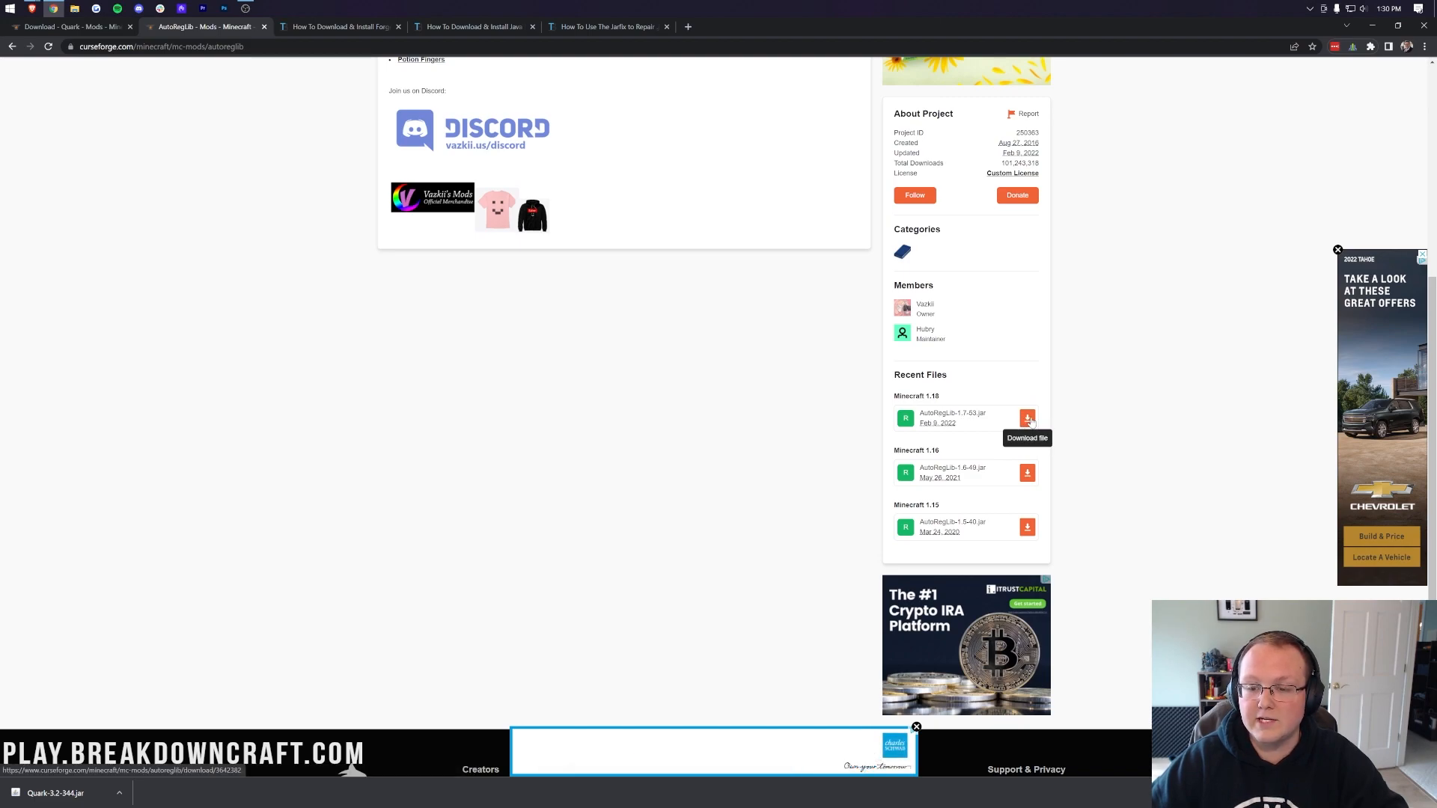
pyautogui.click(1026, 417)
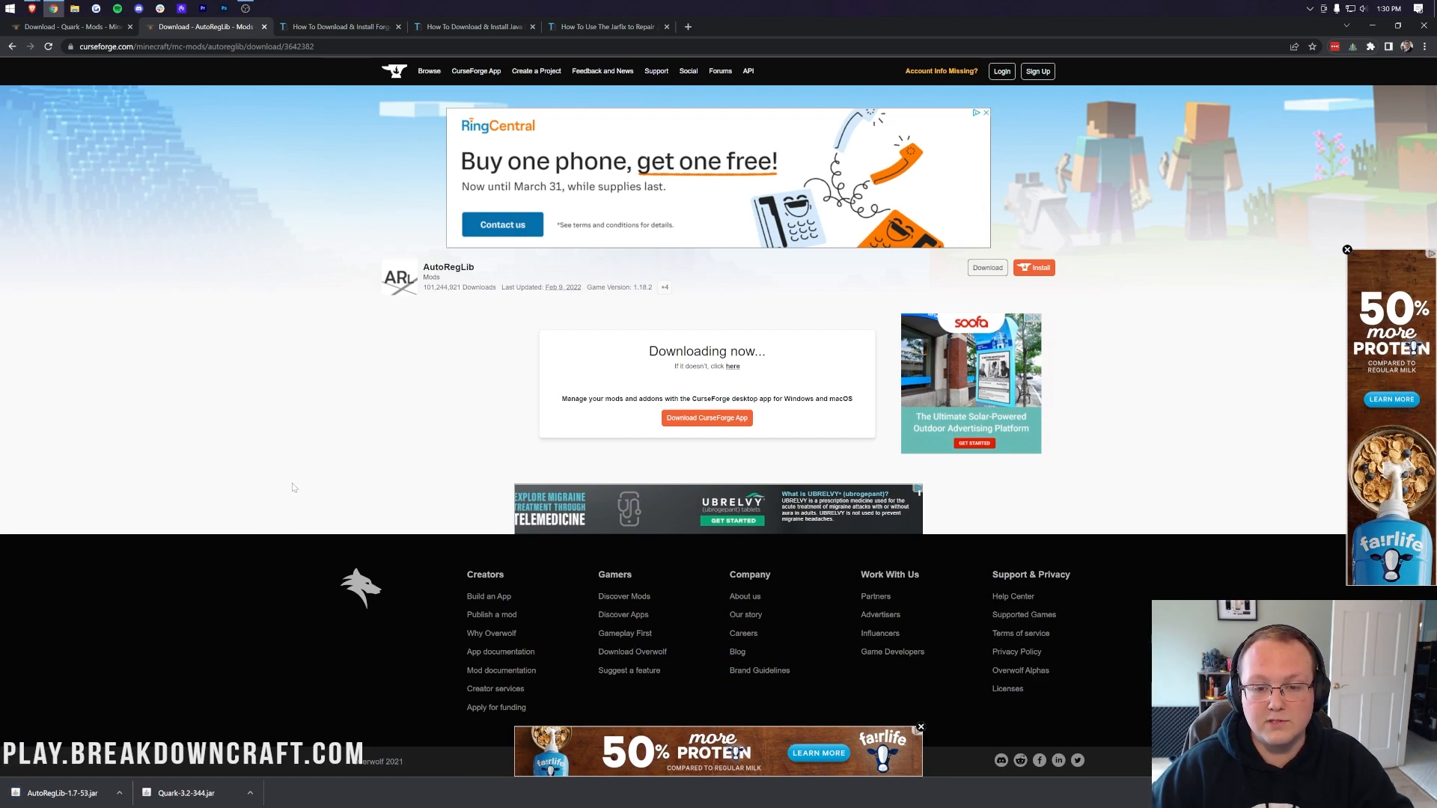
pyautogui.click(339, 26)
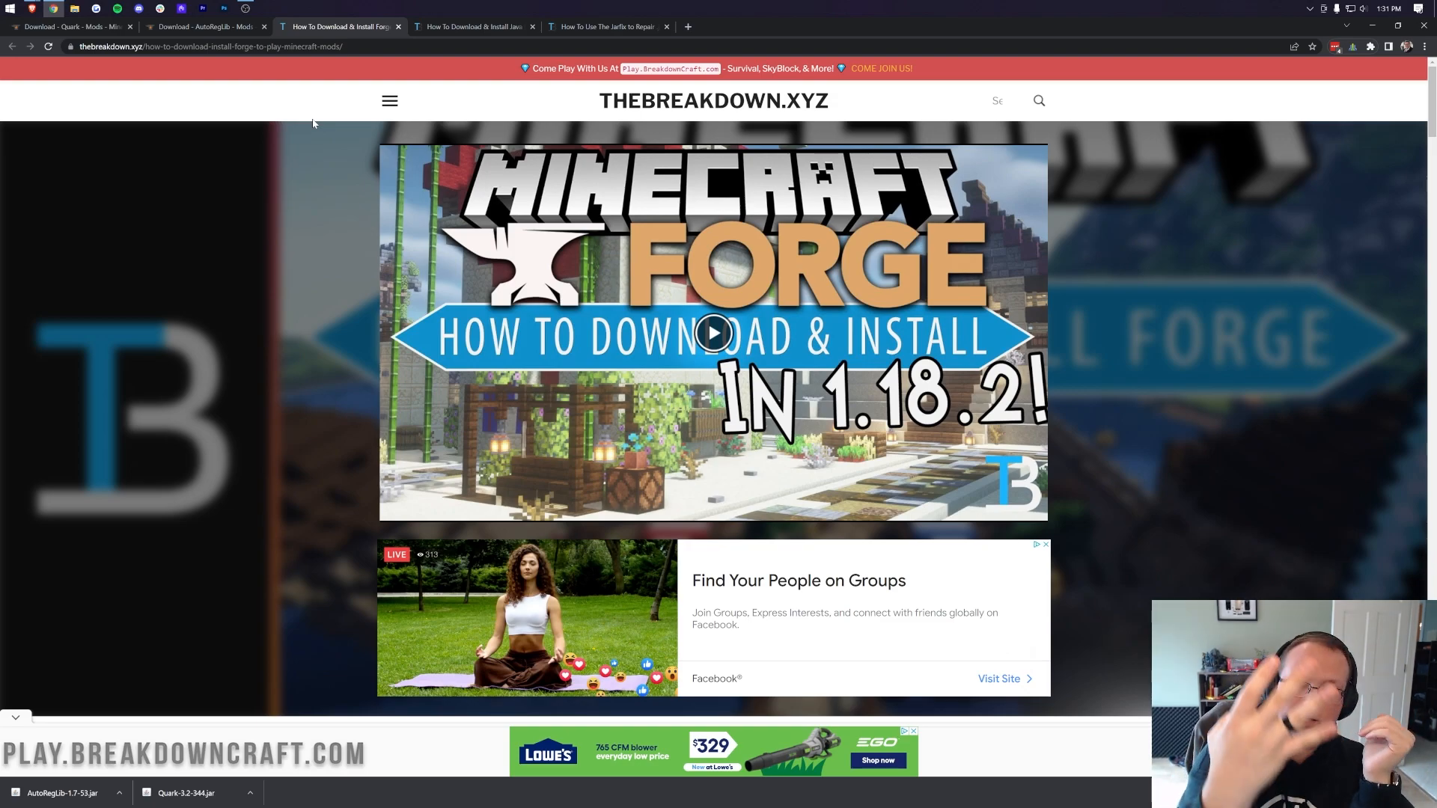
pyautogui.moveTo(326, 189)
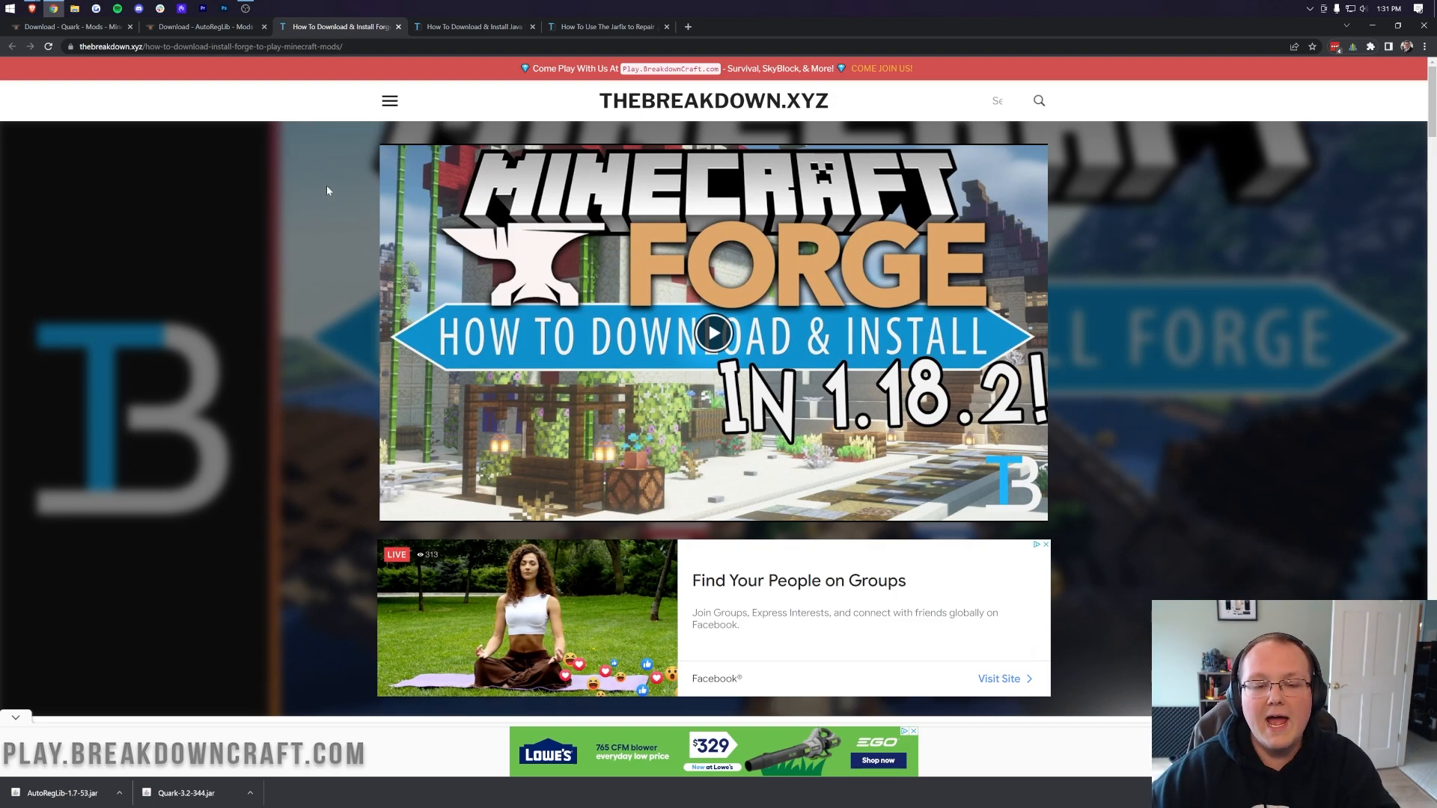
# - Get past the adfoc.us page to download the Forge 1.18.2 installer jar
pyautogui.scroll(-3)
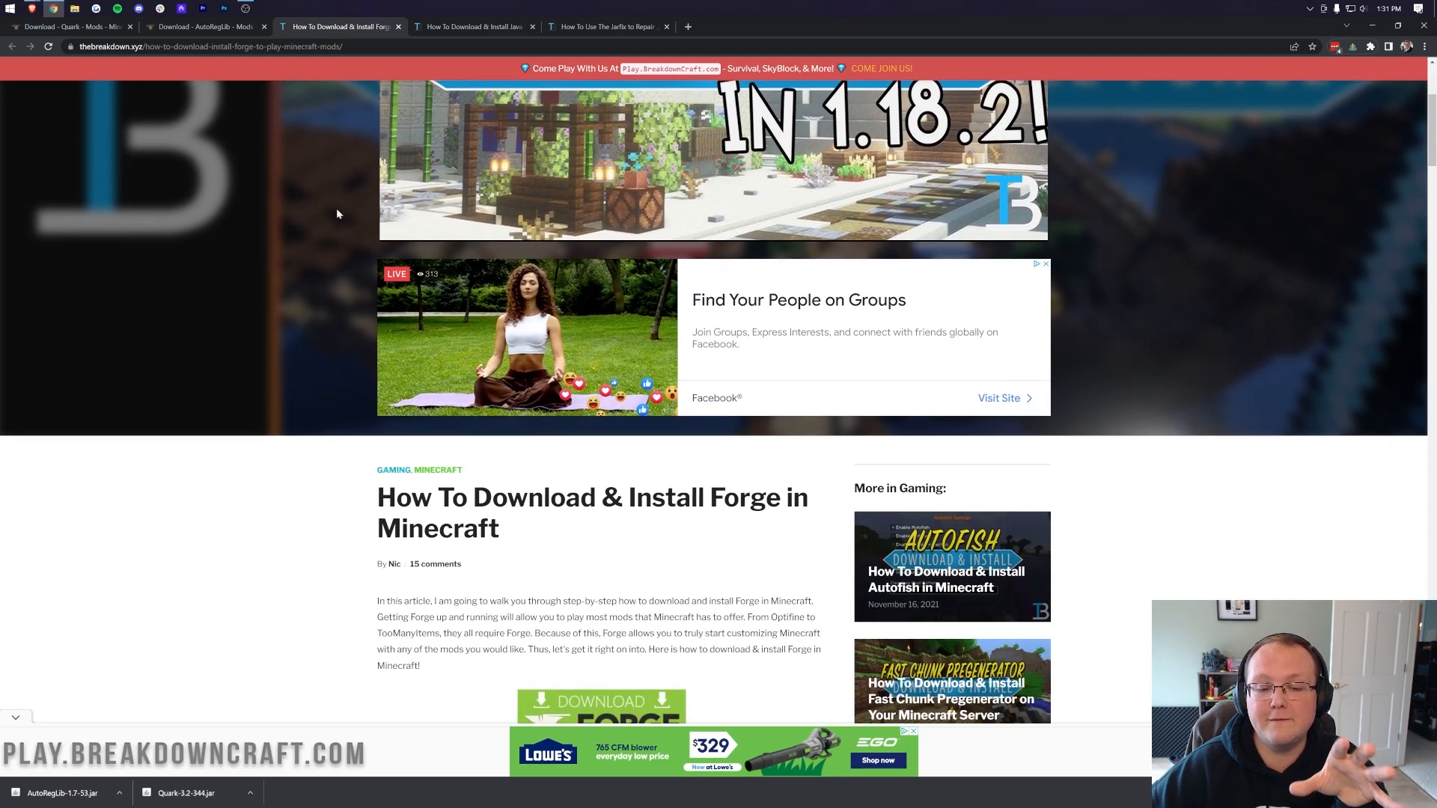
pyautogui.scroll(-3)
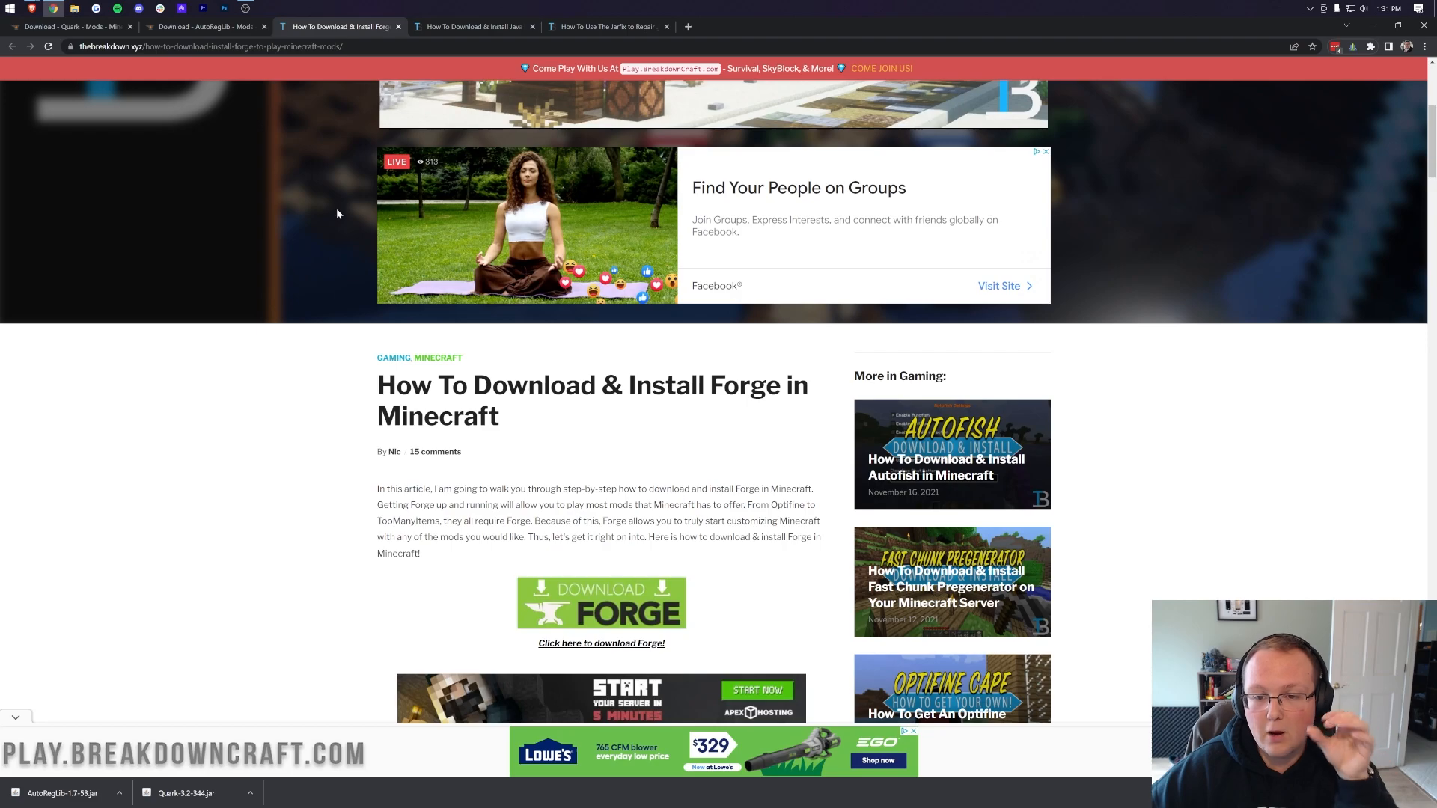
pyautogui.scroll(-3)
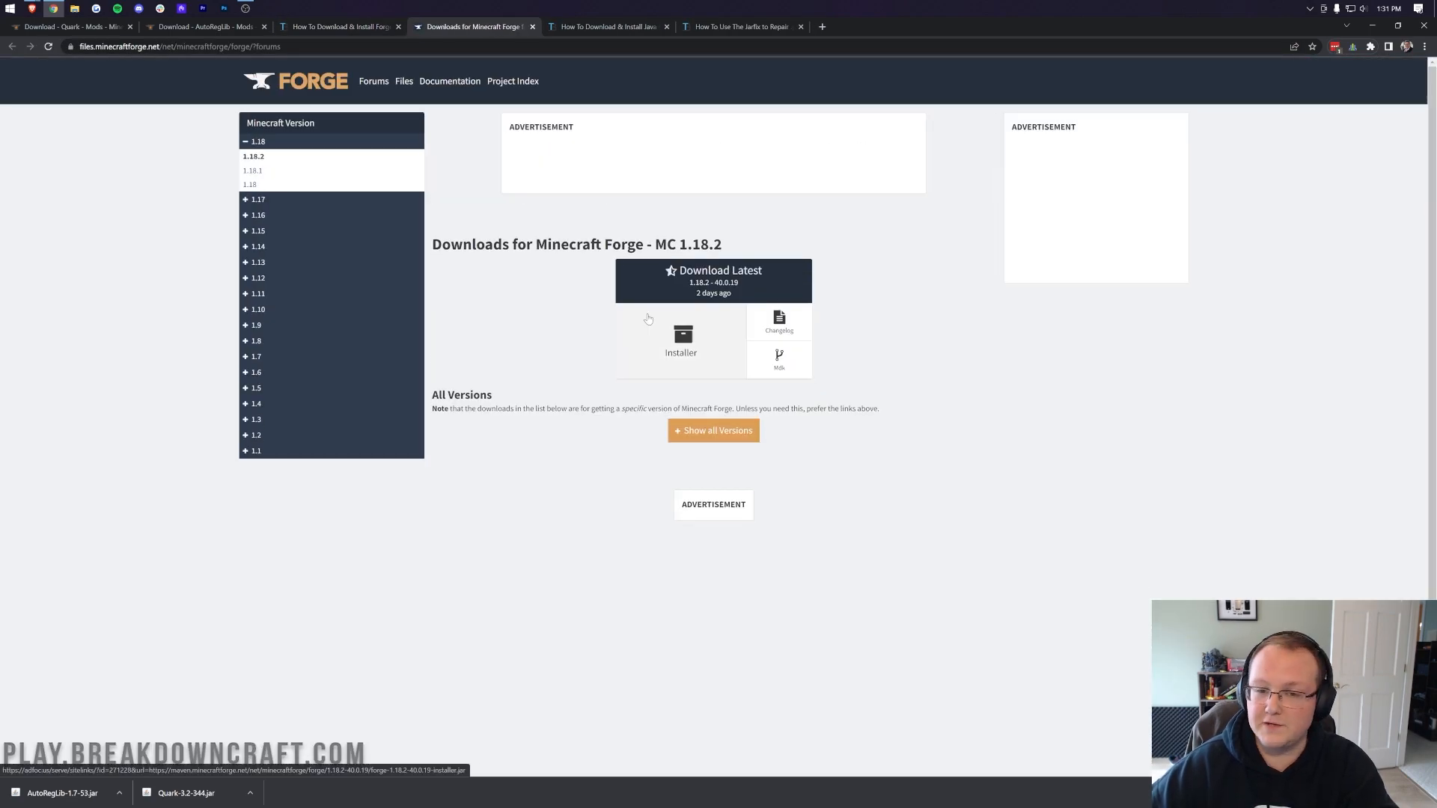
pyautogui.doubleClick(686, 244)
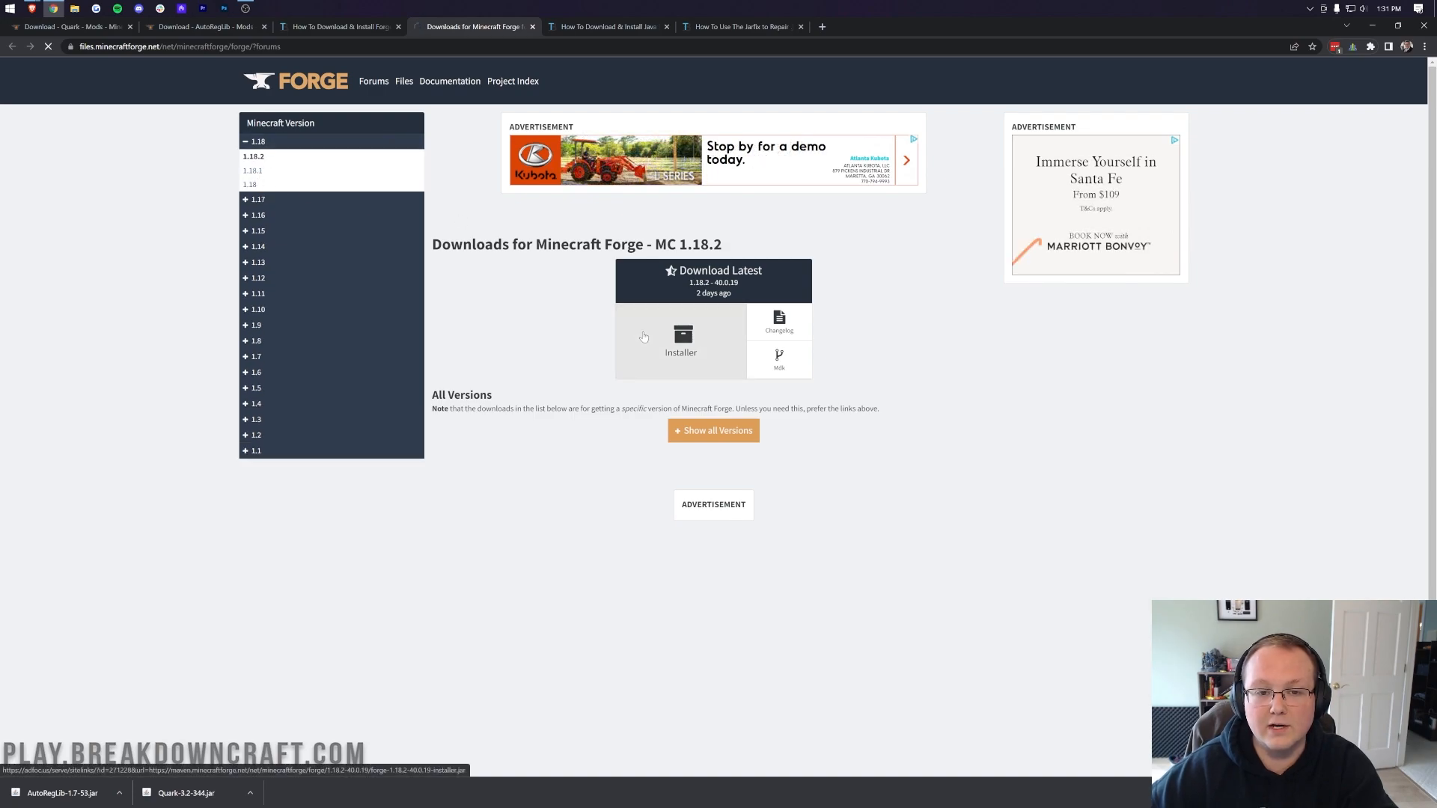
pyautogui.click(681, 339)
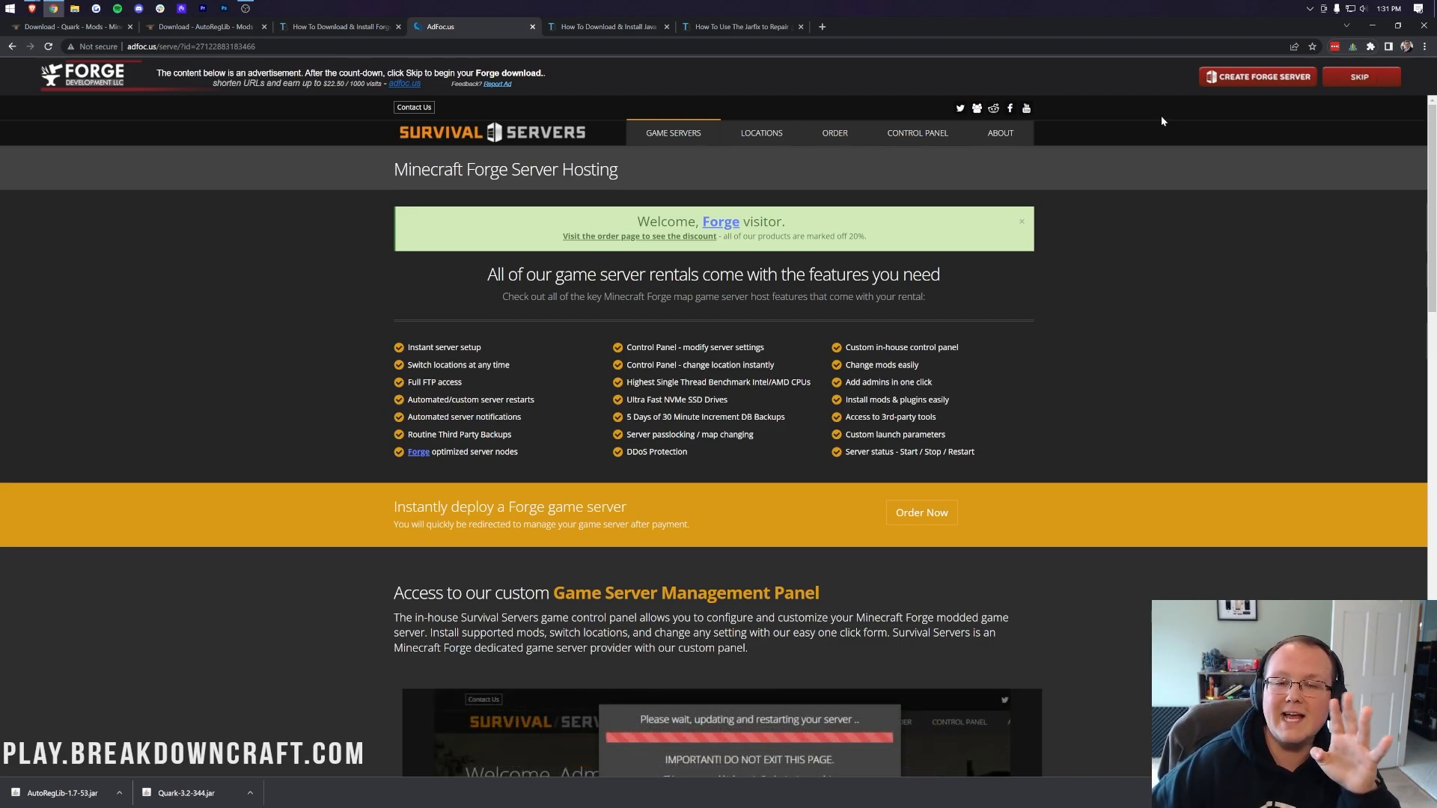
pyautogui.moveTo(1372, 80)
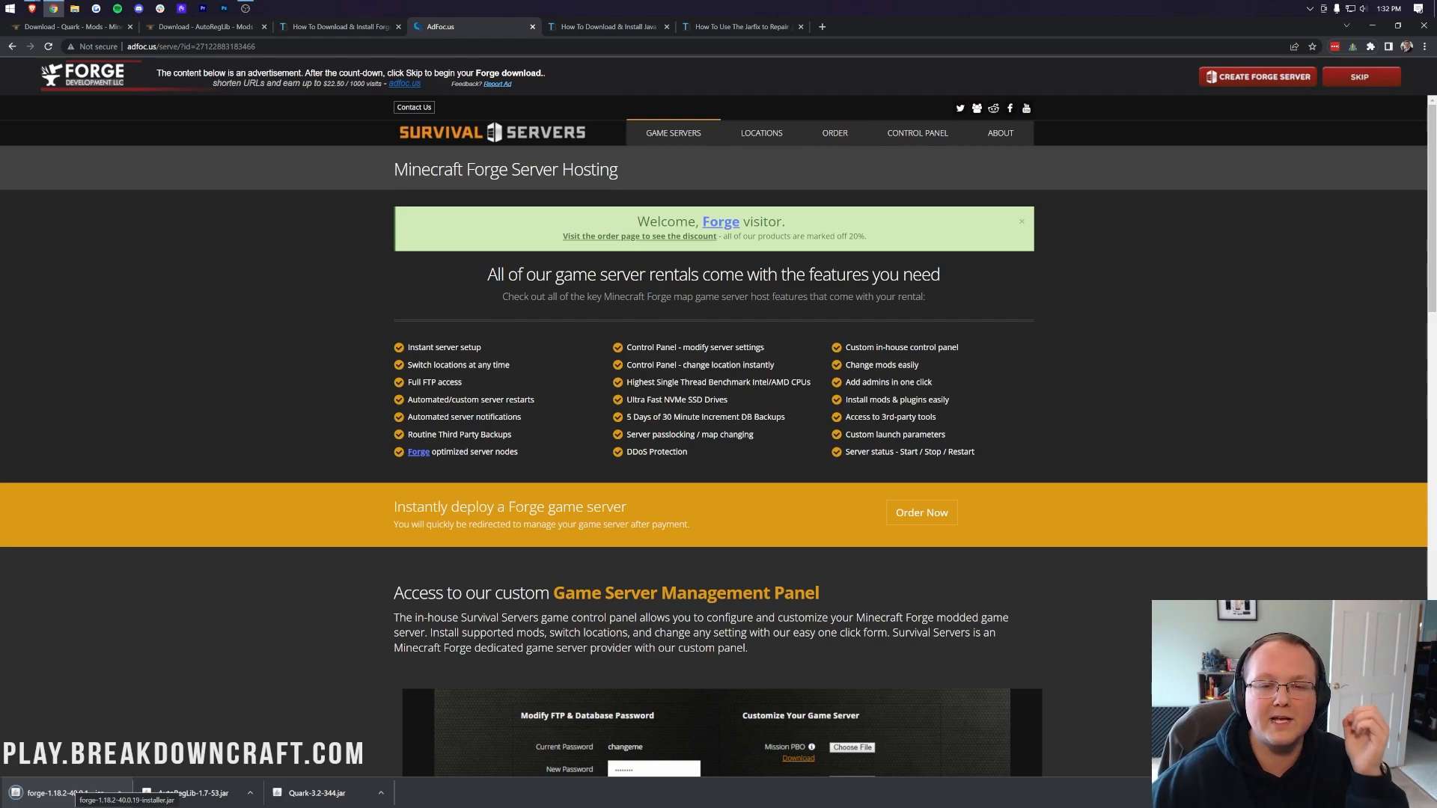
pyautogui.click(608, 25)
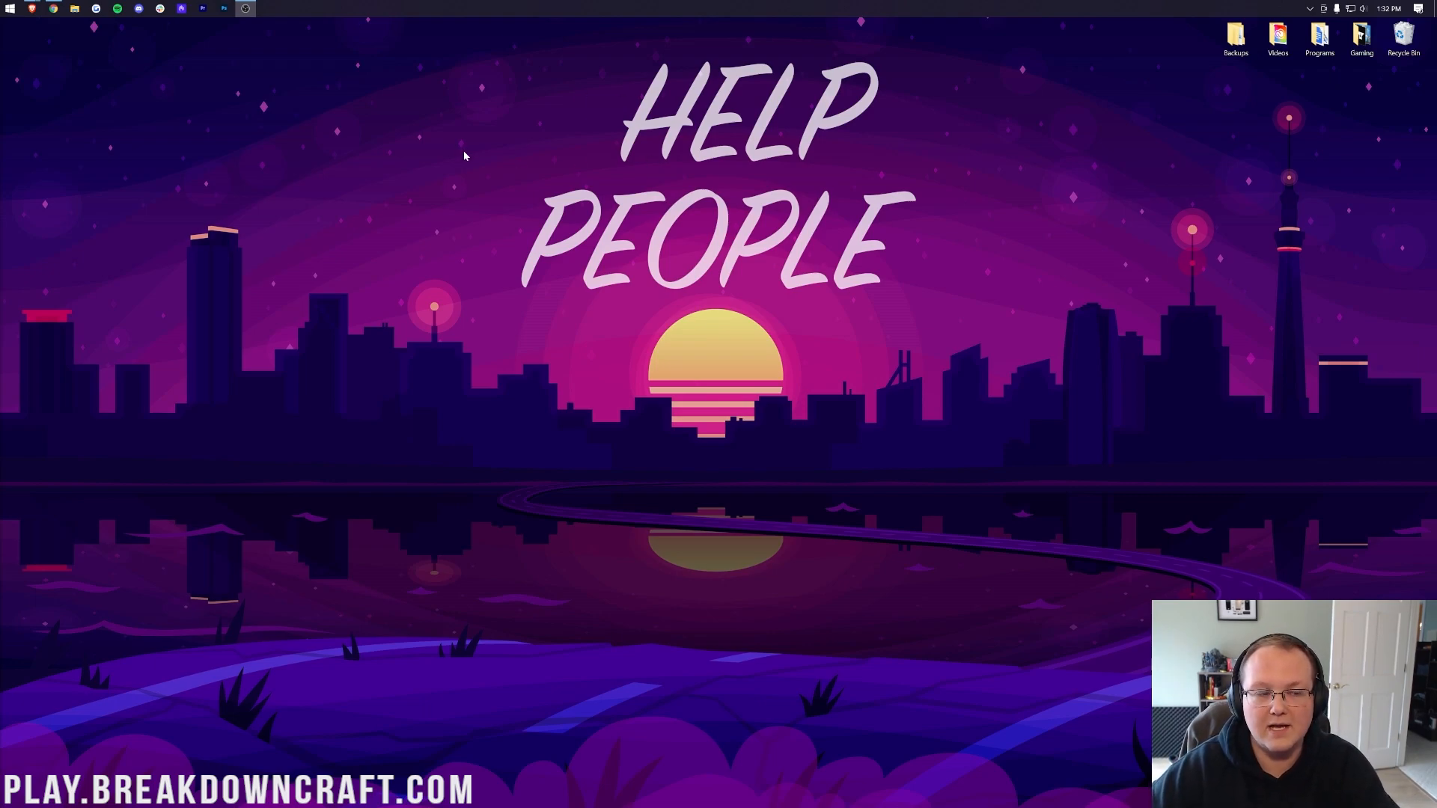
pyautogui.moveTo(579, 165)
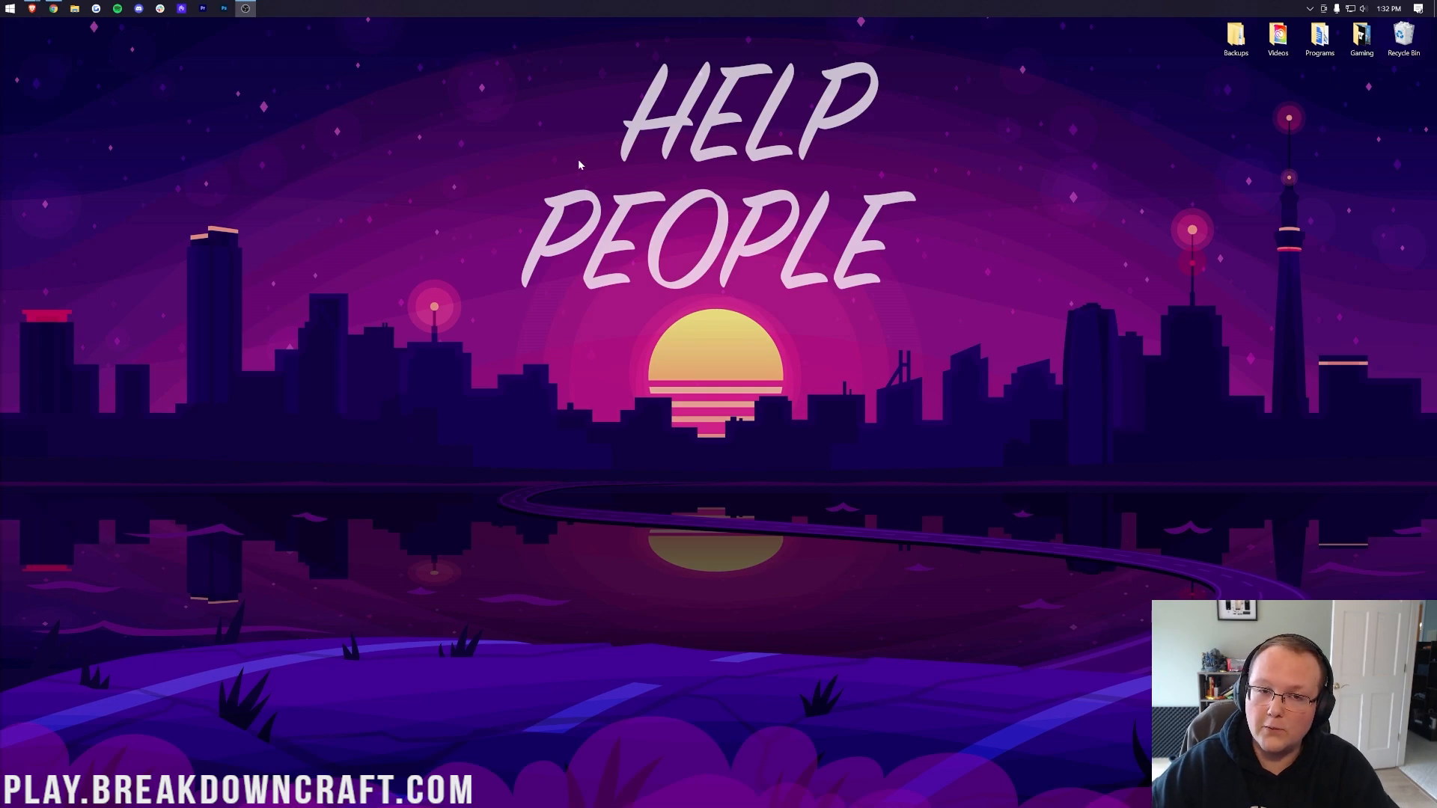
pyautogui.moveTo(7, 7)
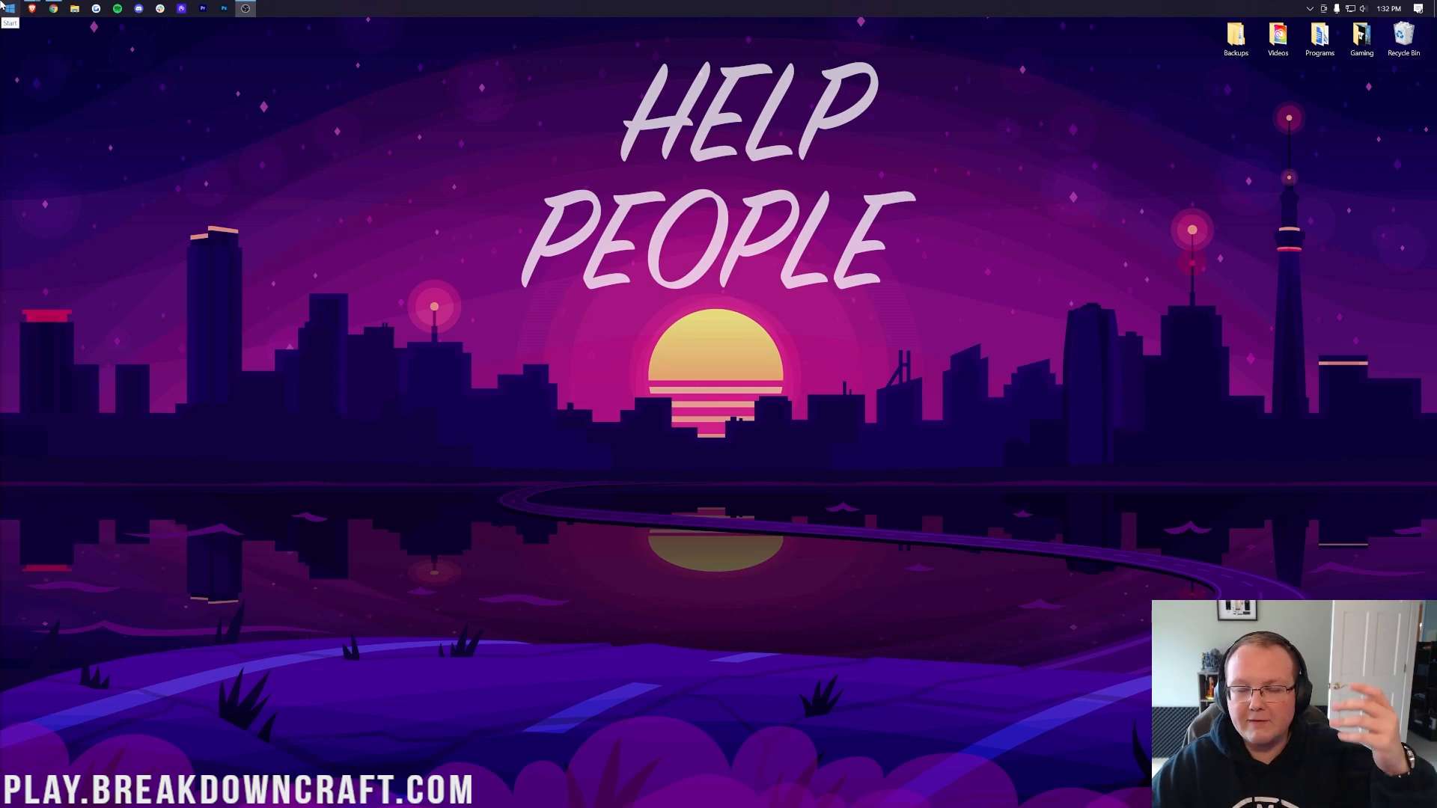
# - Search the Start menu for the Downloads folder
pyautogui.click(9, 8)
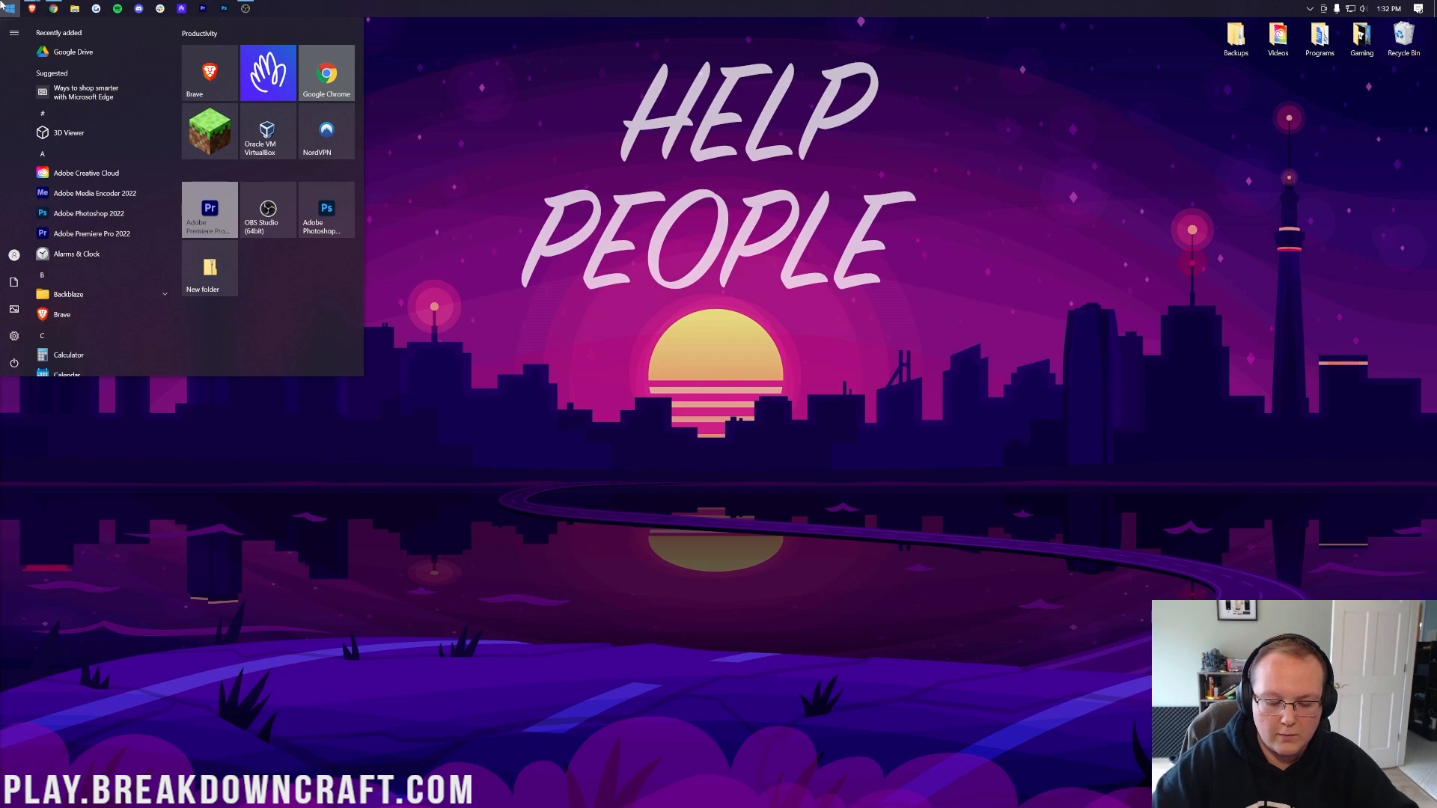
pyautogui.write('down')
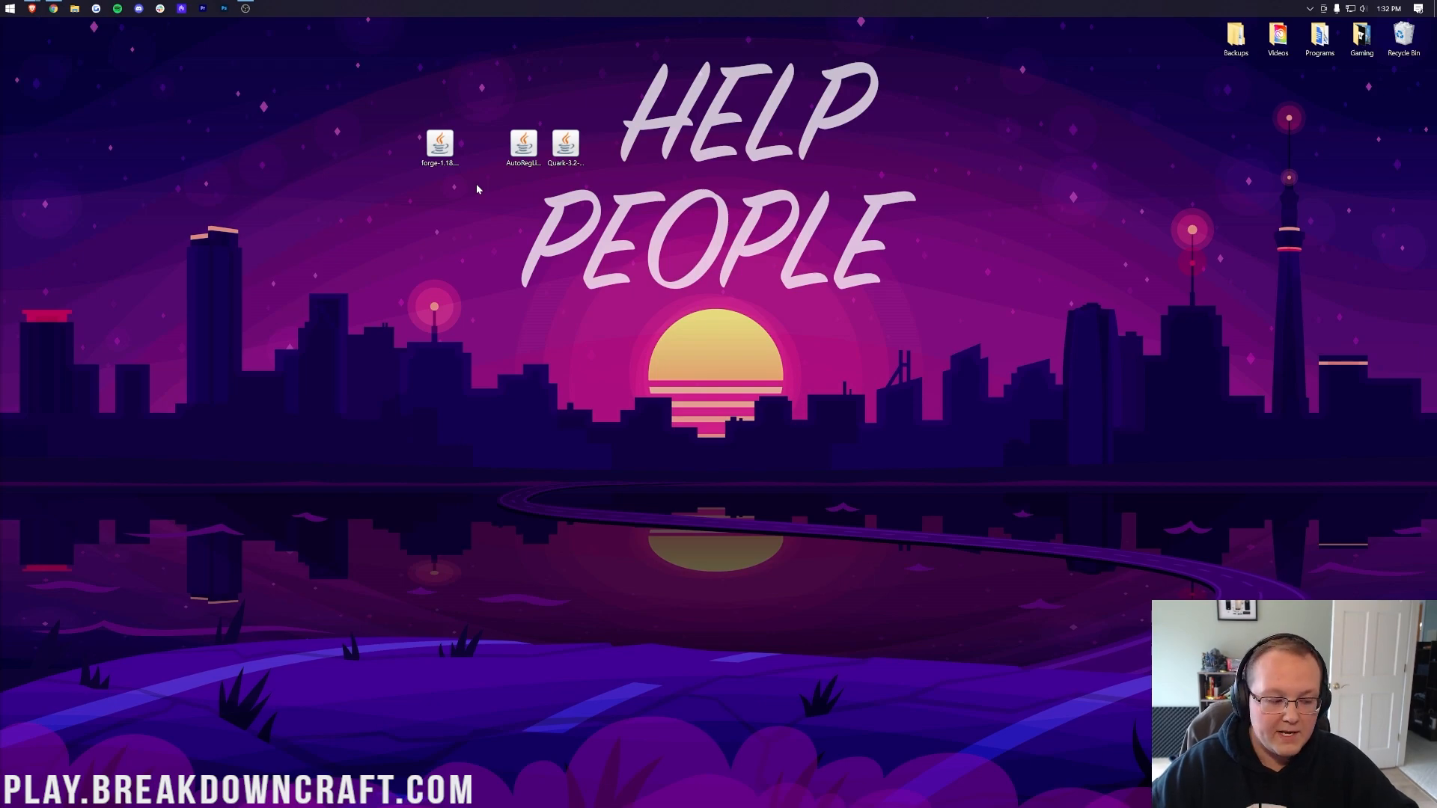
# - Set the Forge installer jar to open with Java(TM) Platform SE binary
pyautogui.click(440, 147)
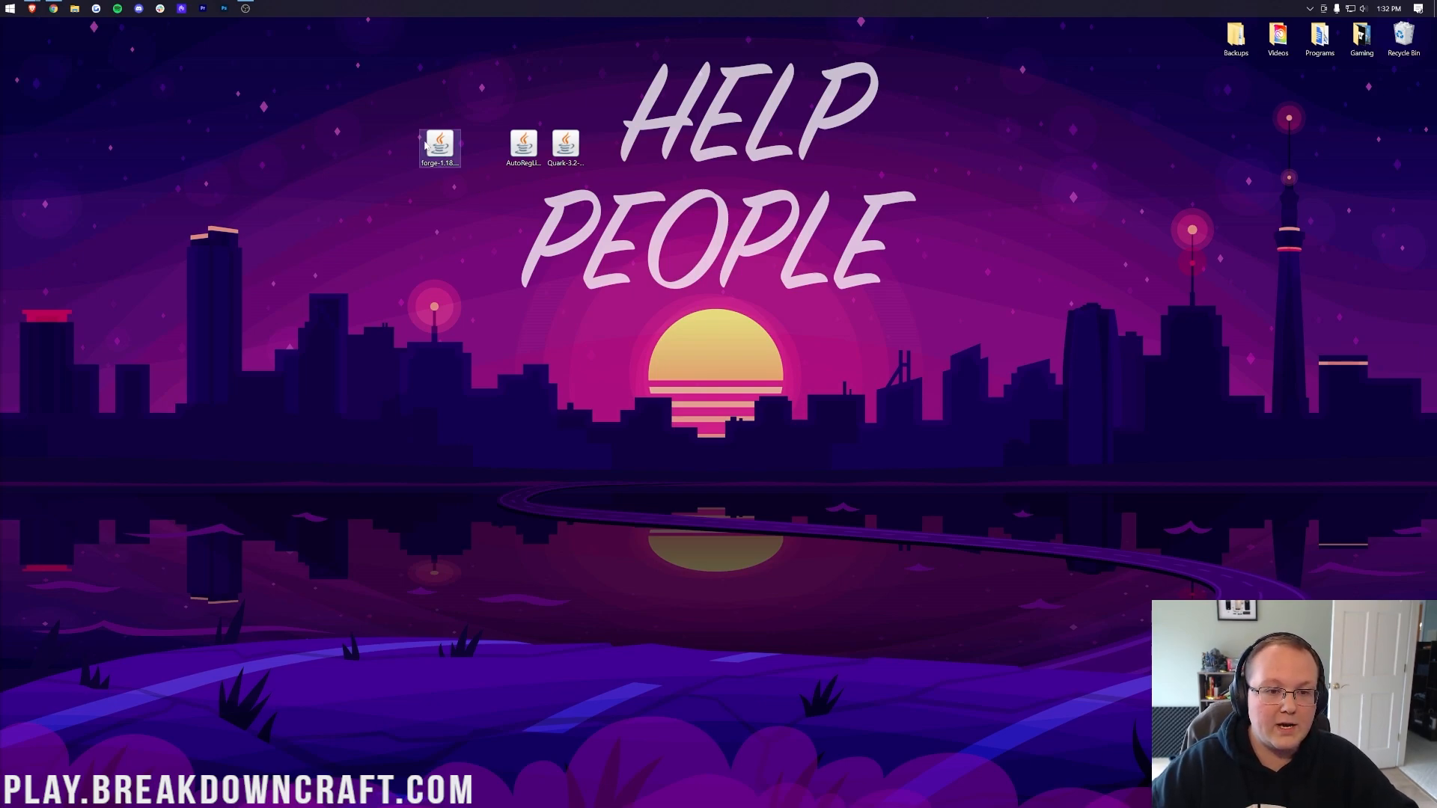
pyautogui.rightClick(439, 147)
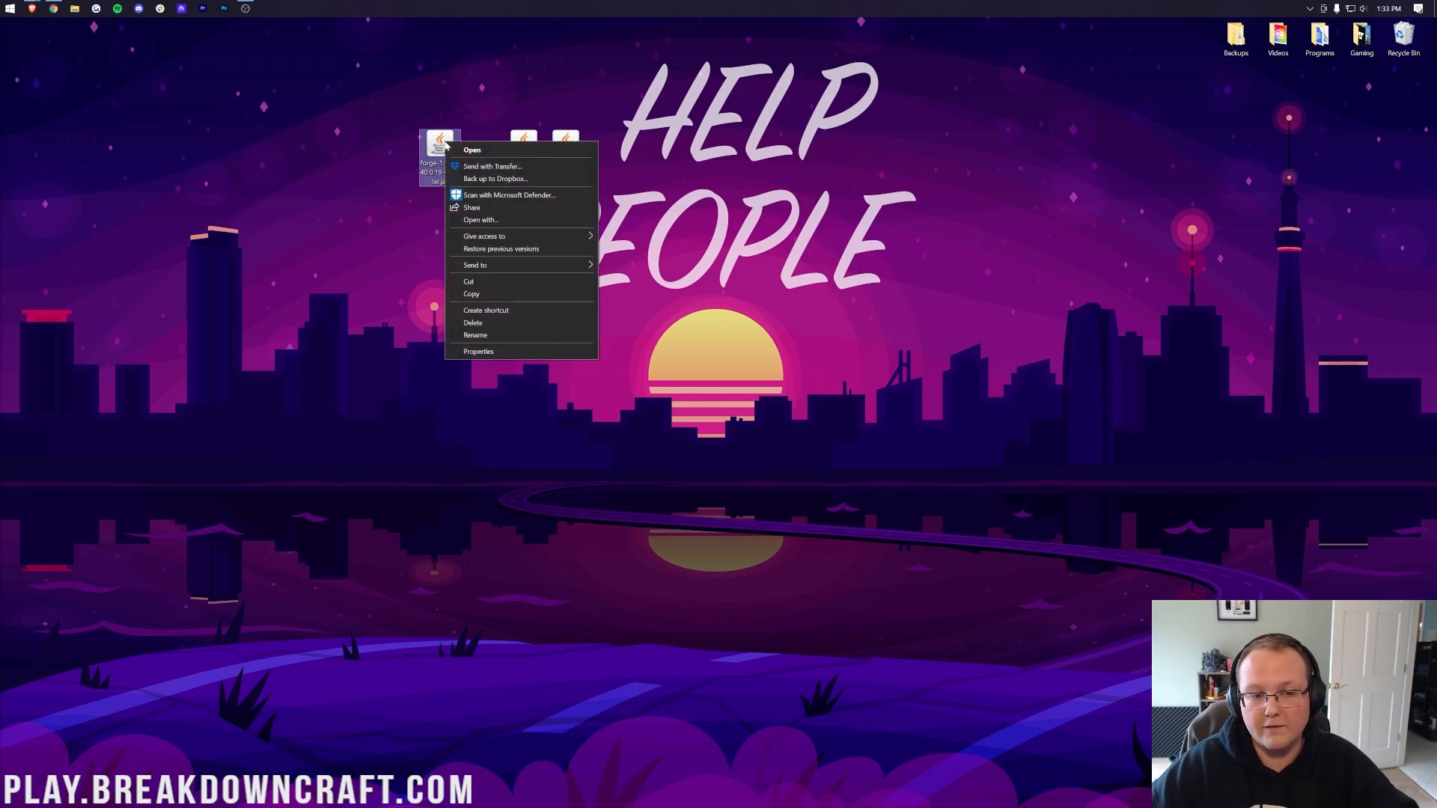
pyautogui.click(472, 150)
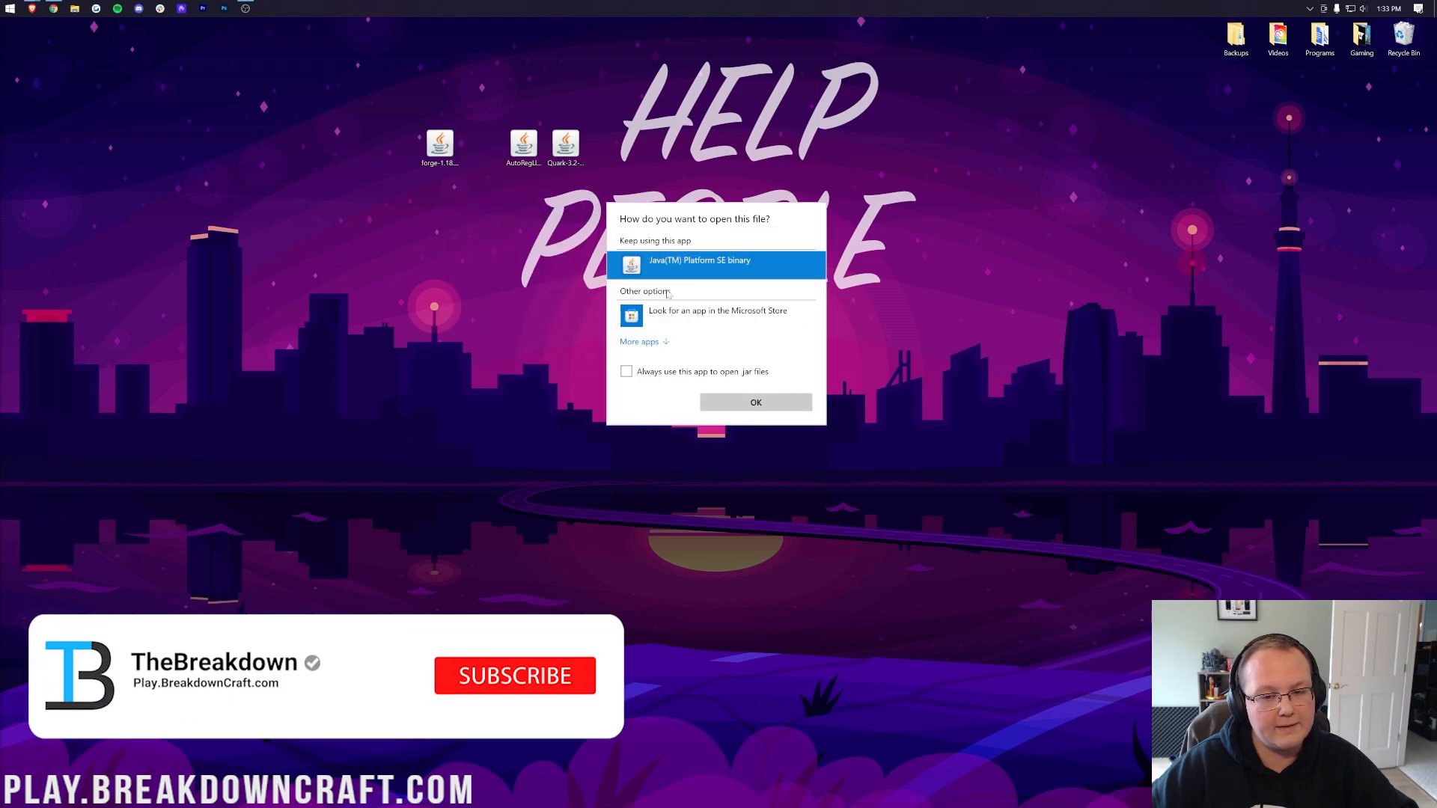
pyautogui.click(754, 401)
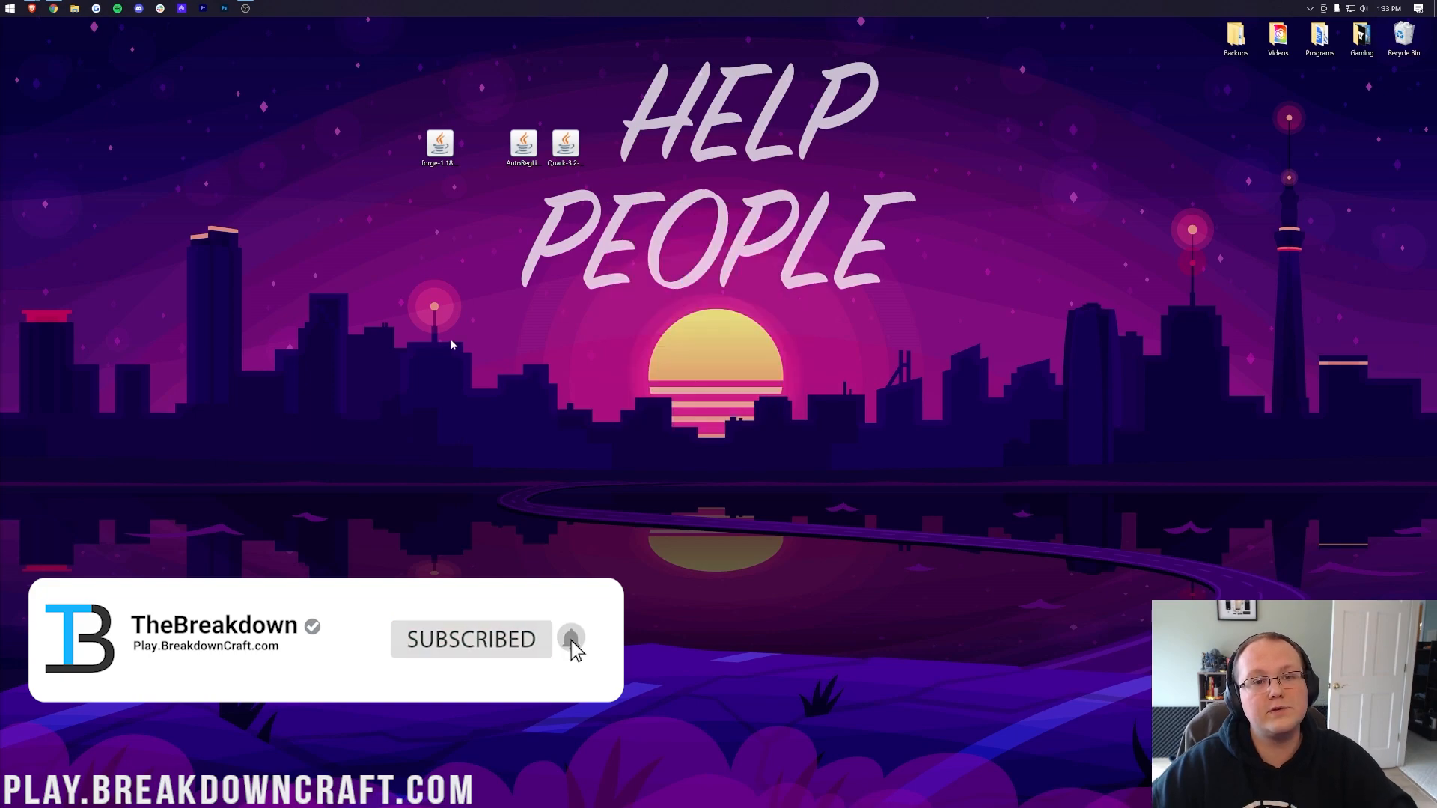
# - Launch the Forge installer, close it, and return to the browser
pyautogui.doubleClick(440, 147)
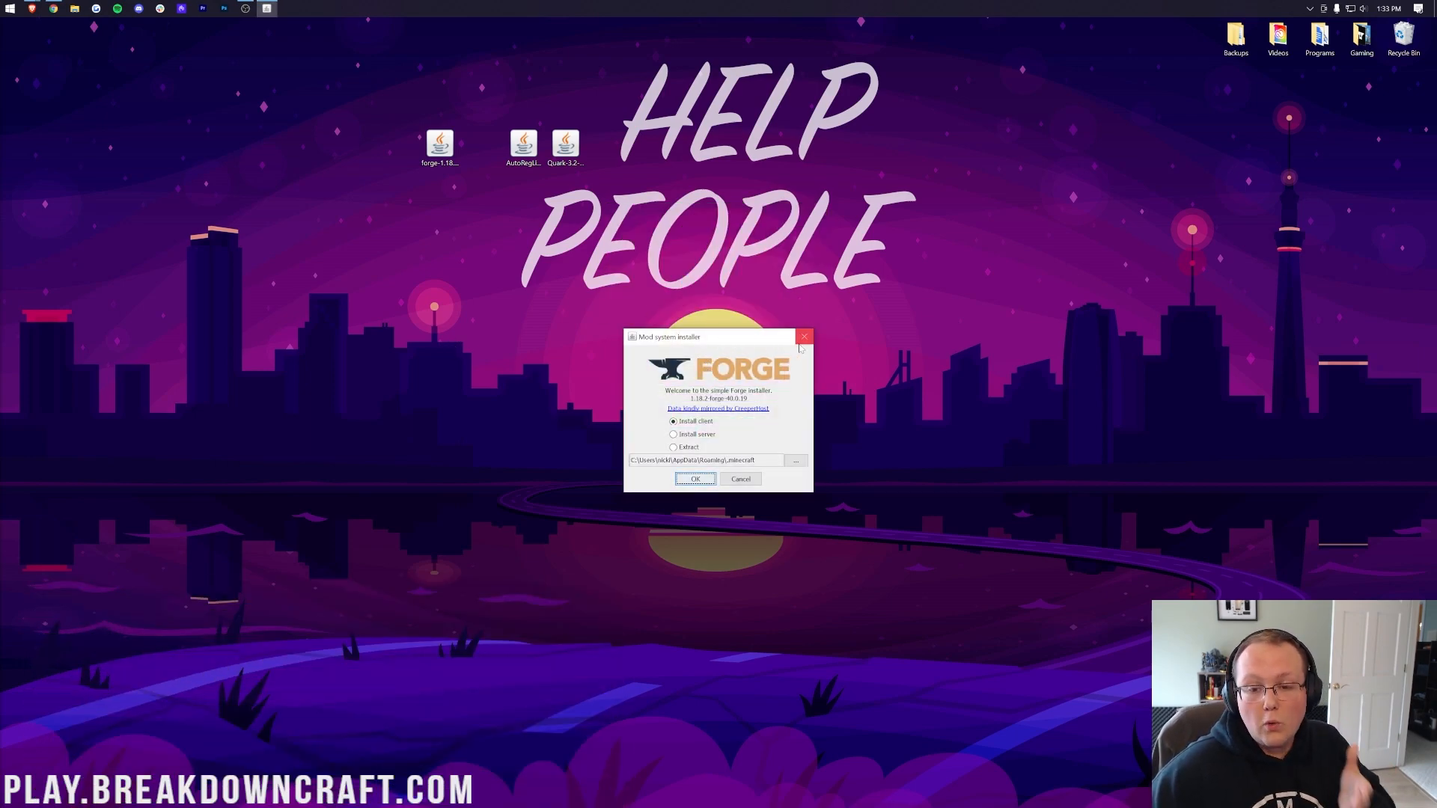
pyautogui.click(804, 336)
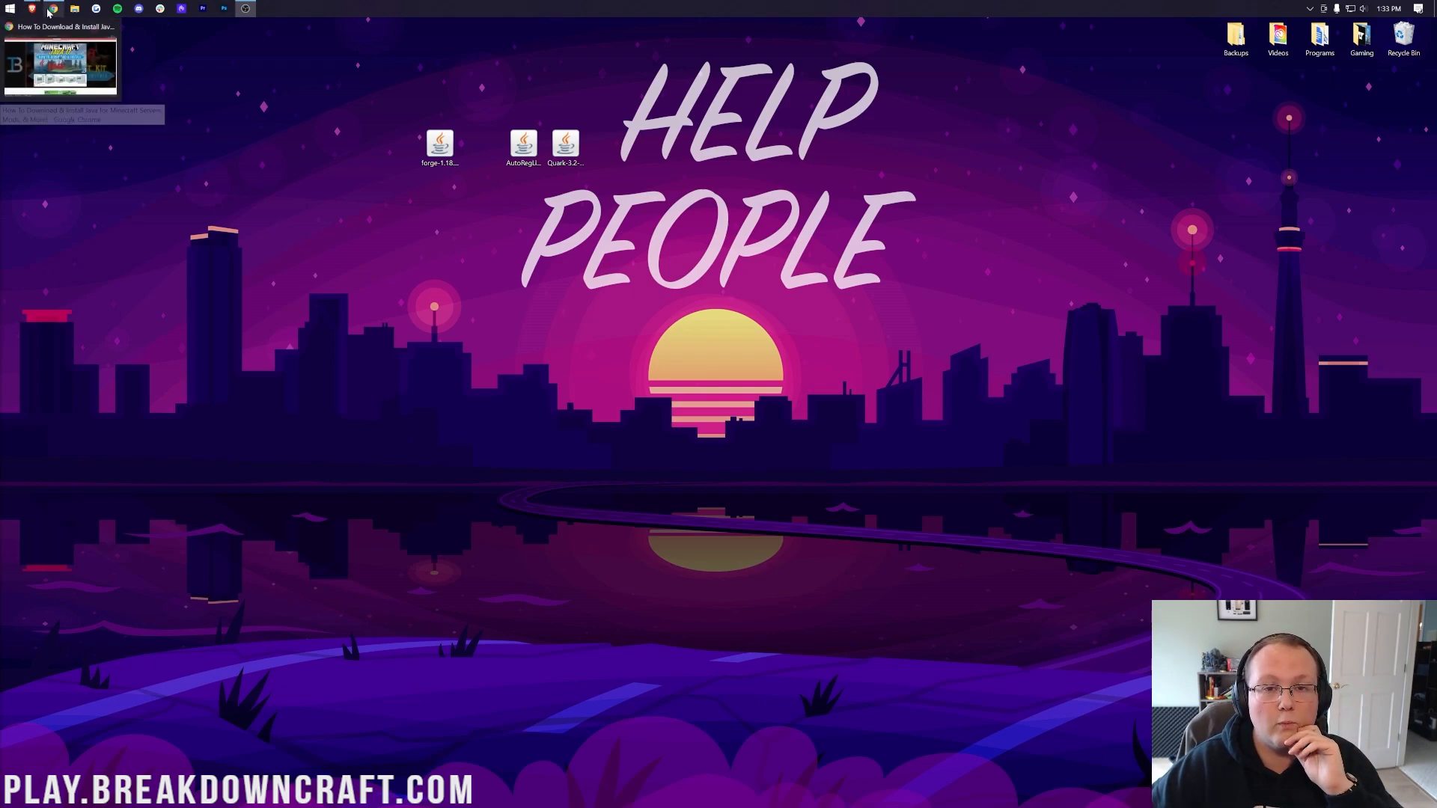
pyautogui.click(60, 64)
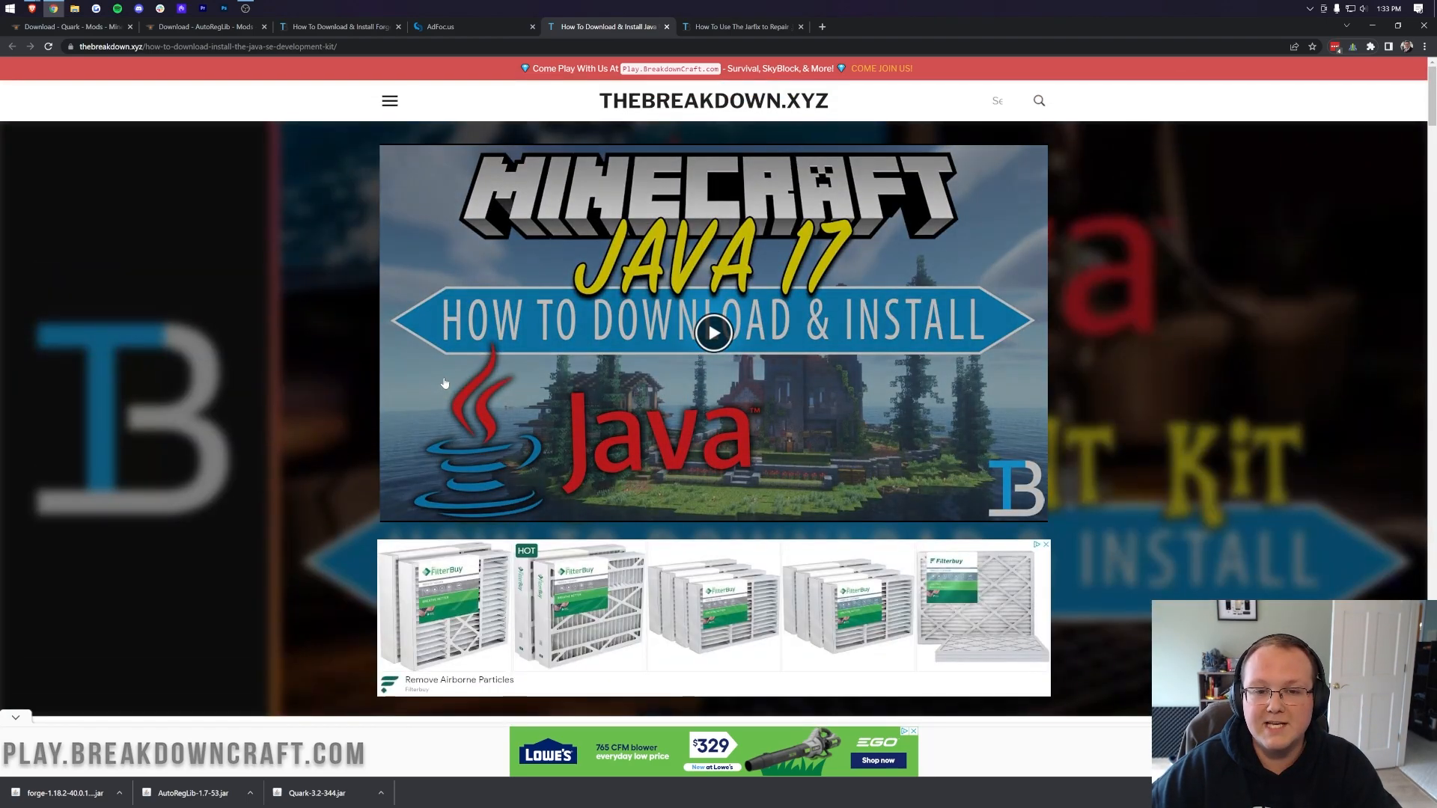
pyautogui.moveTo(411, 316)
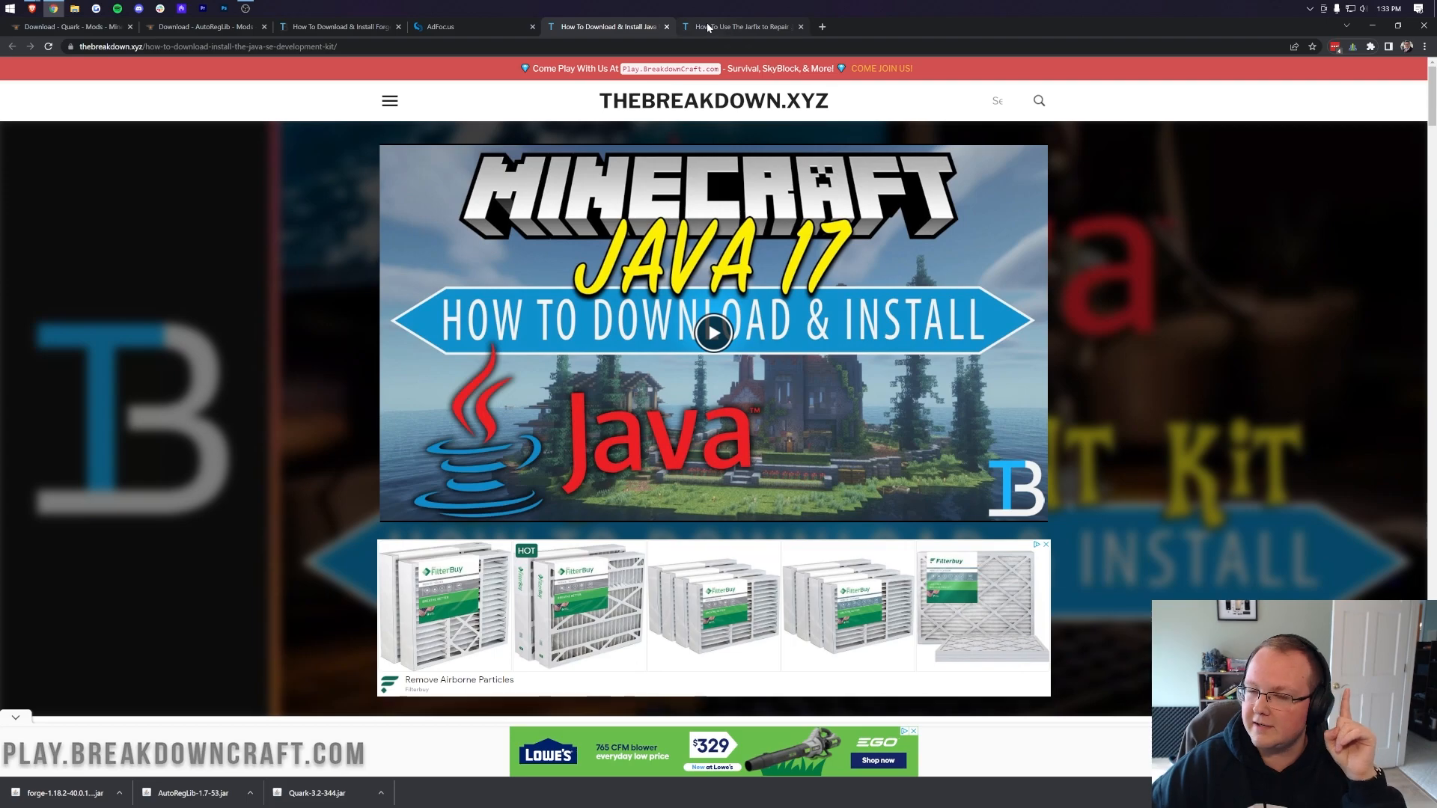
# - Switch to the Jarfix repair guide and scroll through it
pyautogui.click(738, 25)
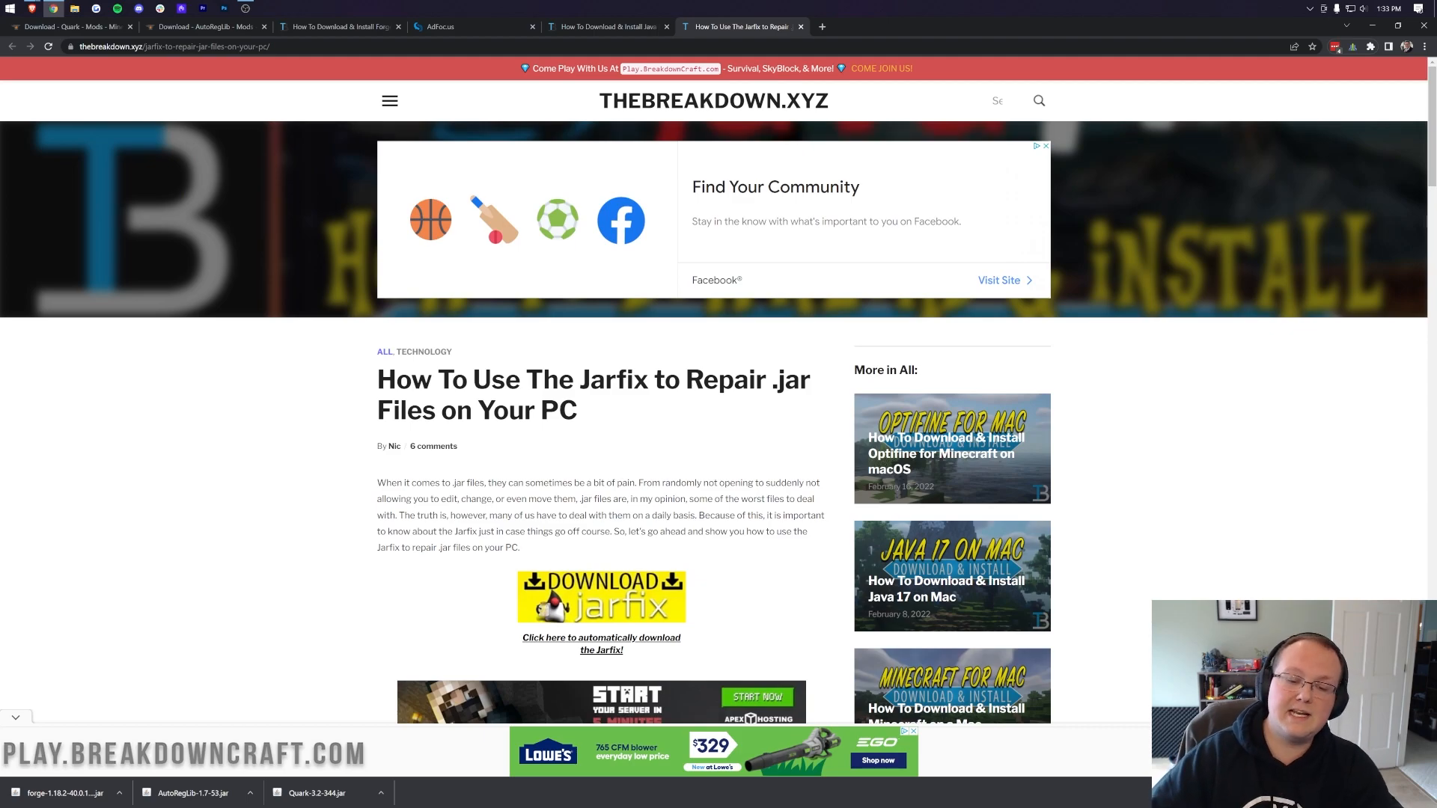
pyautogui.scroll(-3)
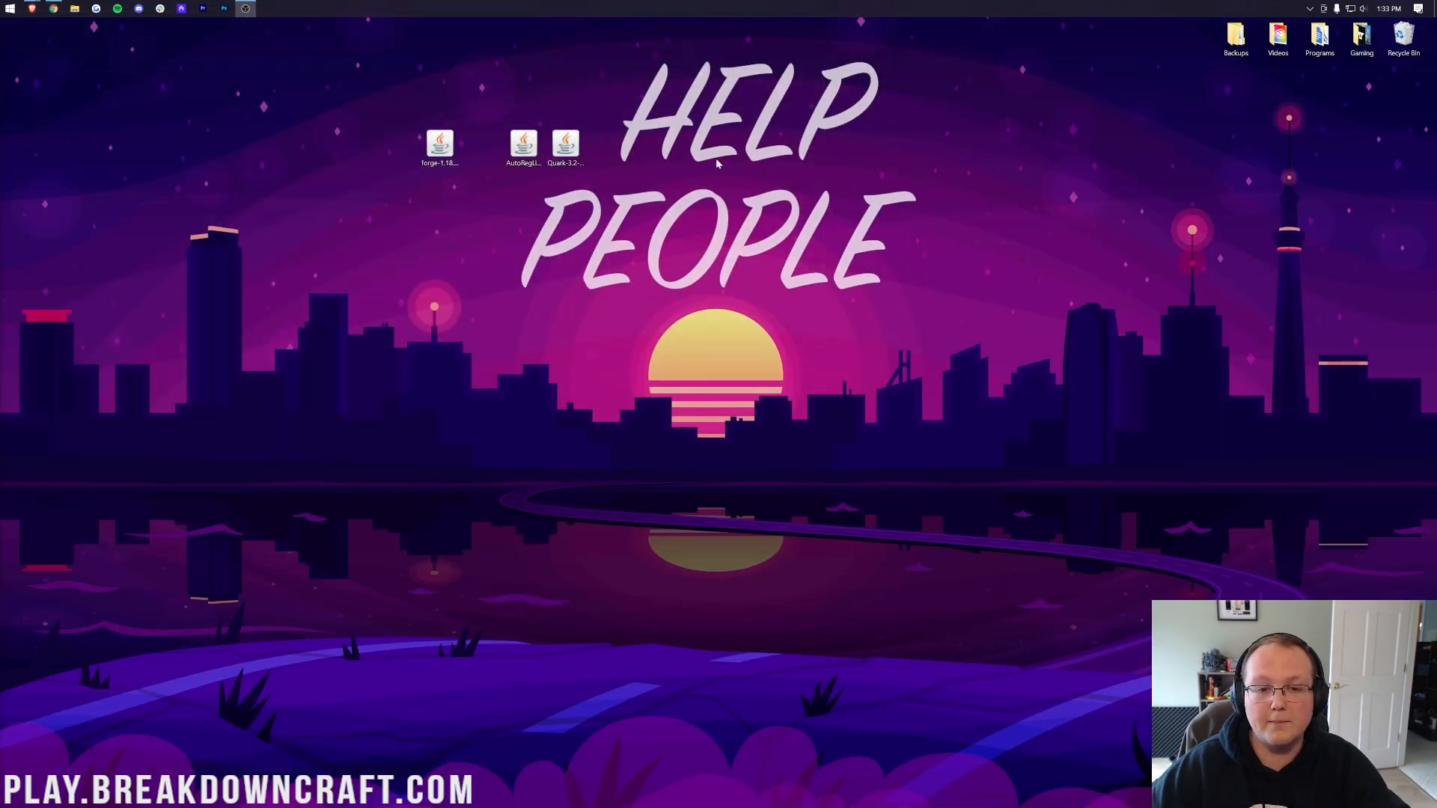
# - Relaunch the forge-1.18.2 installer jar from the desktop
pyautogui.rightClick(440, 145)
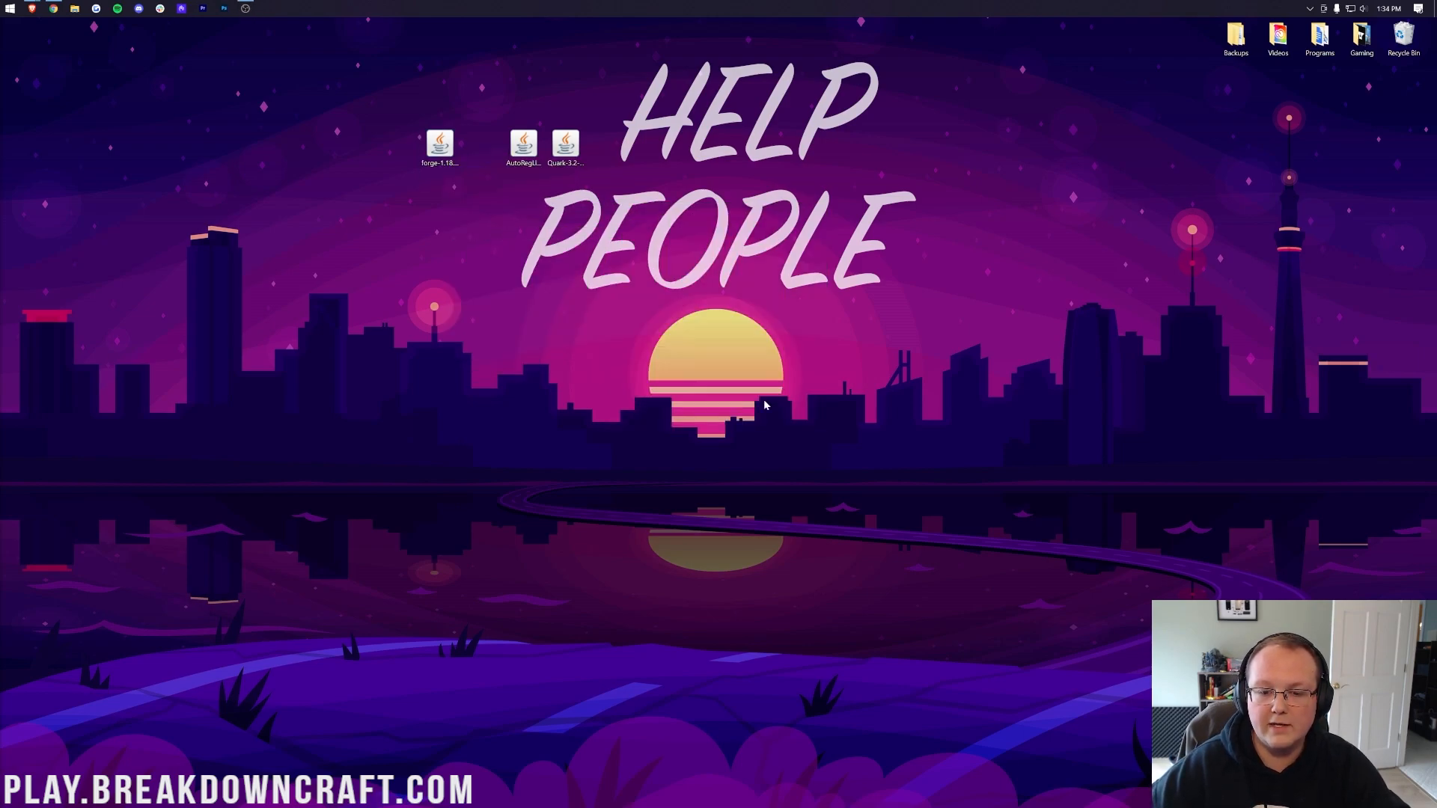
pyautogui.moveTo(694, 432)
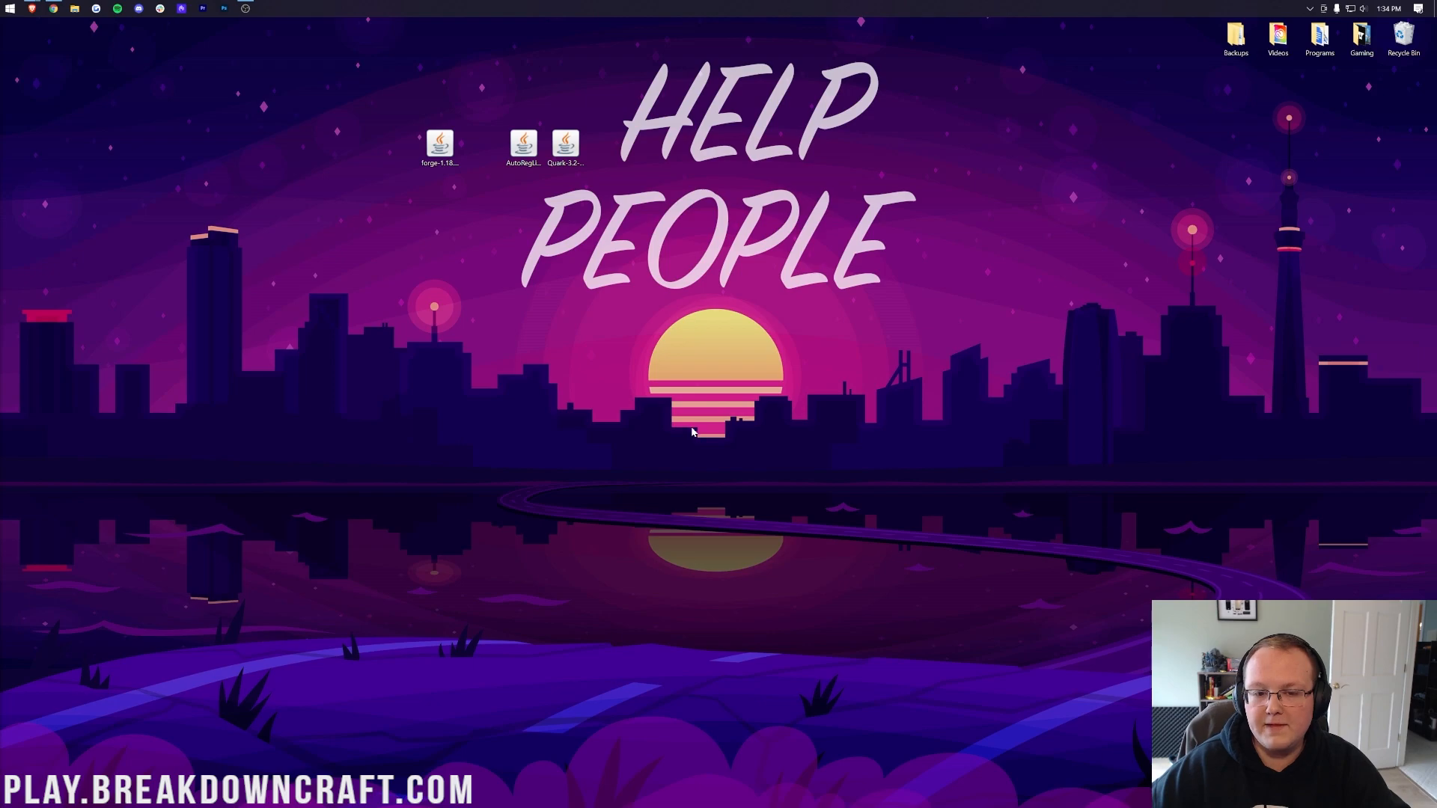
pyautogui.moveTo(772, 376)
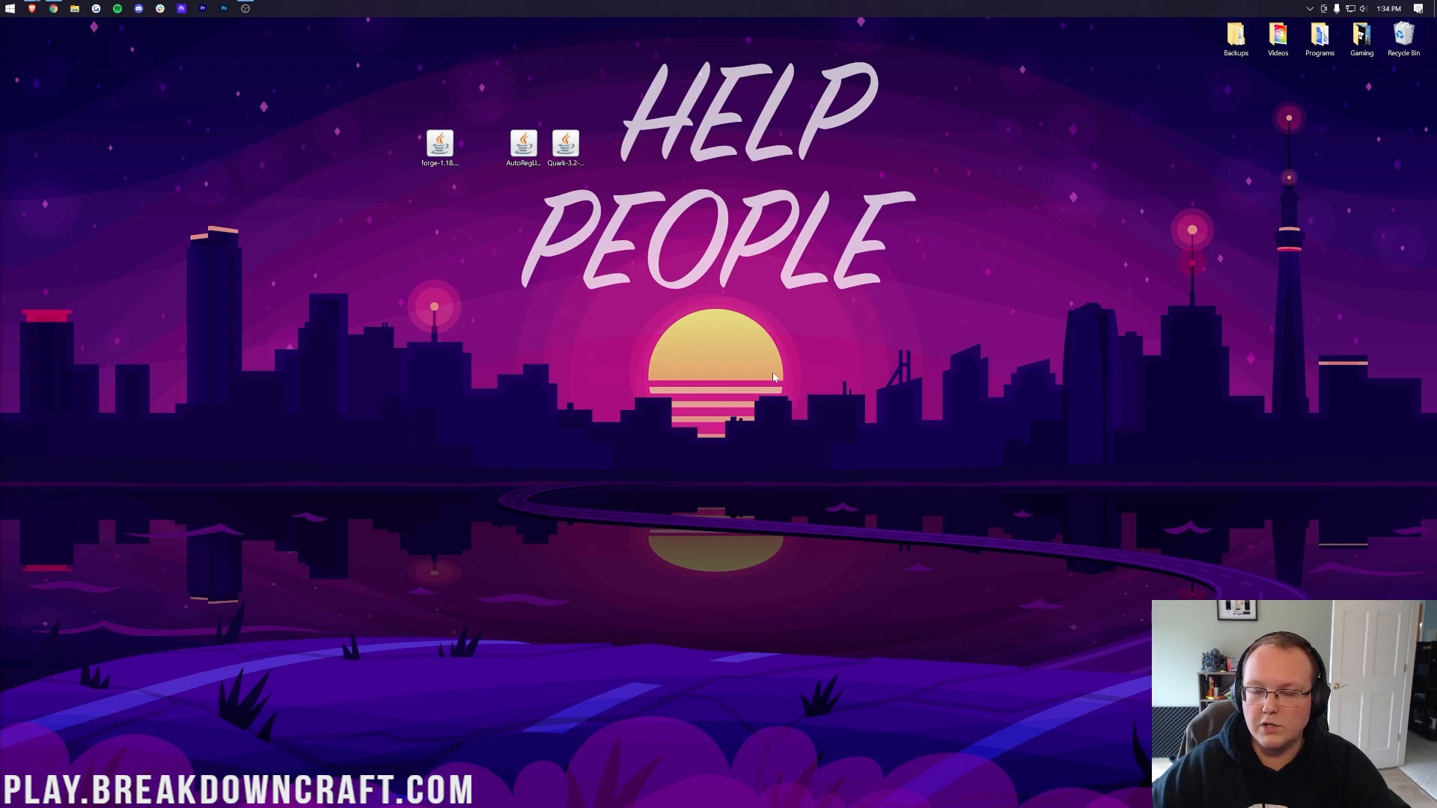
pyautogui.moveTo(780, 339)
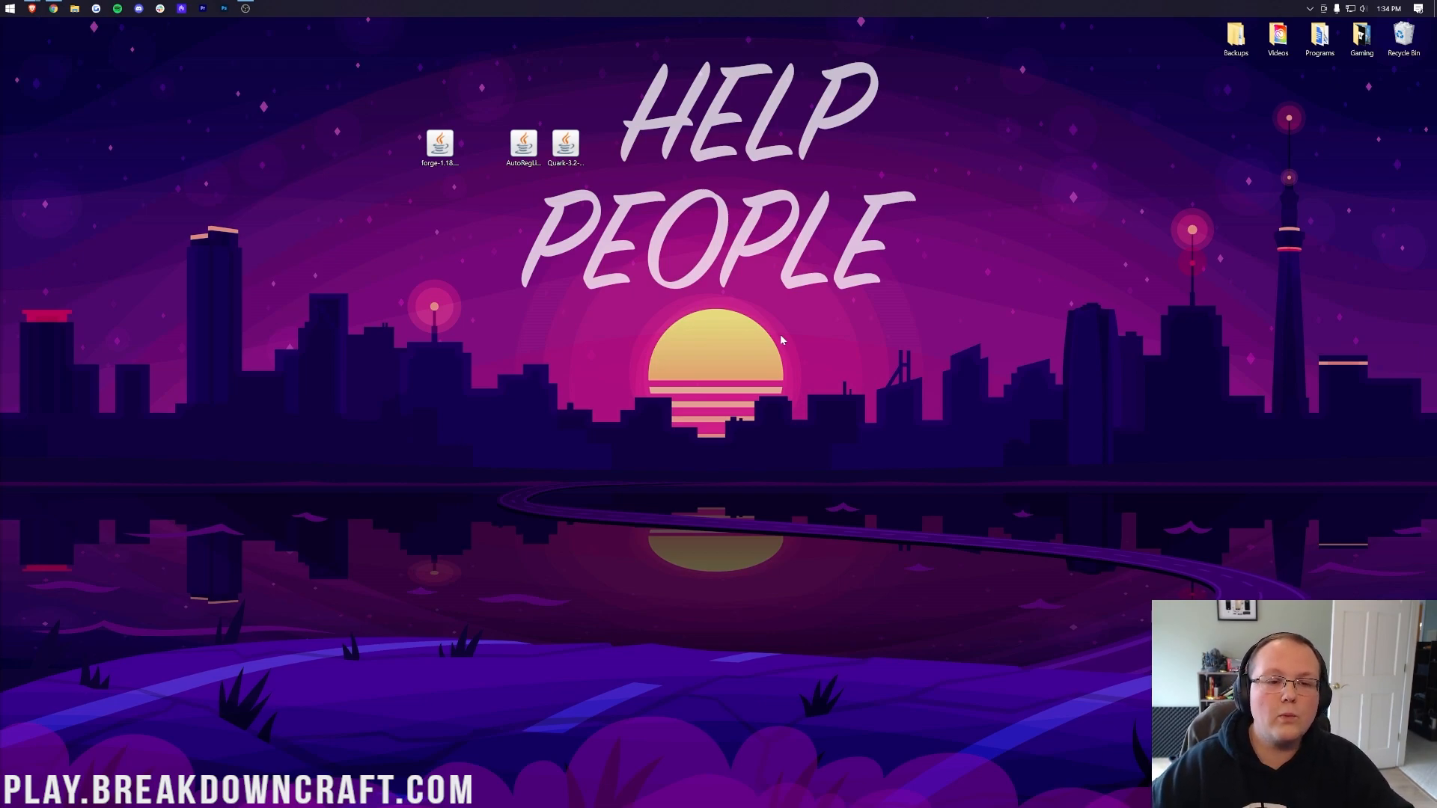
pyautogui.doubleClick(439, 143)
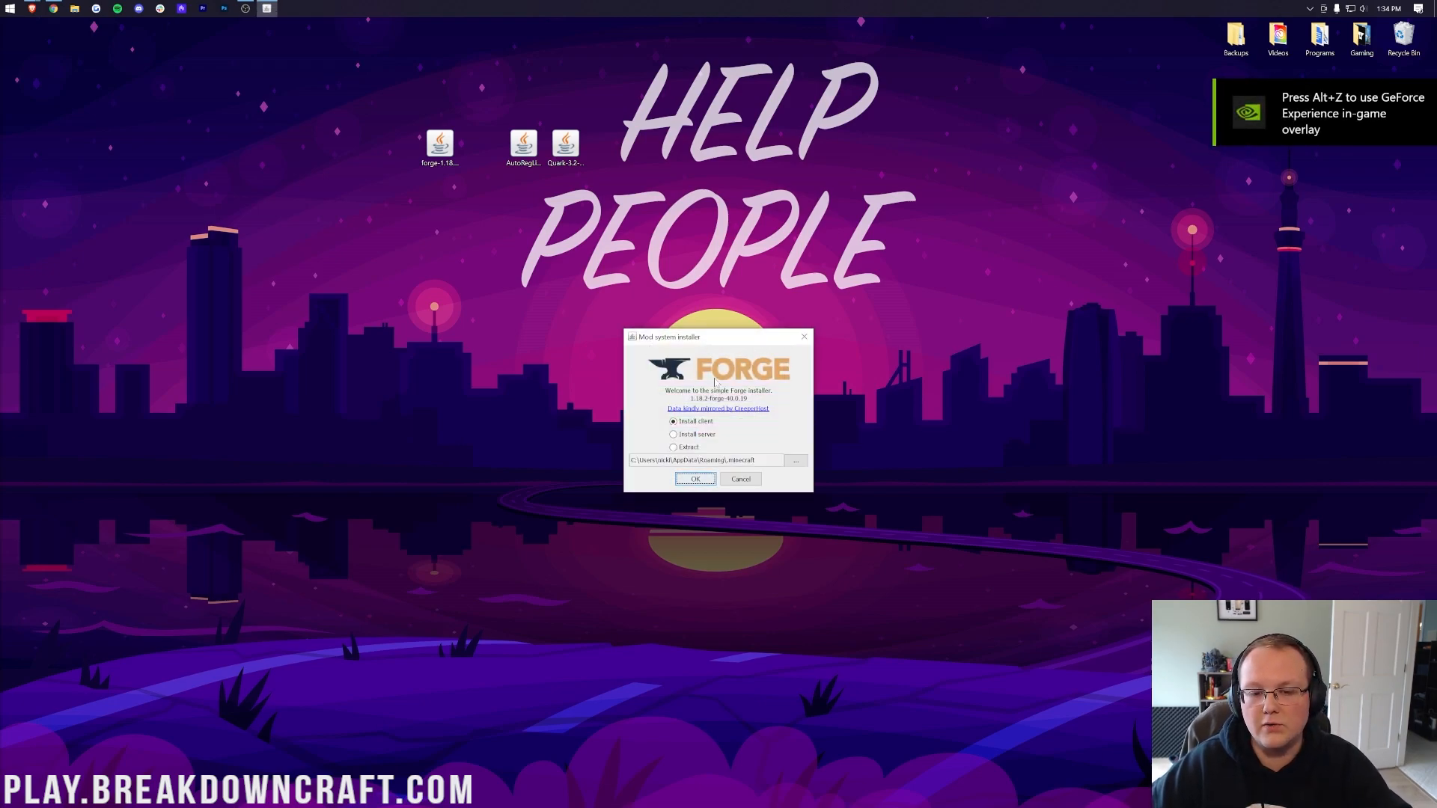
# - Install the Forge client and dismiss the installation Complete message
pyautogui.click(695, 479)
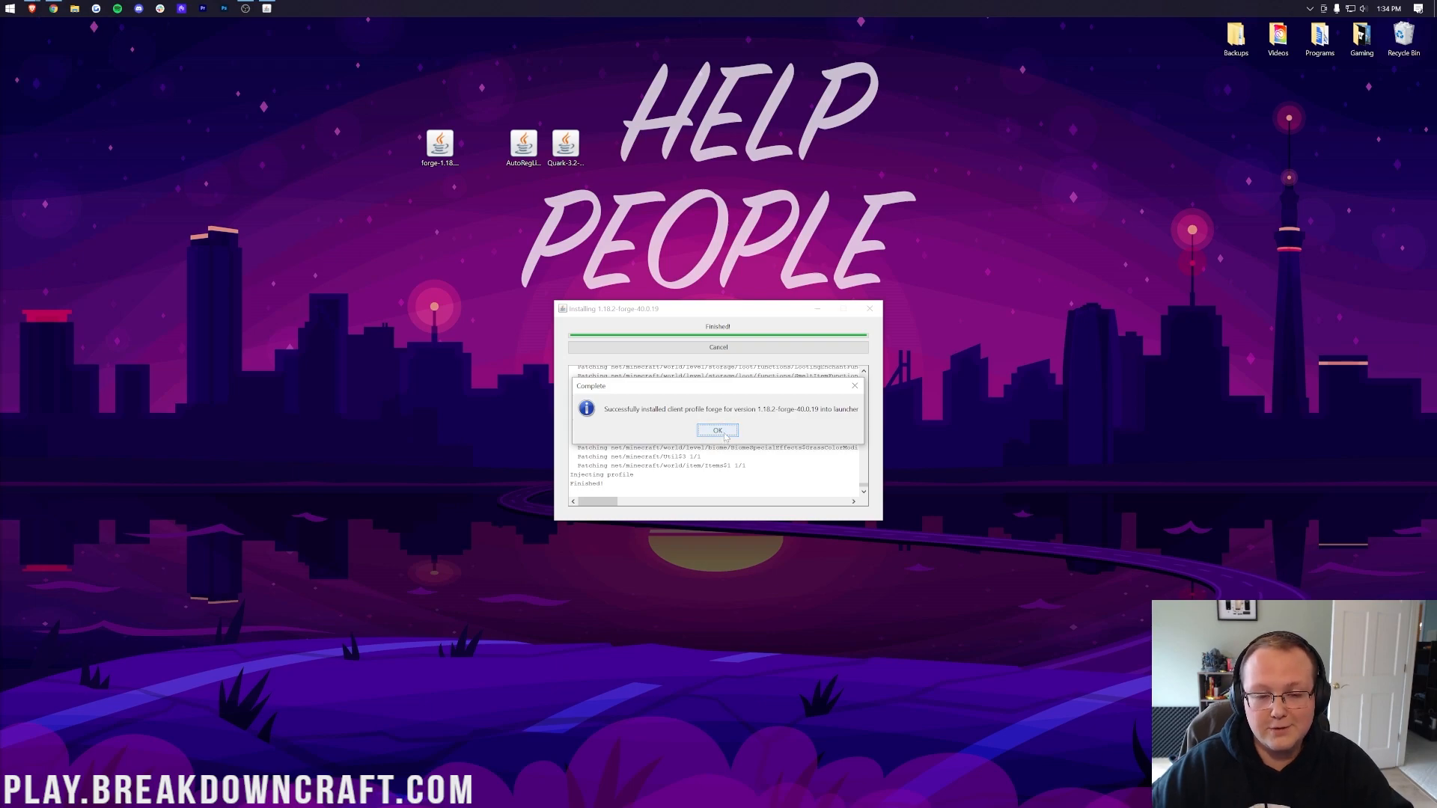
pyautogui.click(718, 430)
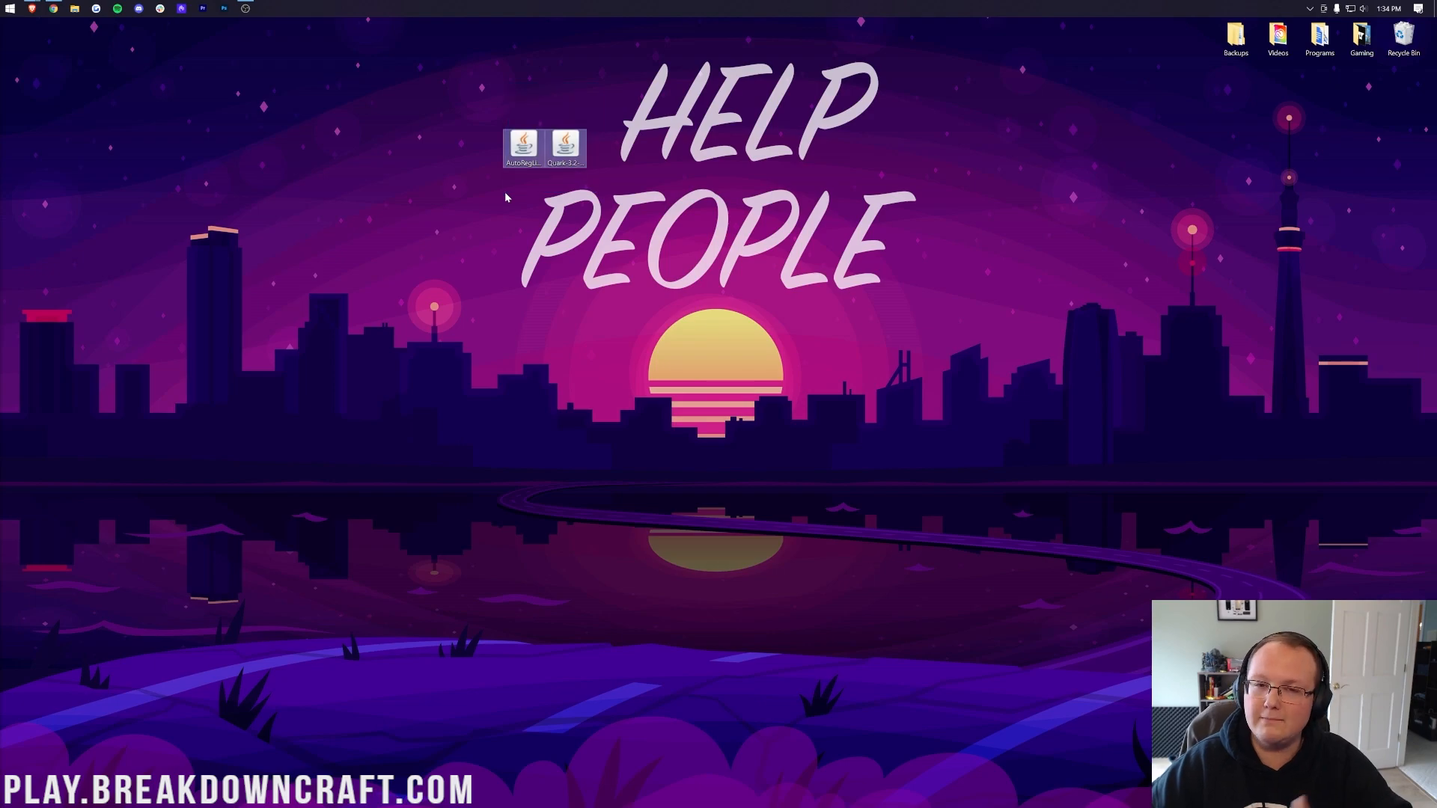
# - Select the forge 1.18.2 profile in the launcher and show the Installations list
pyautogui.click(563, 147)
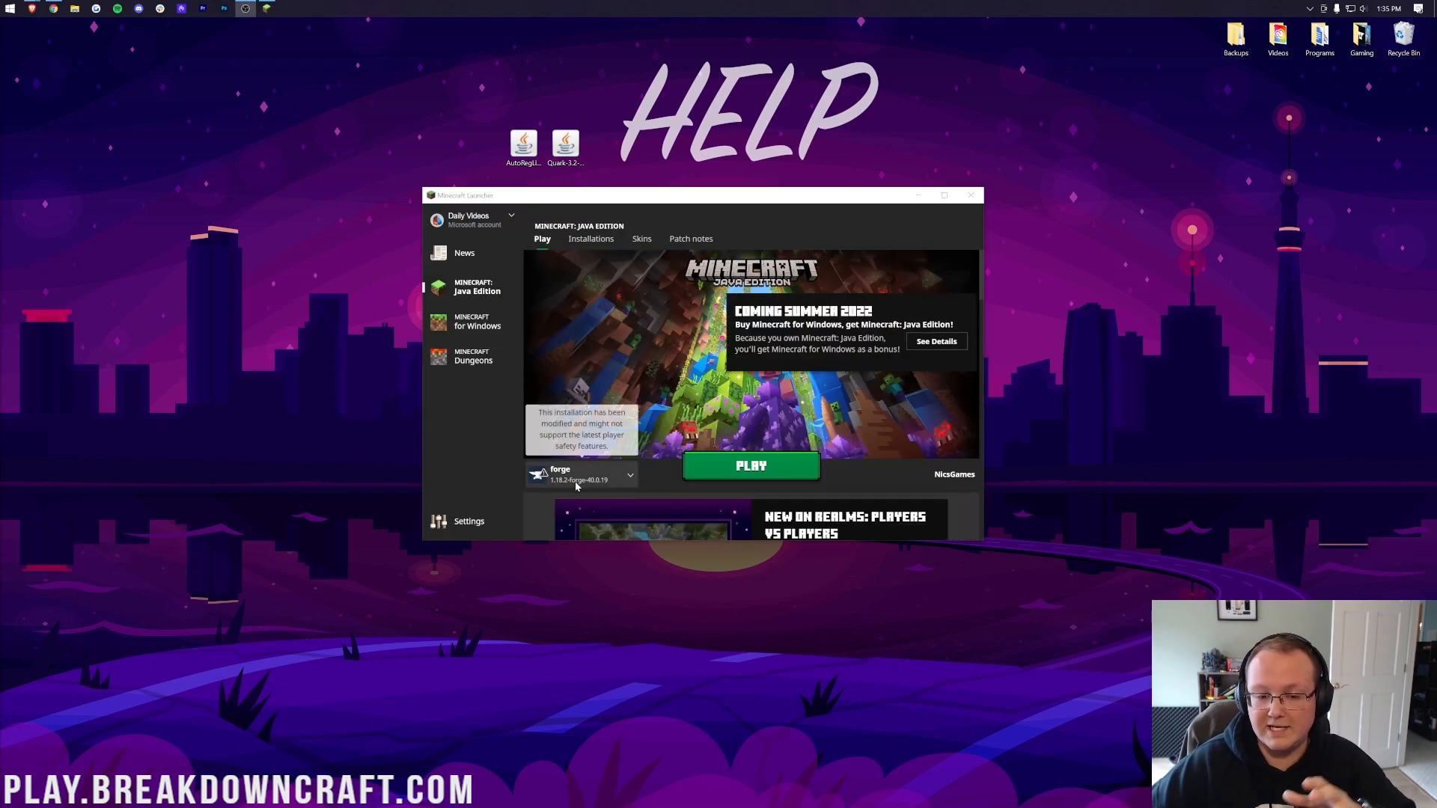
pyautogui.click(629, 475)
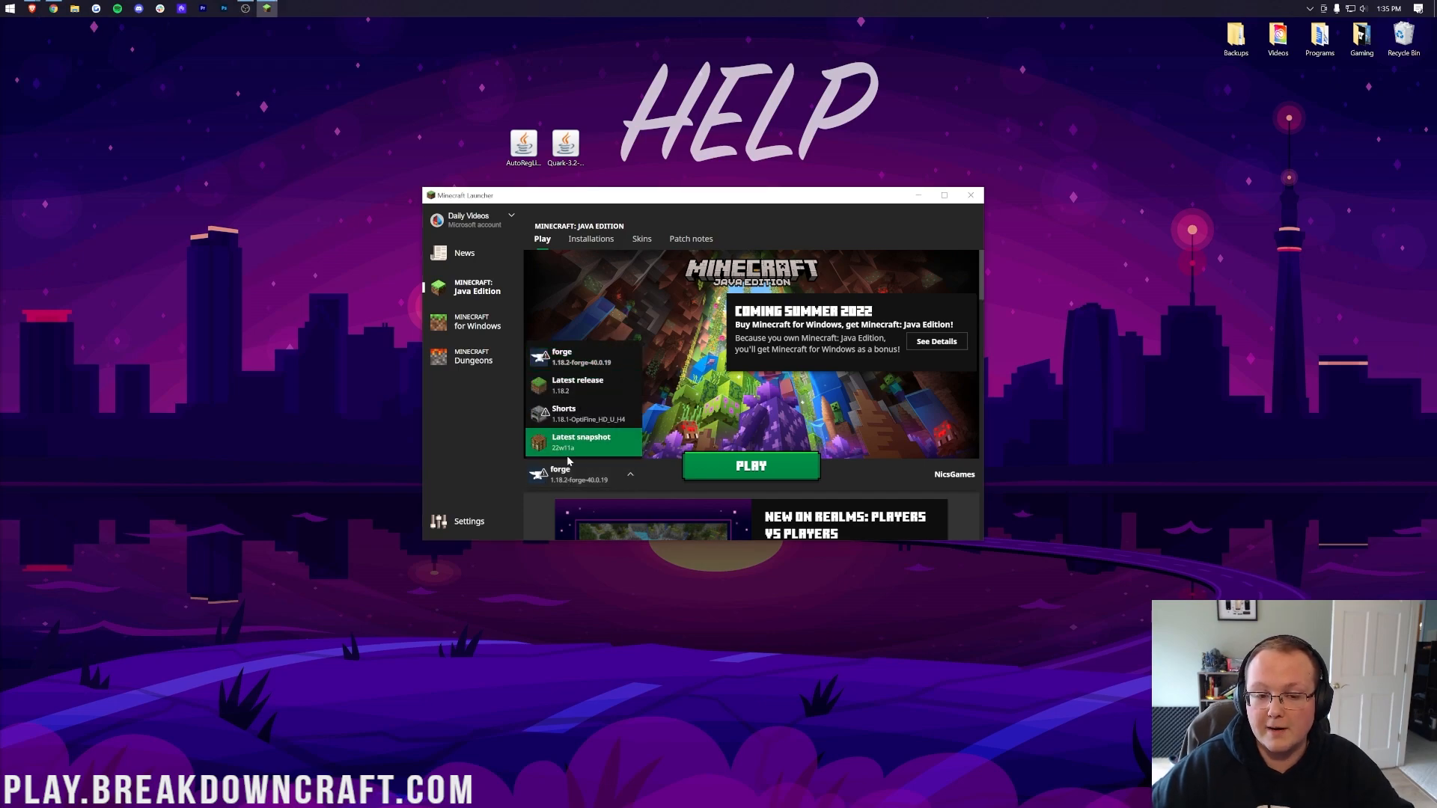
pyautogui.click(583, 475)
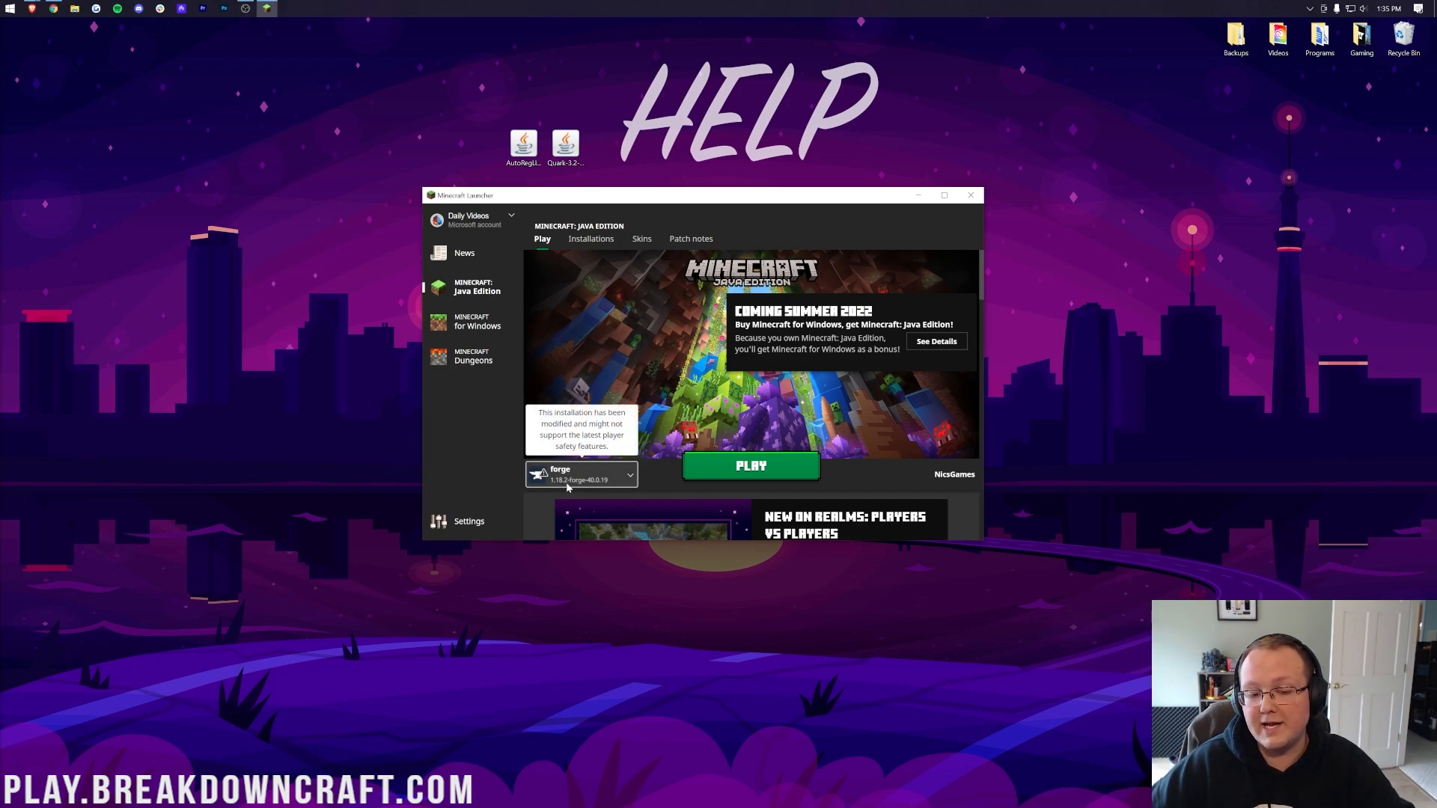
pyautogui.click(750, 466)
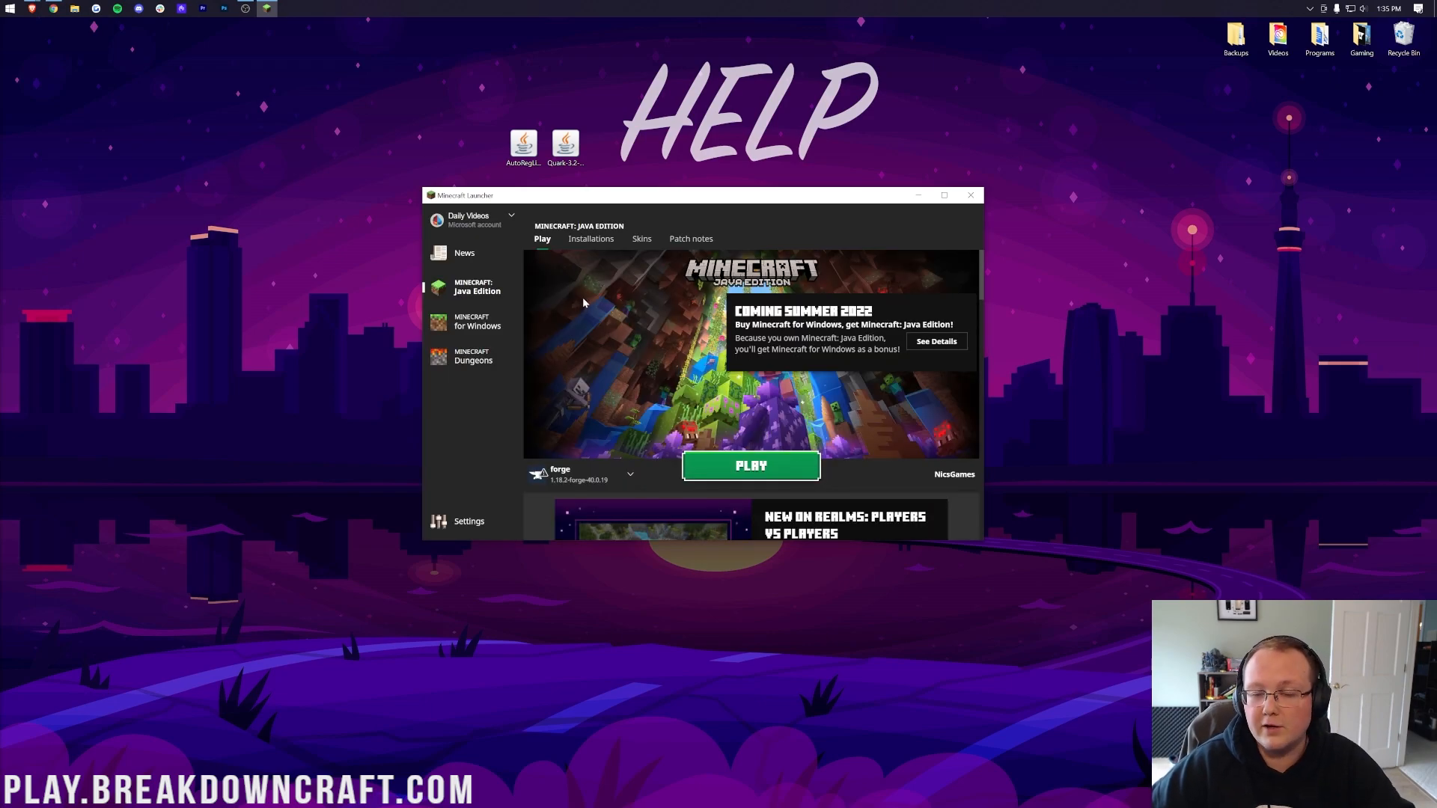
pyautogui.moveTo(595, 380)
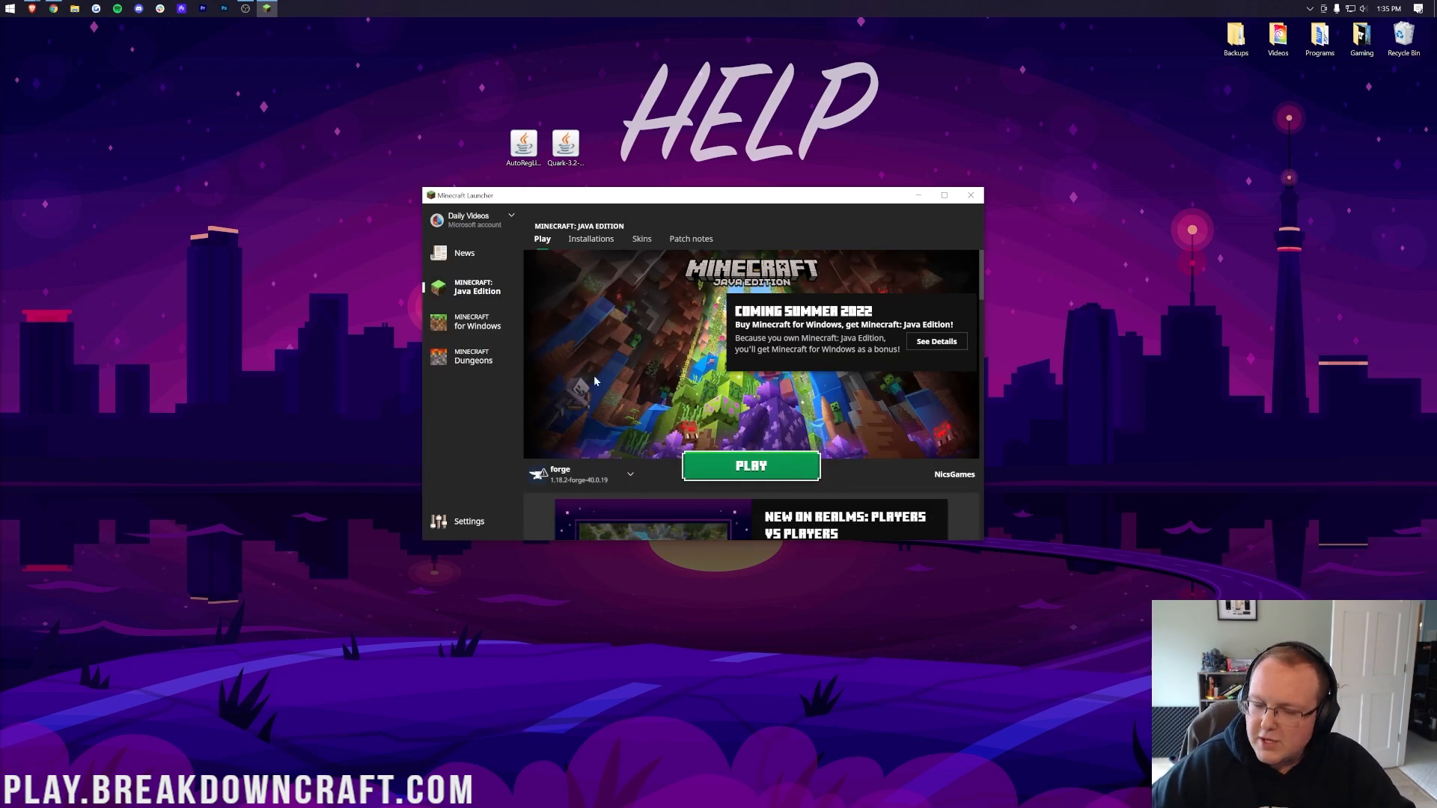
pyautogui.click(630, 474)
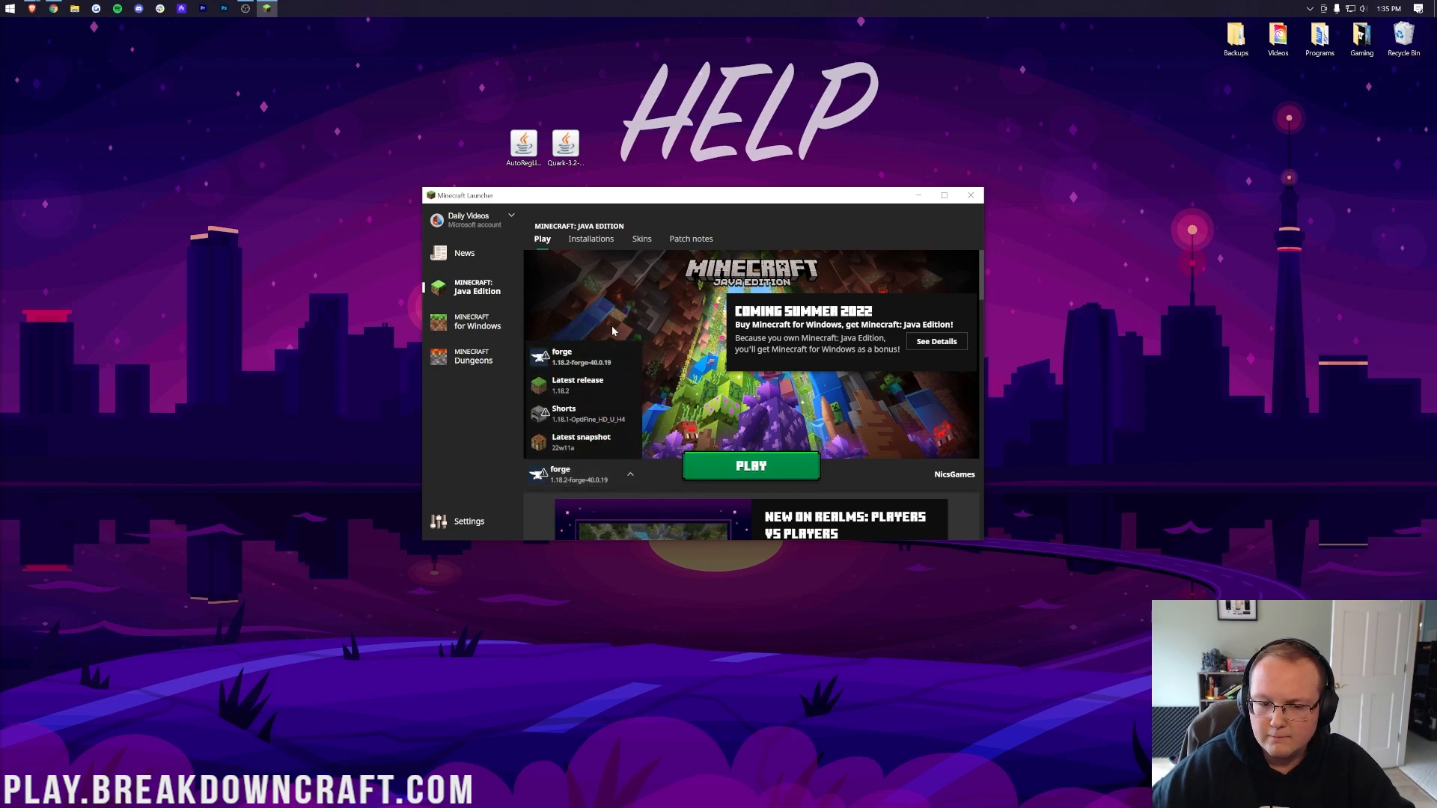
pyautogui.click(590, 238)
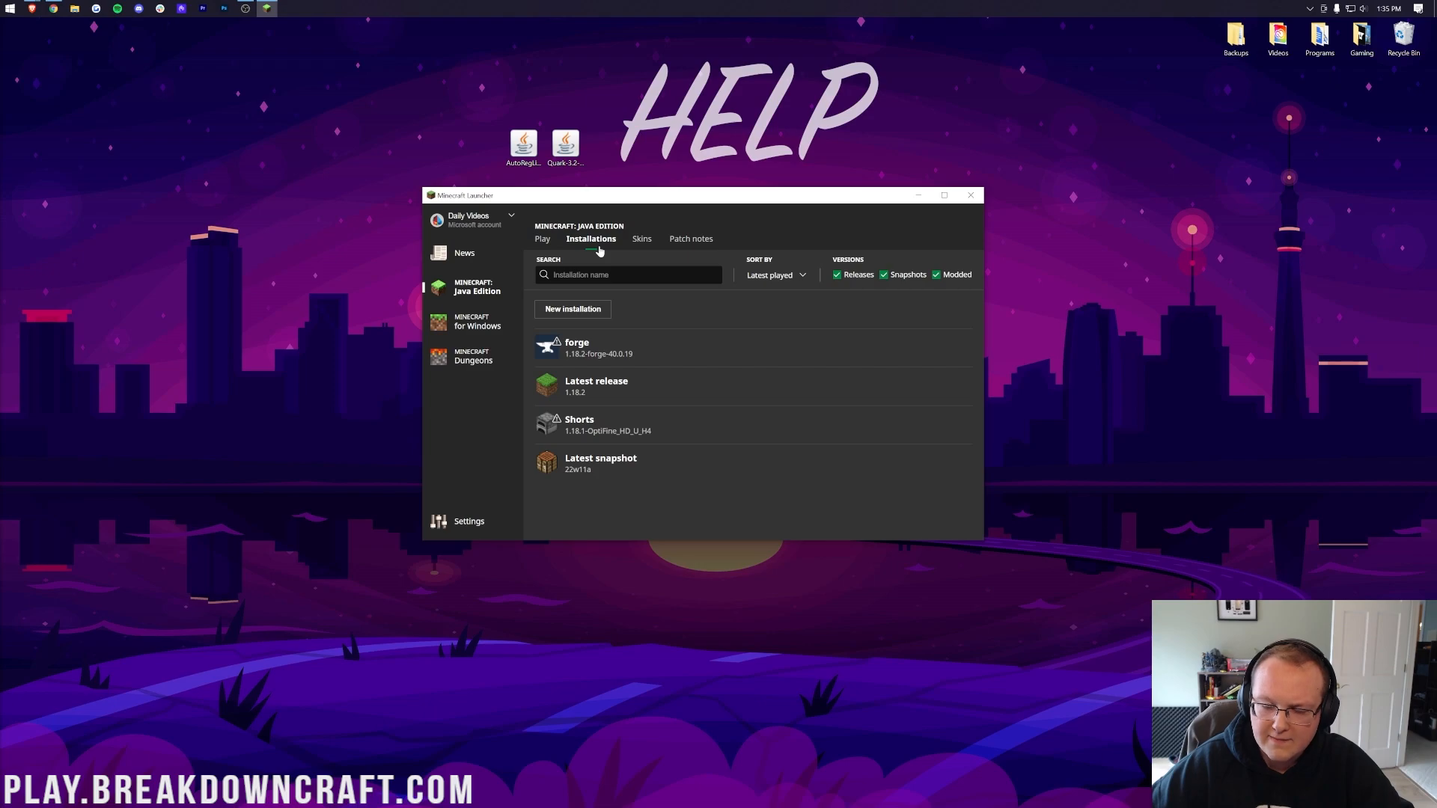
# - Toggle the Modded installations filter off and on, then begin a new installation
pyautogui.click(936, 274)
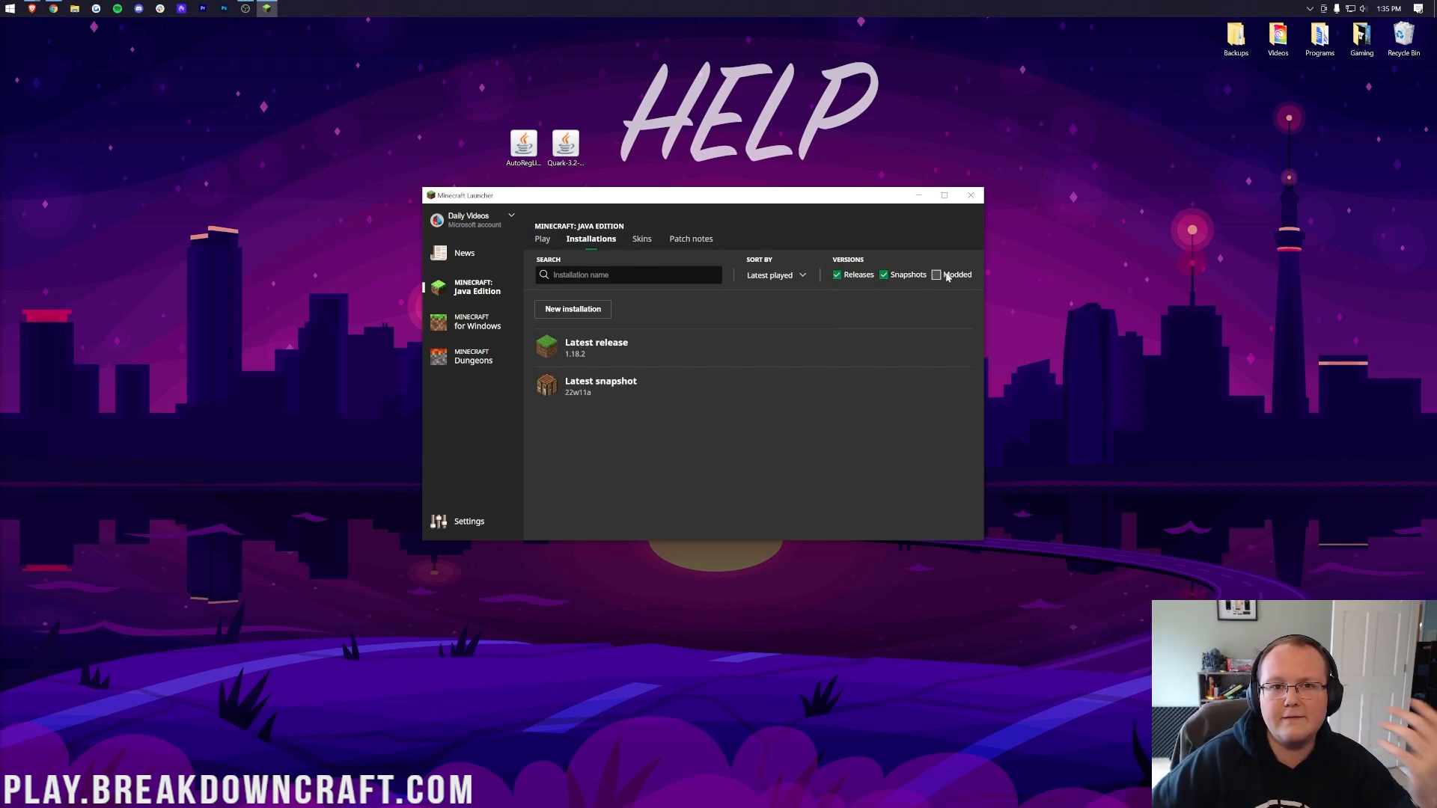
pyautogui.click(936, 274)
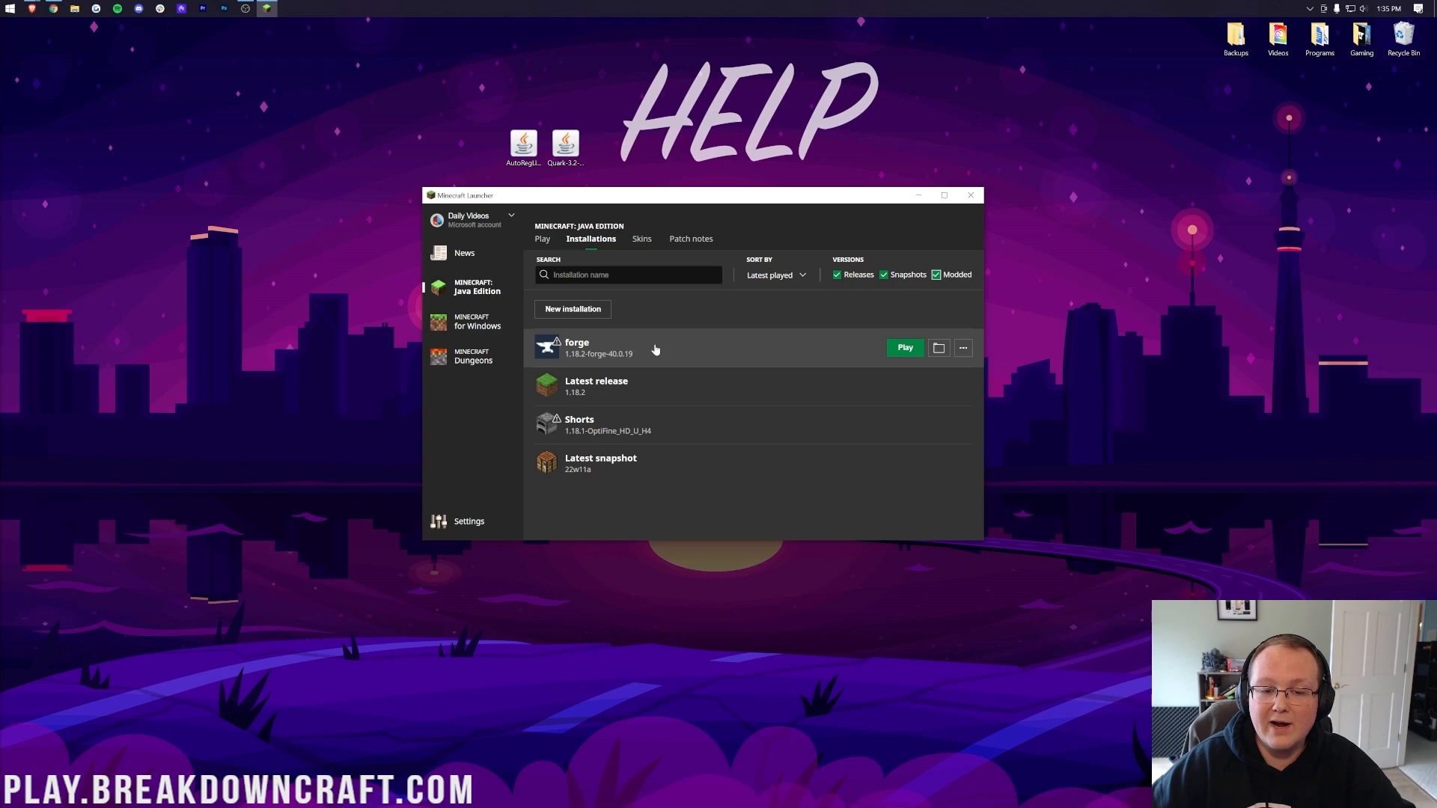
pyautogui.moveTo(594, 365)
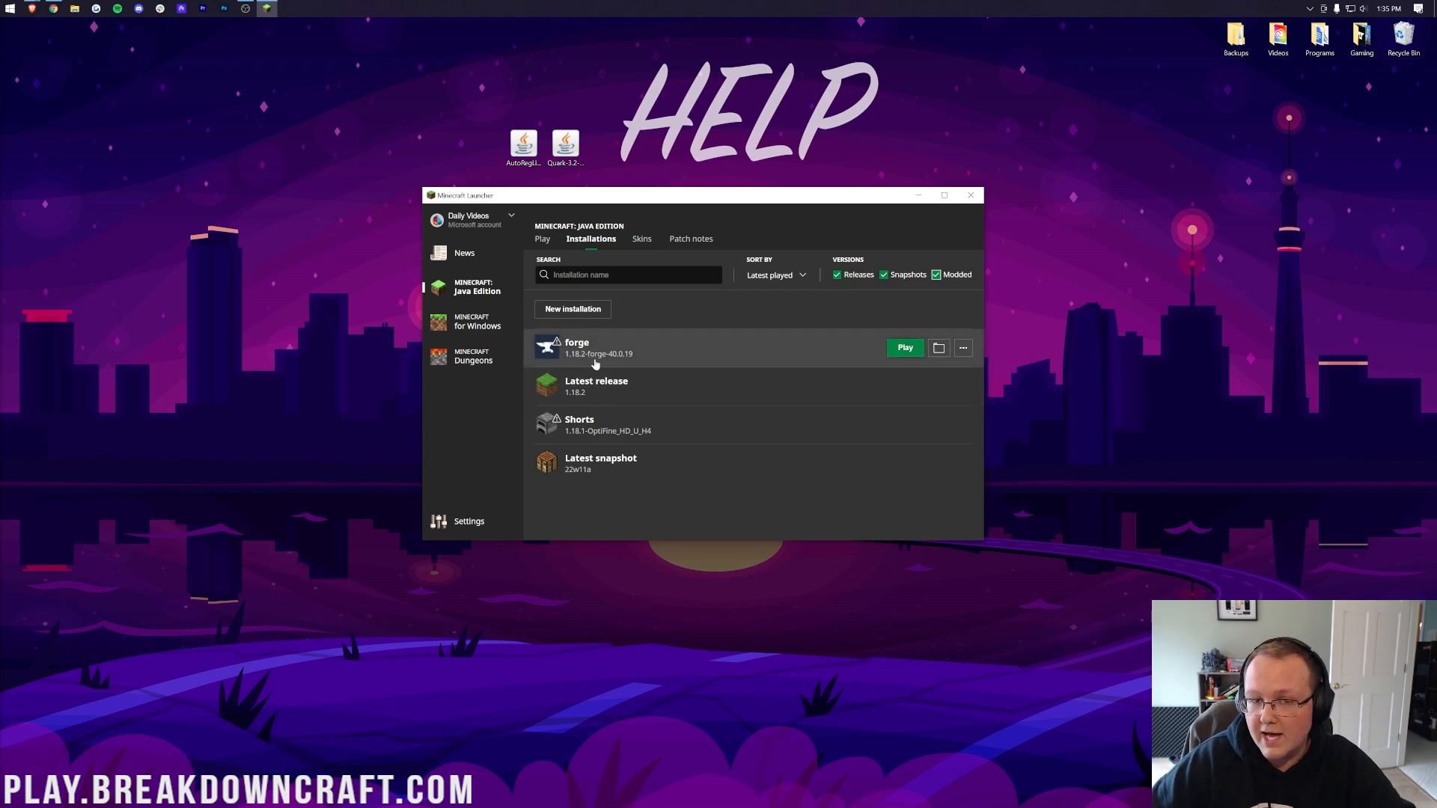
pyautogui.click(572, 309)
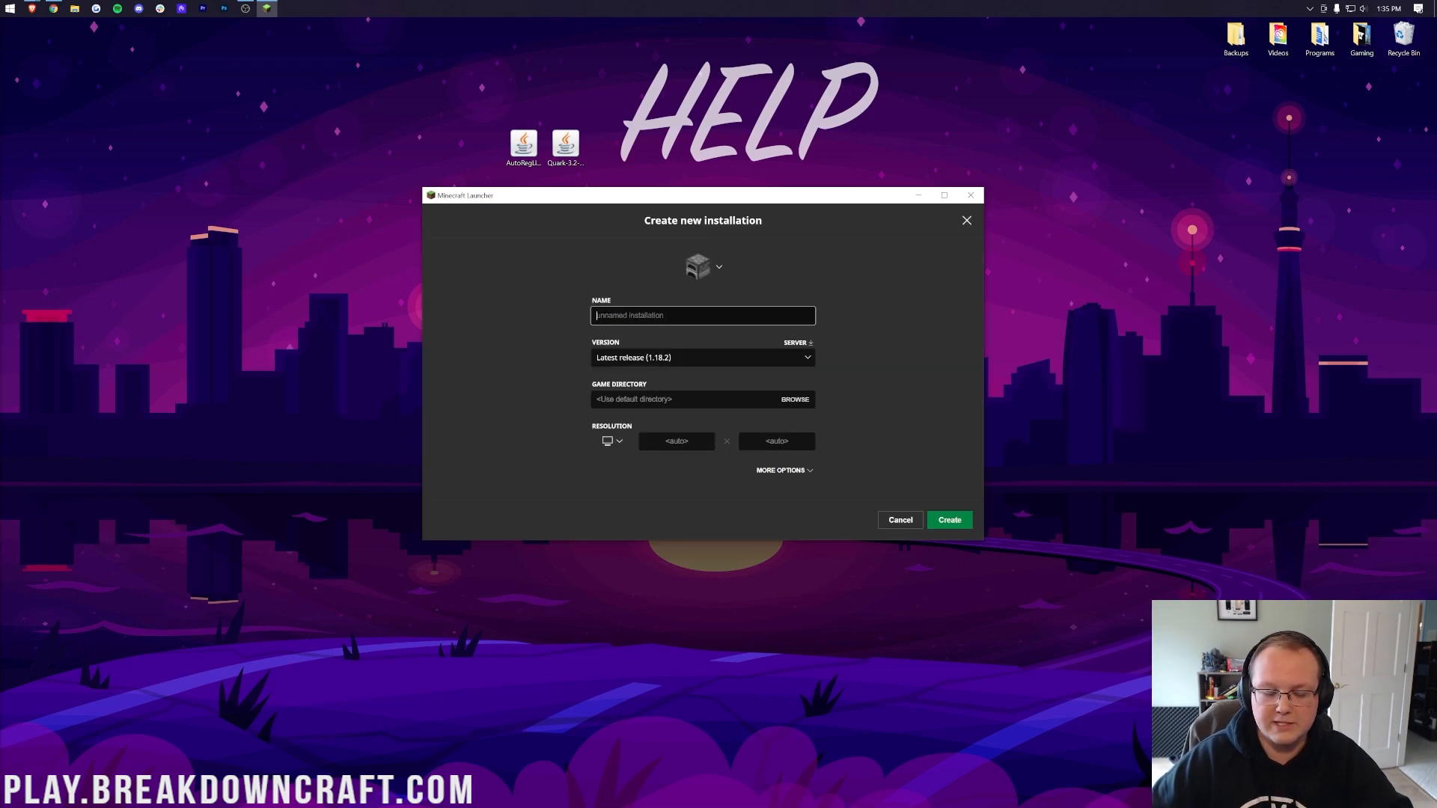
# - Create installation 'Play.BreakdownCraft.com' on release 1.18.2-forge-40.0.19 at 1920x1080 resolution
pyautogui.write('Play.BreakdownCraft.com')
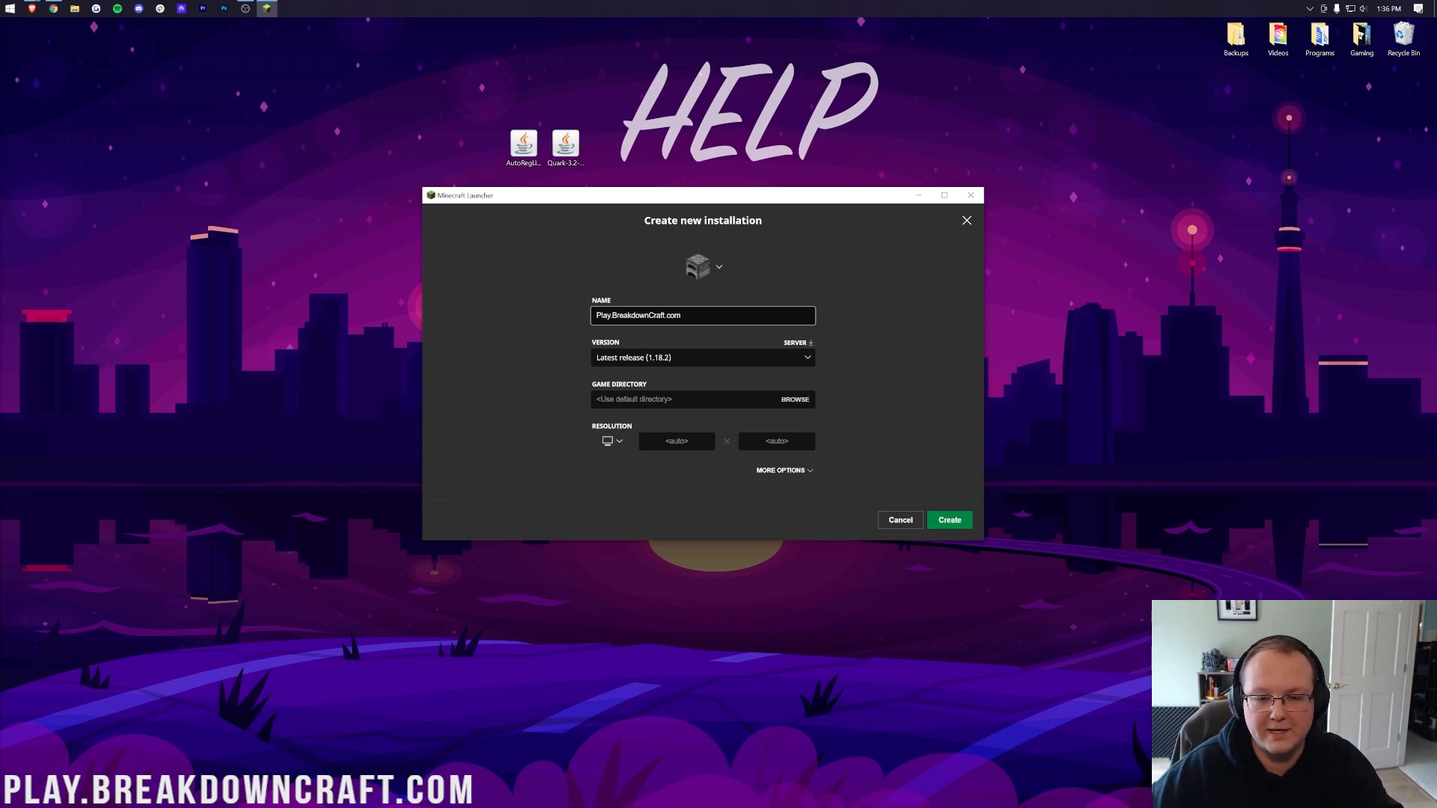
pyautogui.click(702, 358)
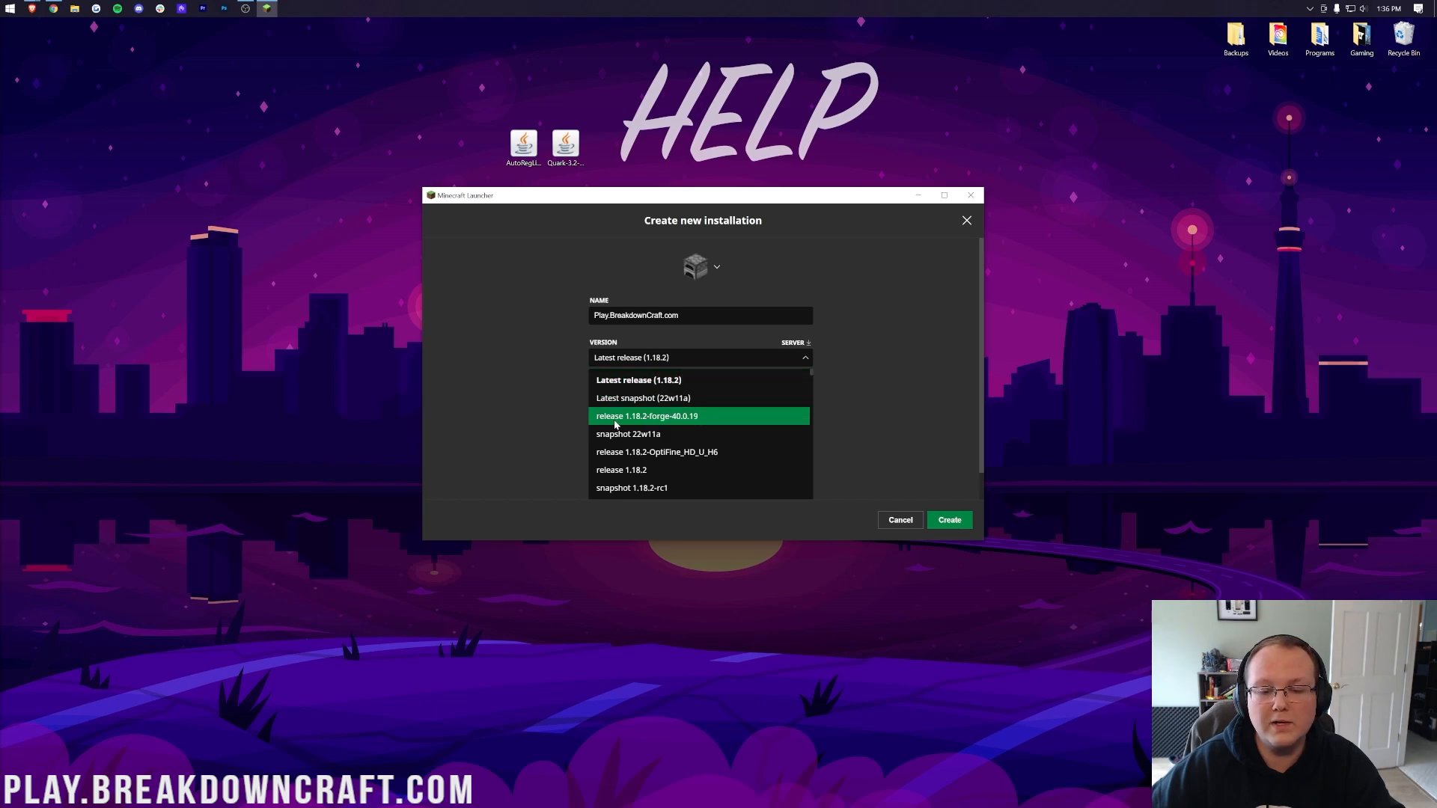
pyautogui.moveTo(718, 421)
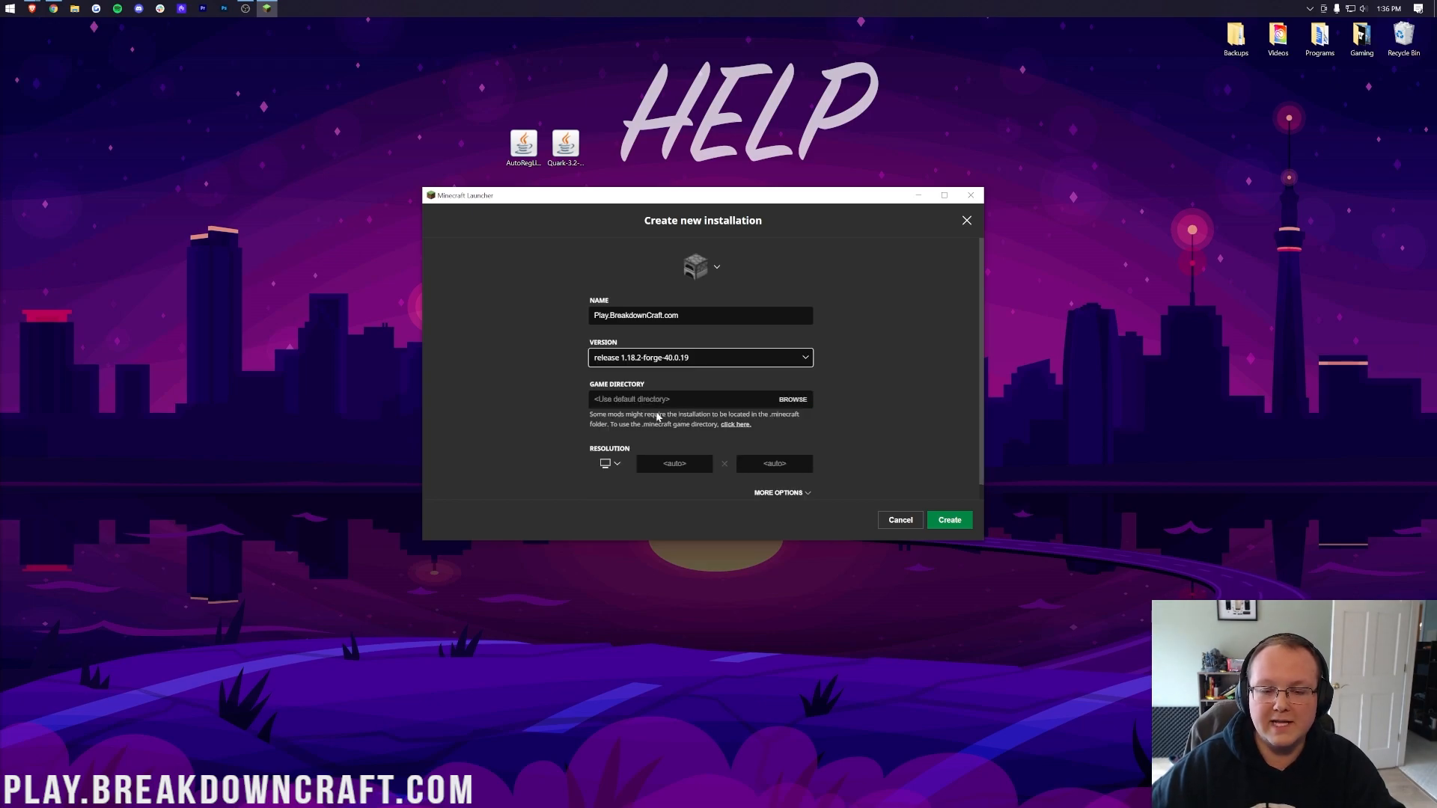
pyautogui.click(609, 464)
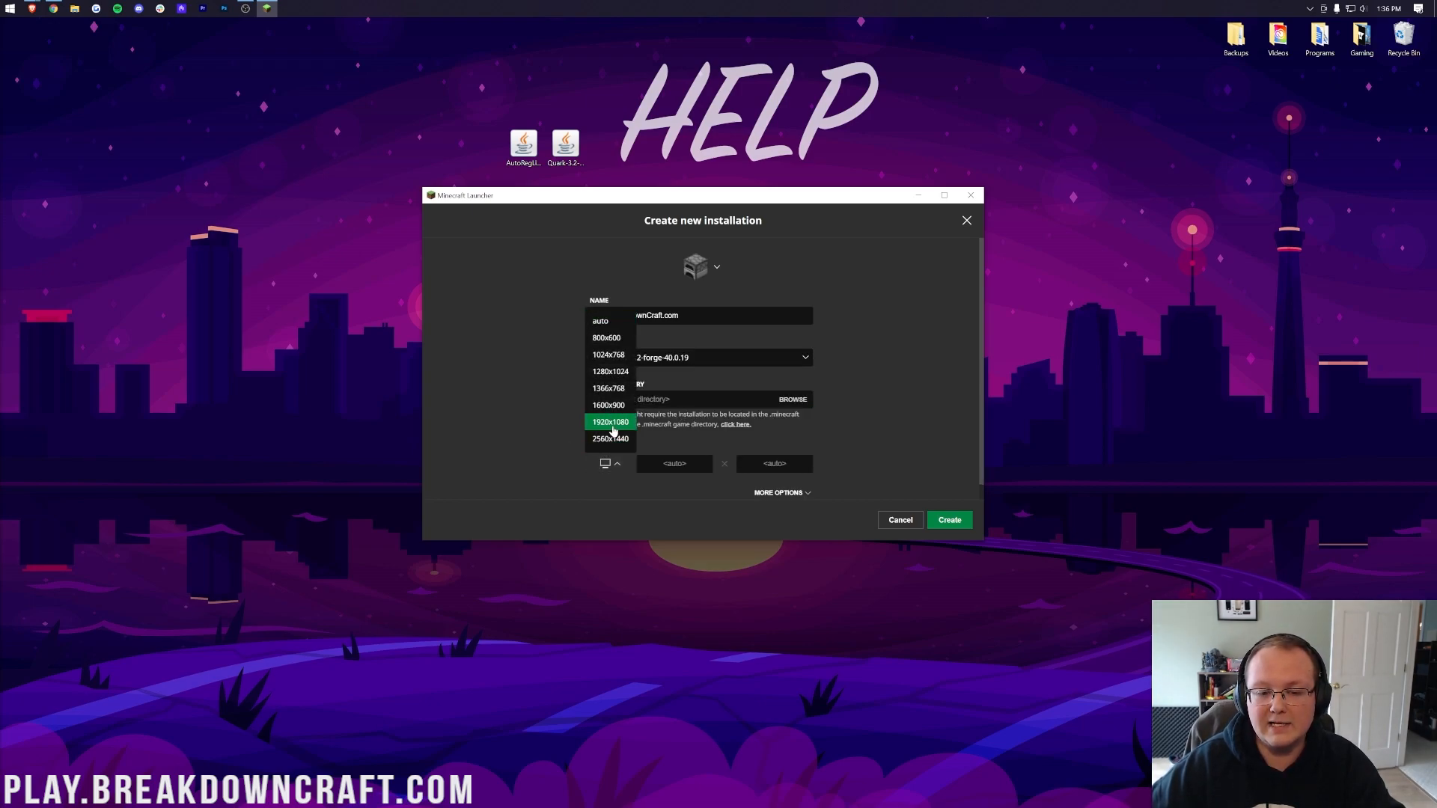
pyautogui.click(611, 421)
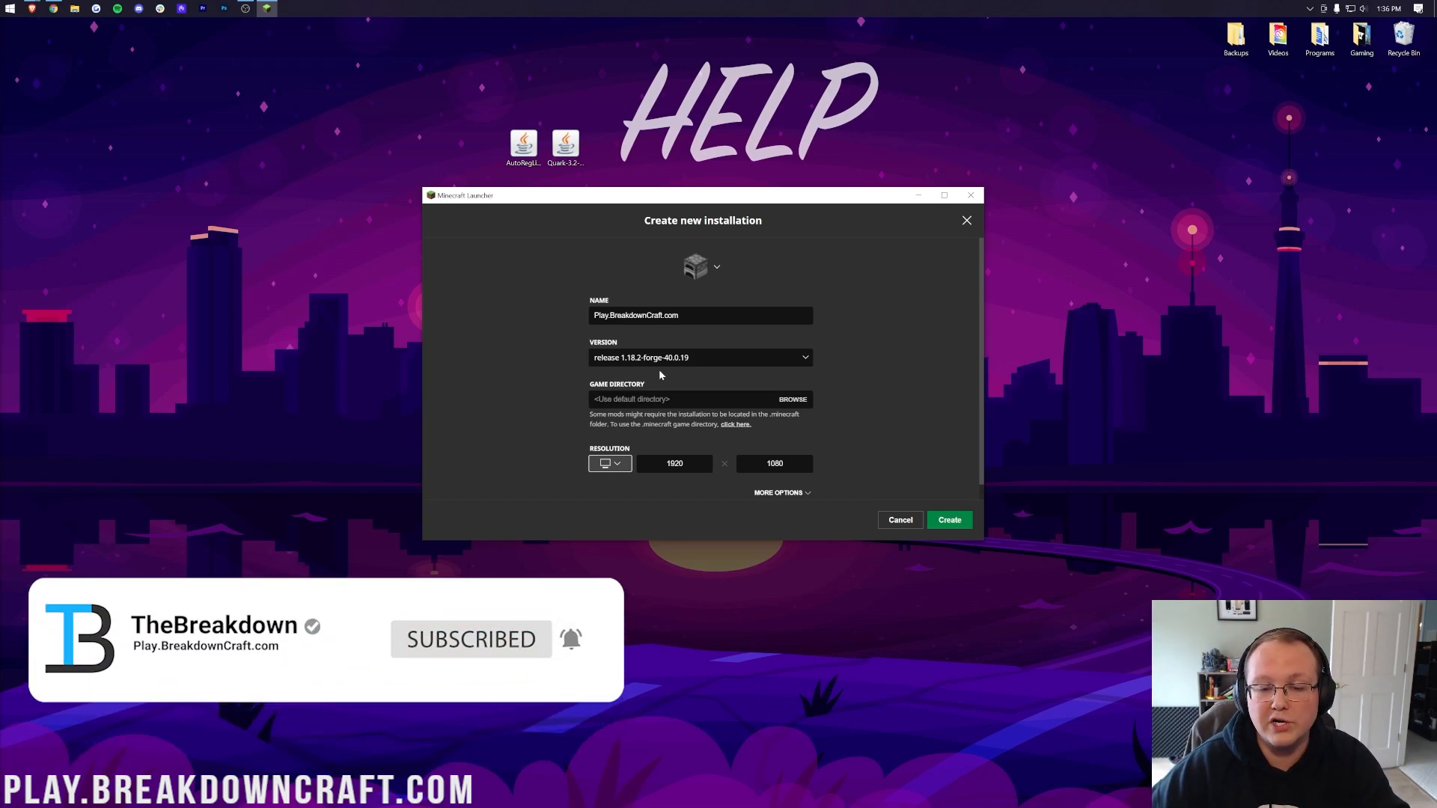
pyautogui.click(948, 520)
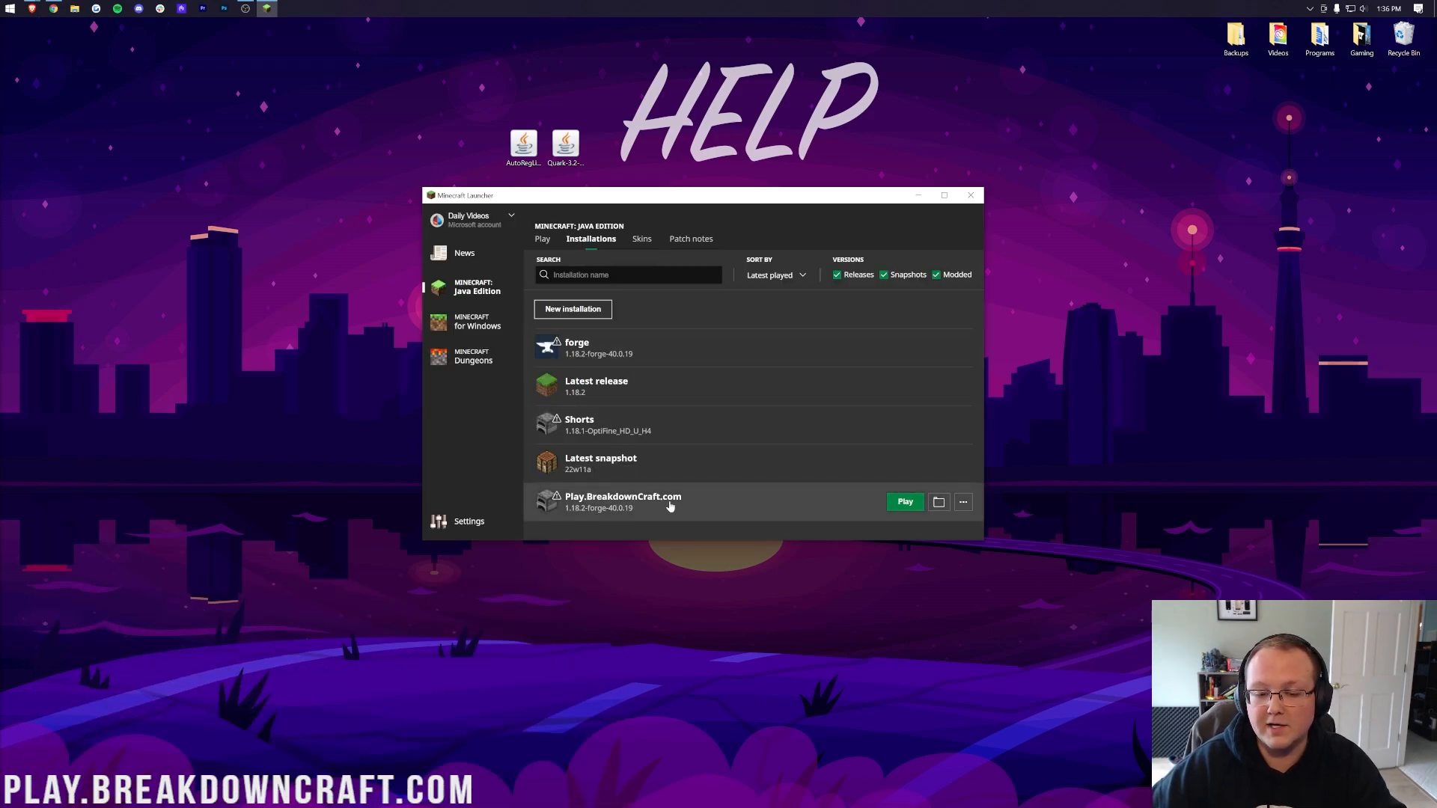
pyautogui.moveTo(577, 521)
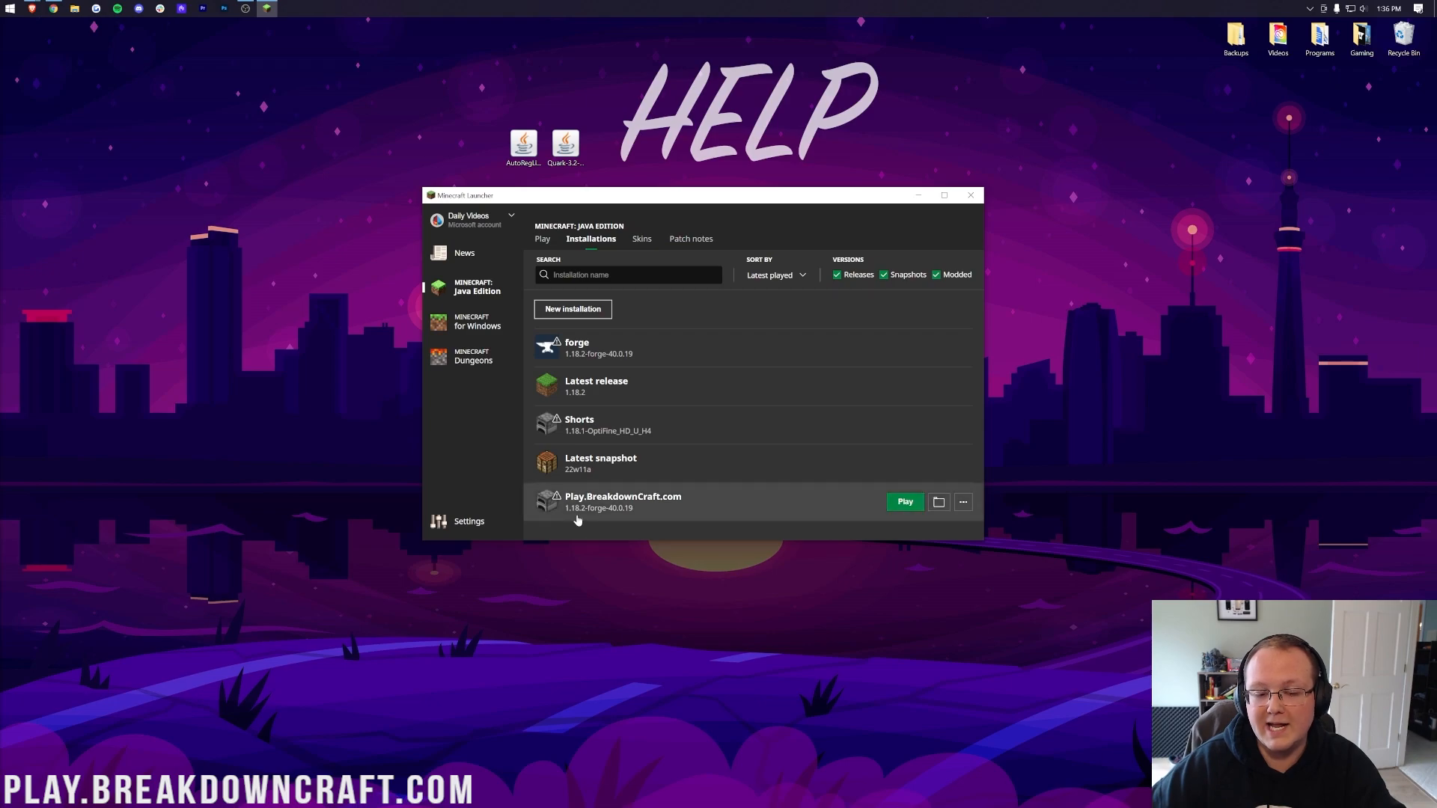
pyautogui.moveTo(838, 514)
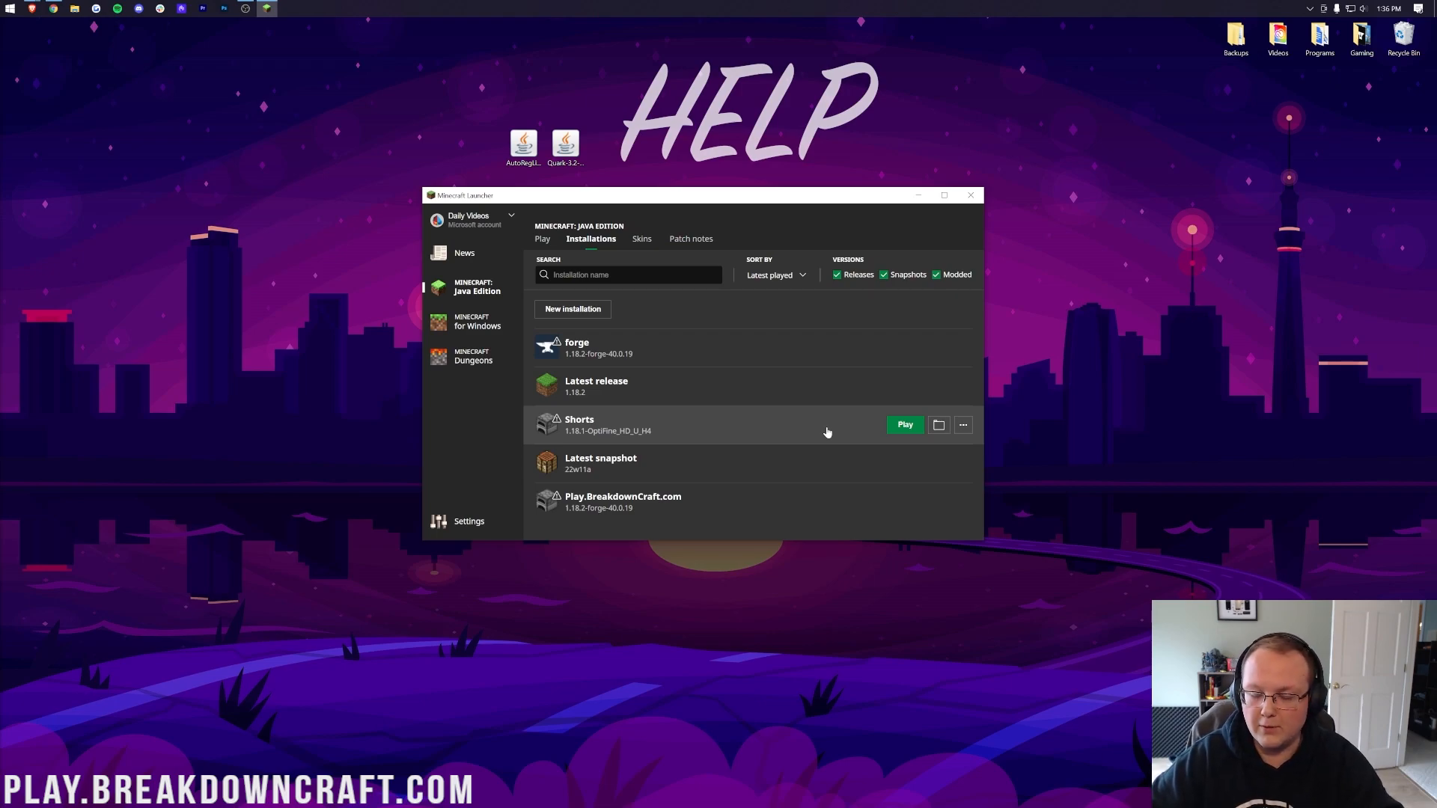
pyautogui.moveTo(614, 536)
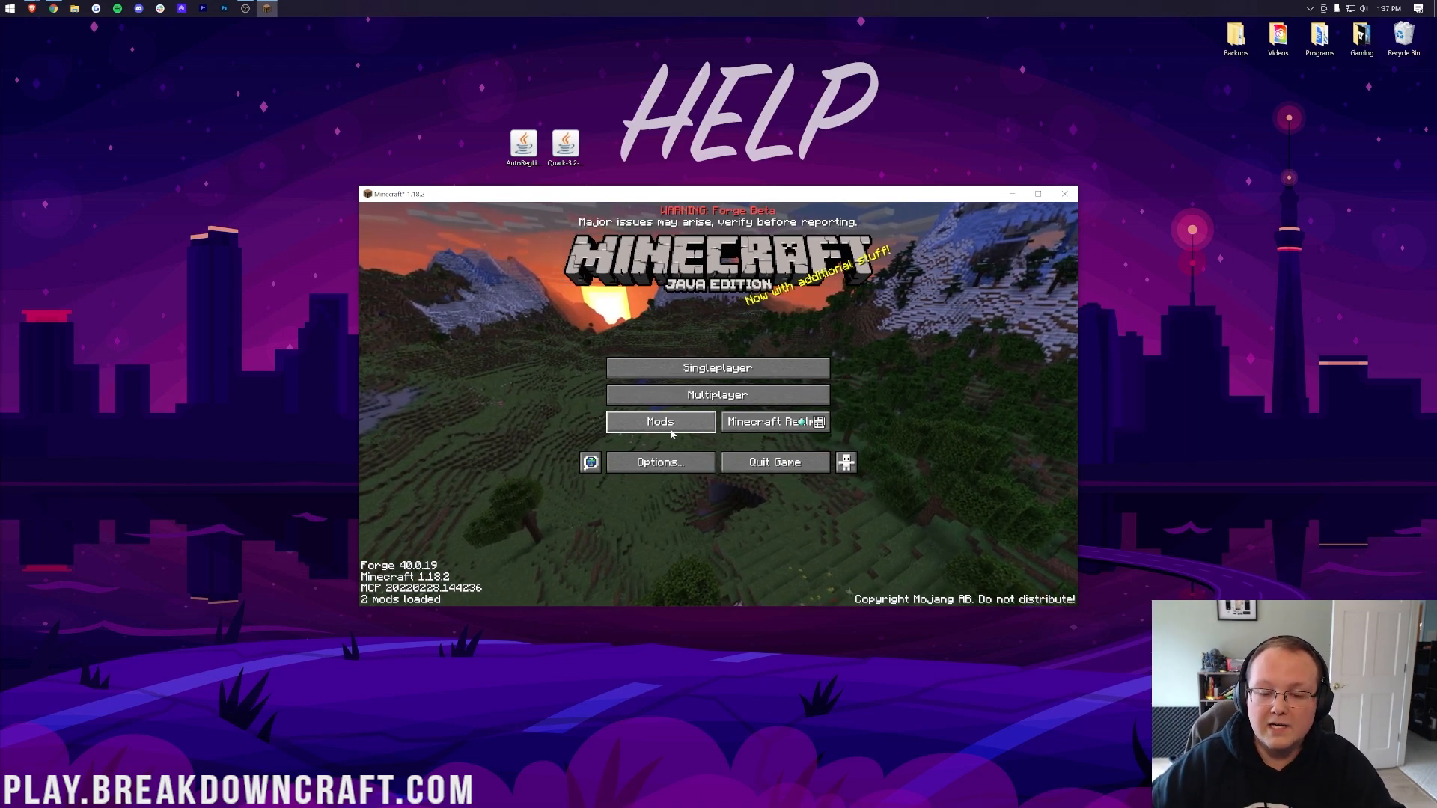
# - Open the game's mods folder from the Mods screen and drag in the Quark and AutoRegLib jars
pyautogui.click(658, 421)
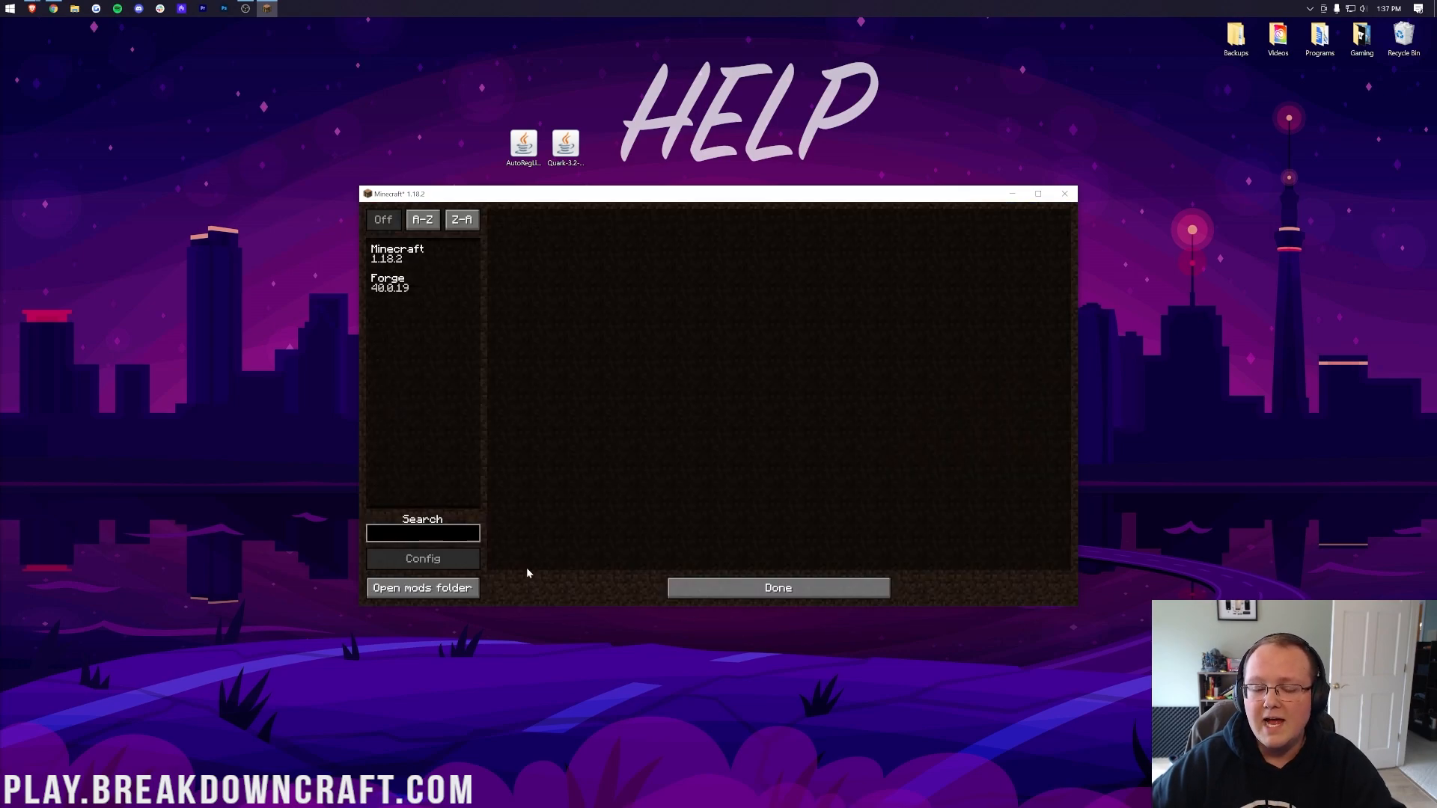
pyautogui.click(422, 587)
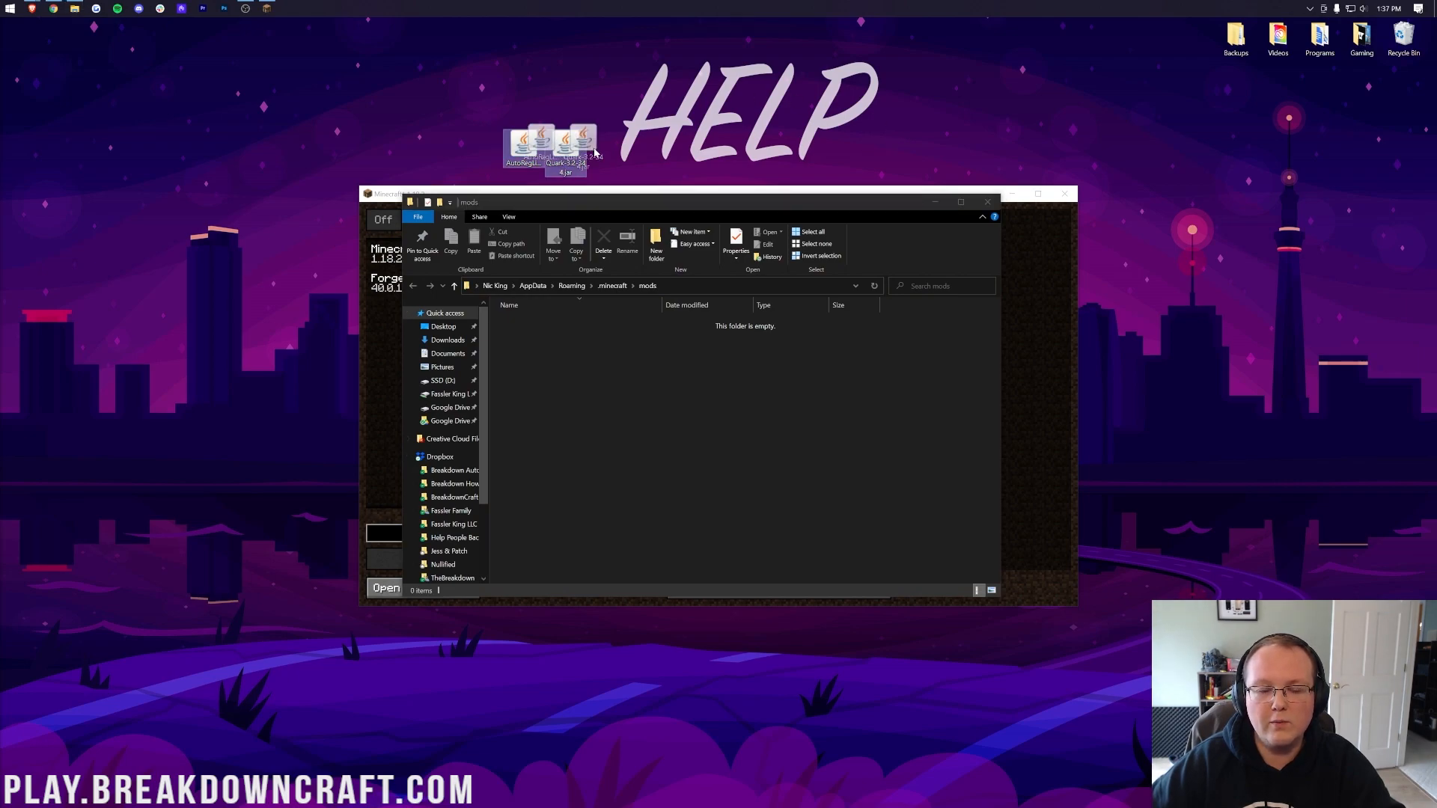
pyautogui.moveTo(563, 147); pyautogui.dragTo(687, 330)
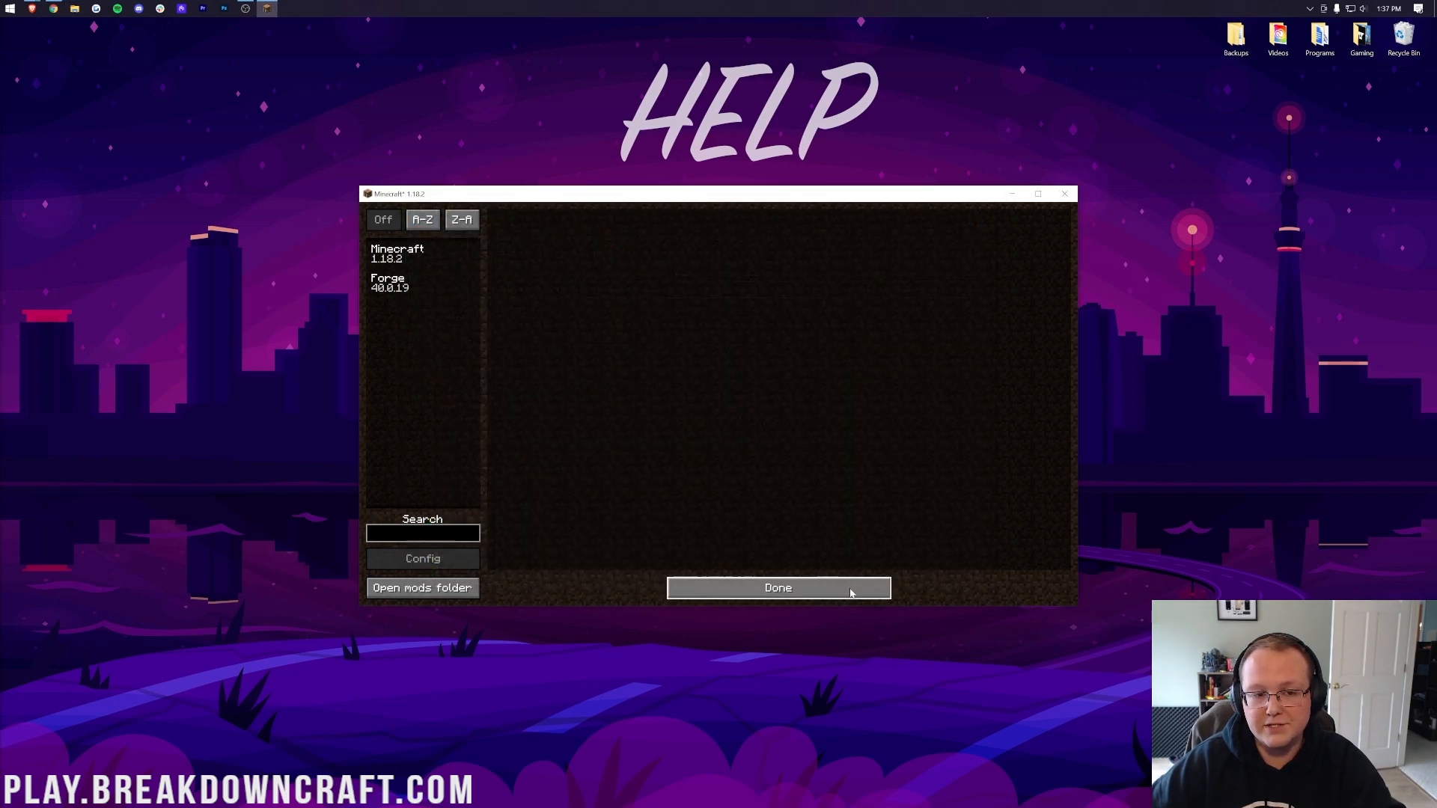
pyautogui.click(777, 588)
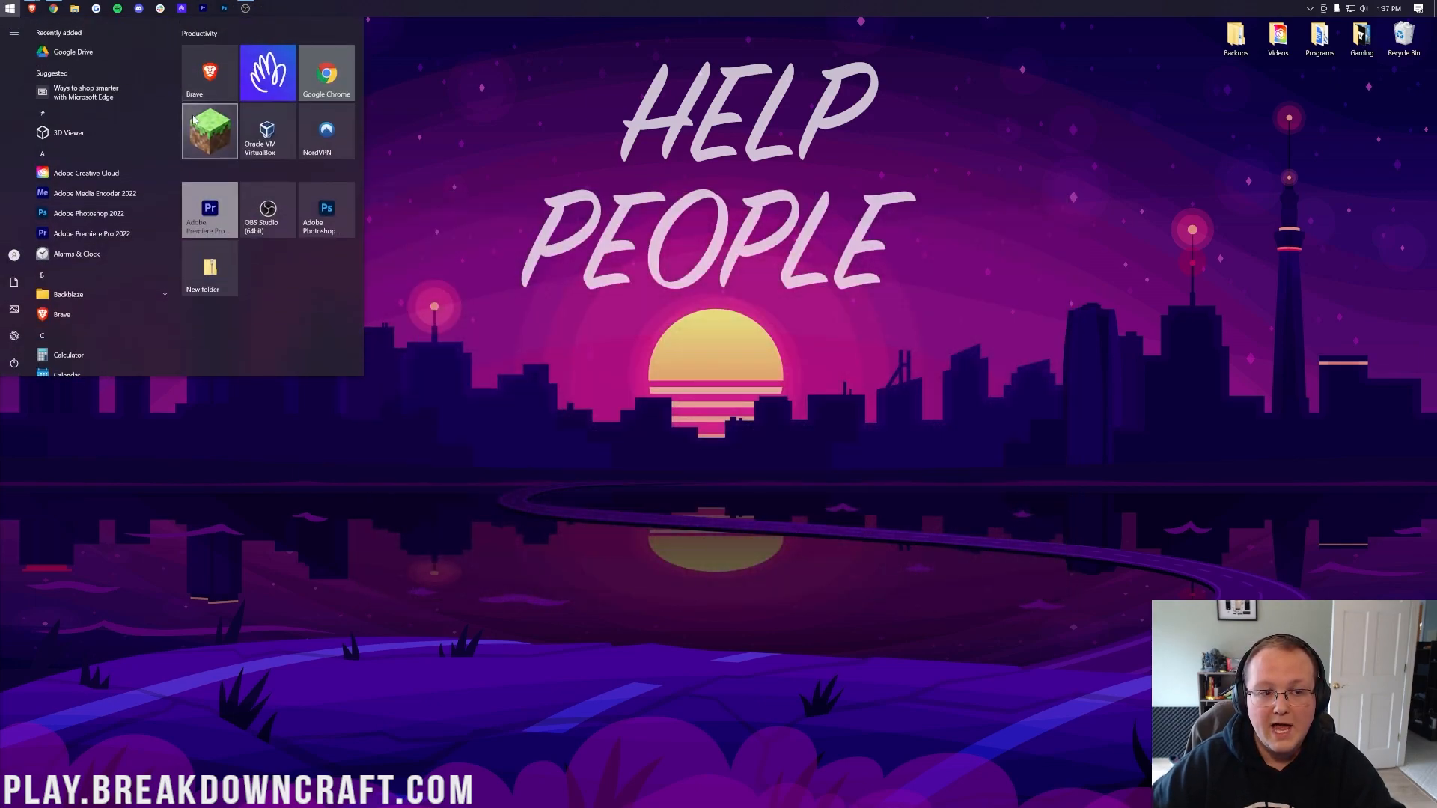
# - Launch Minecraft Launcher and play the Play.BreakdownCraft.com installation
pyautogui.click(209, 131)
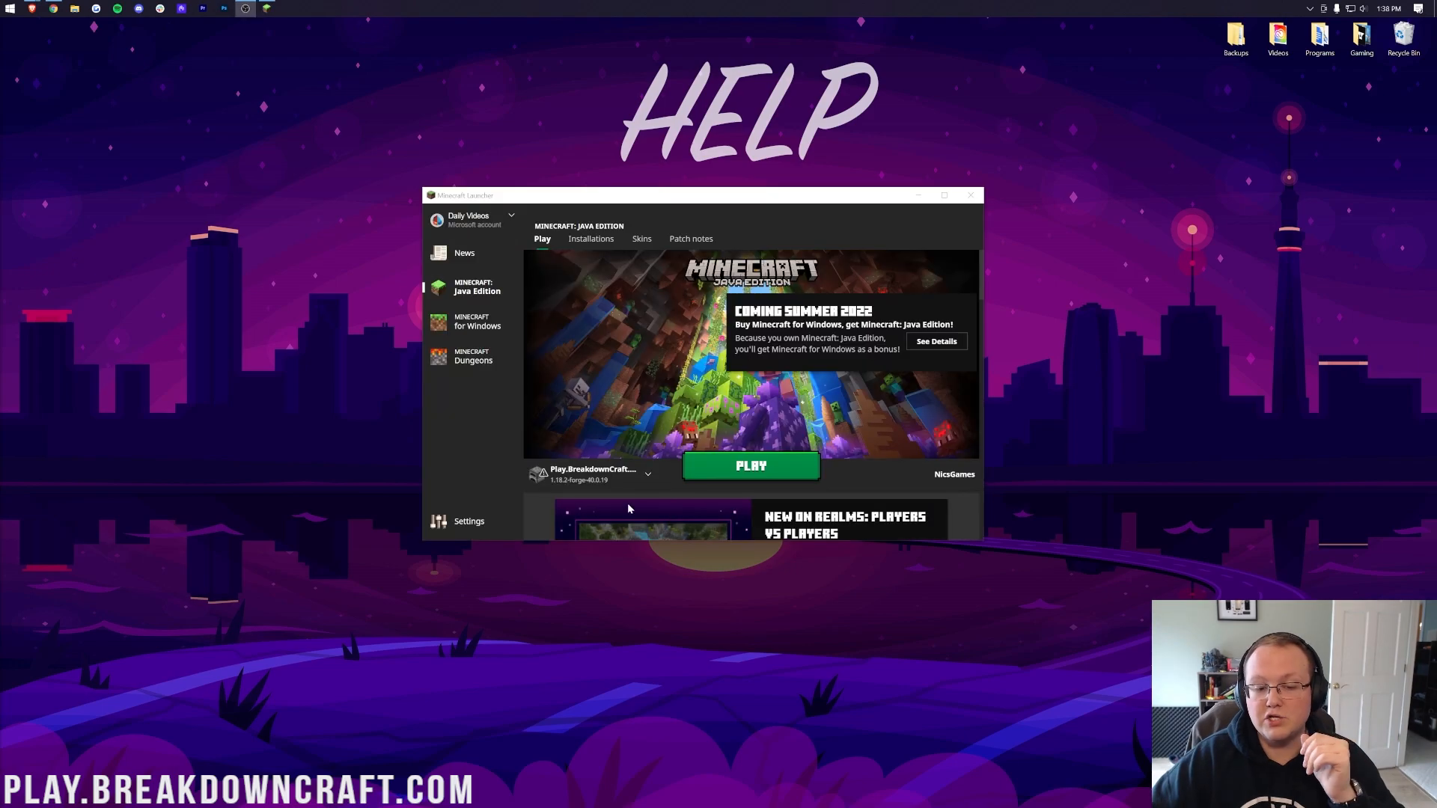
pyautogui.click(648, 474)
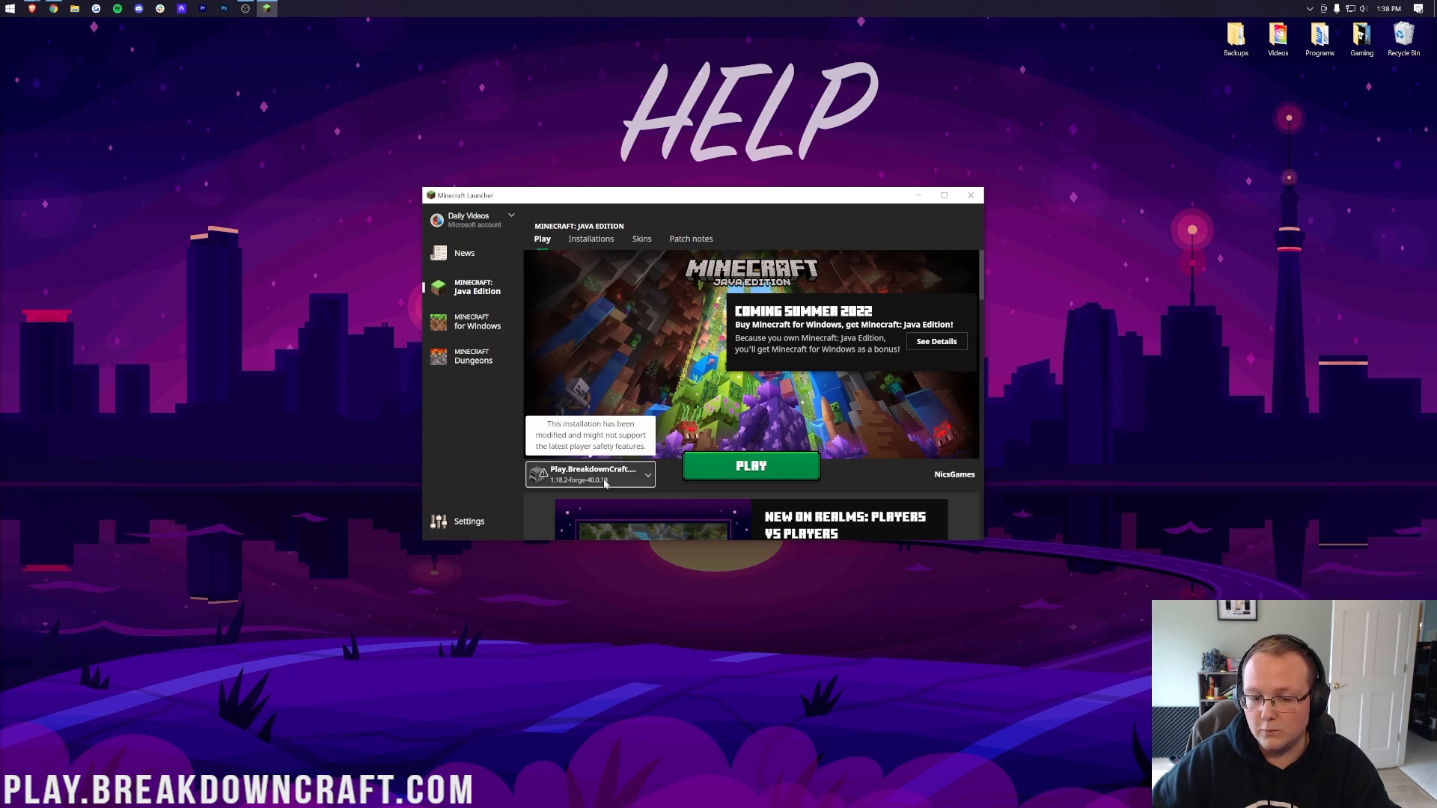
pyautogui.click(750, 466)
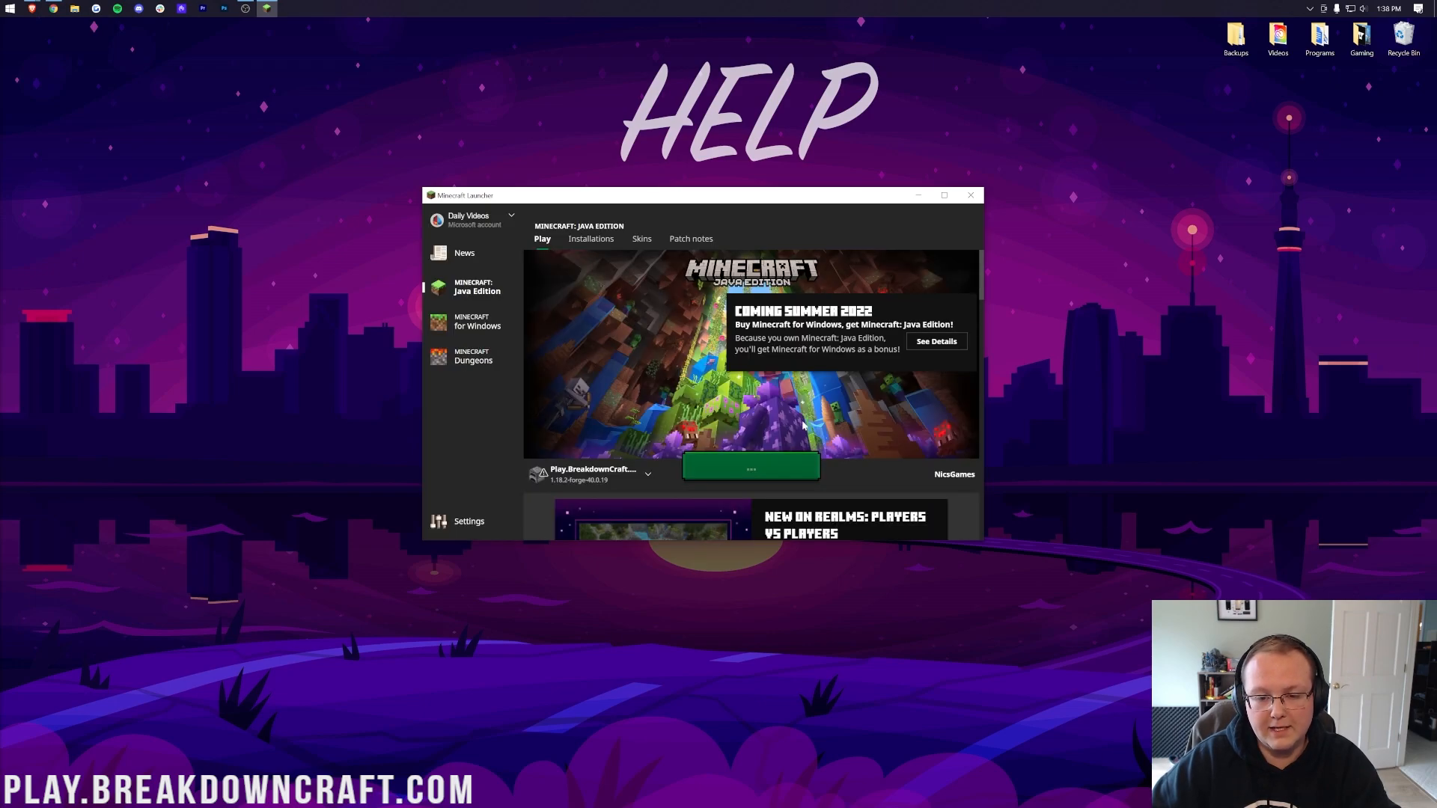
pyautogui.click(750, 465)
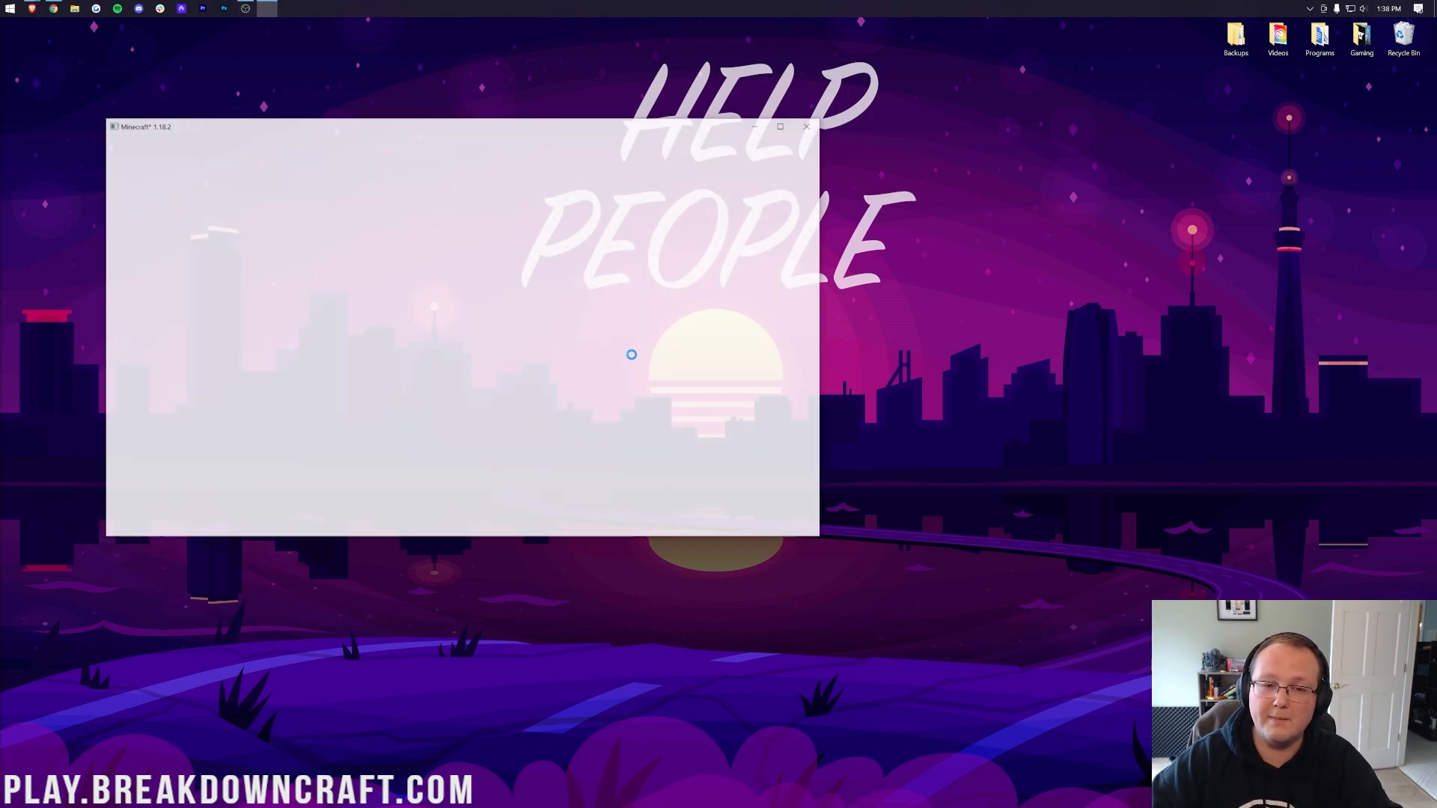
# - Center the game window and confirm Quark and AutoRegLib among the loaded mods
pyautogui.moveTo(458, 126); pyautogui.dragTo(718, 193)
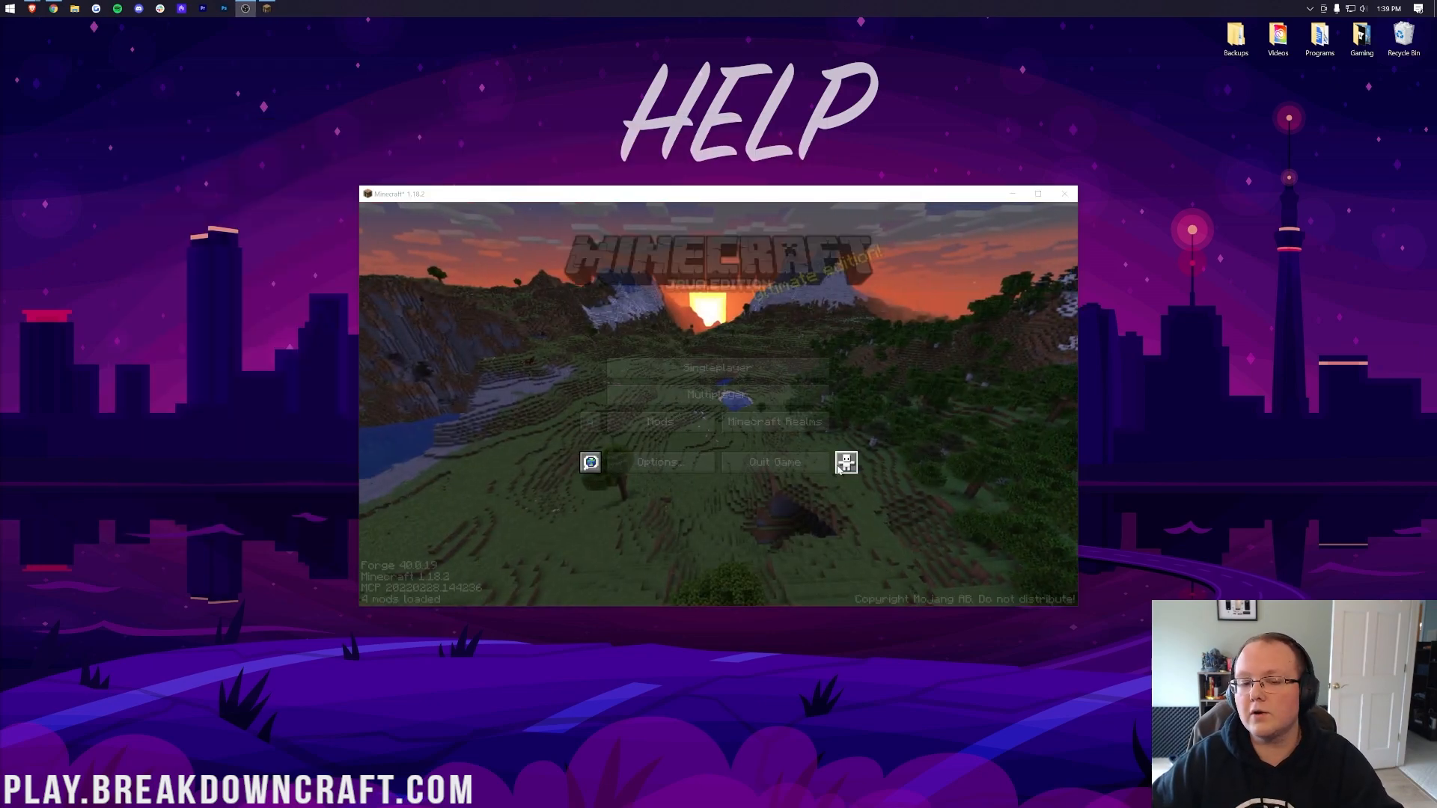
pyautogui.click(660, 421)
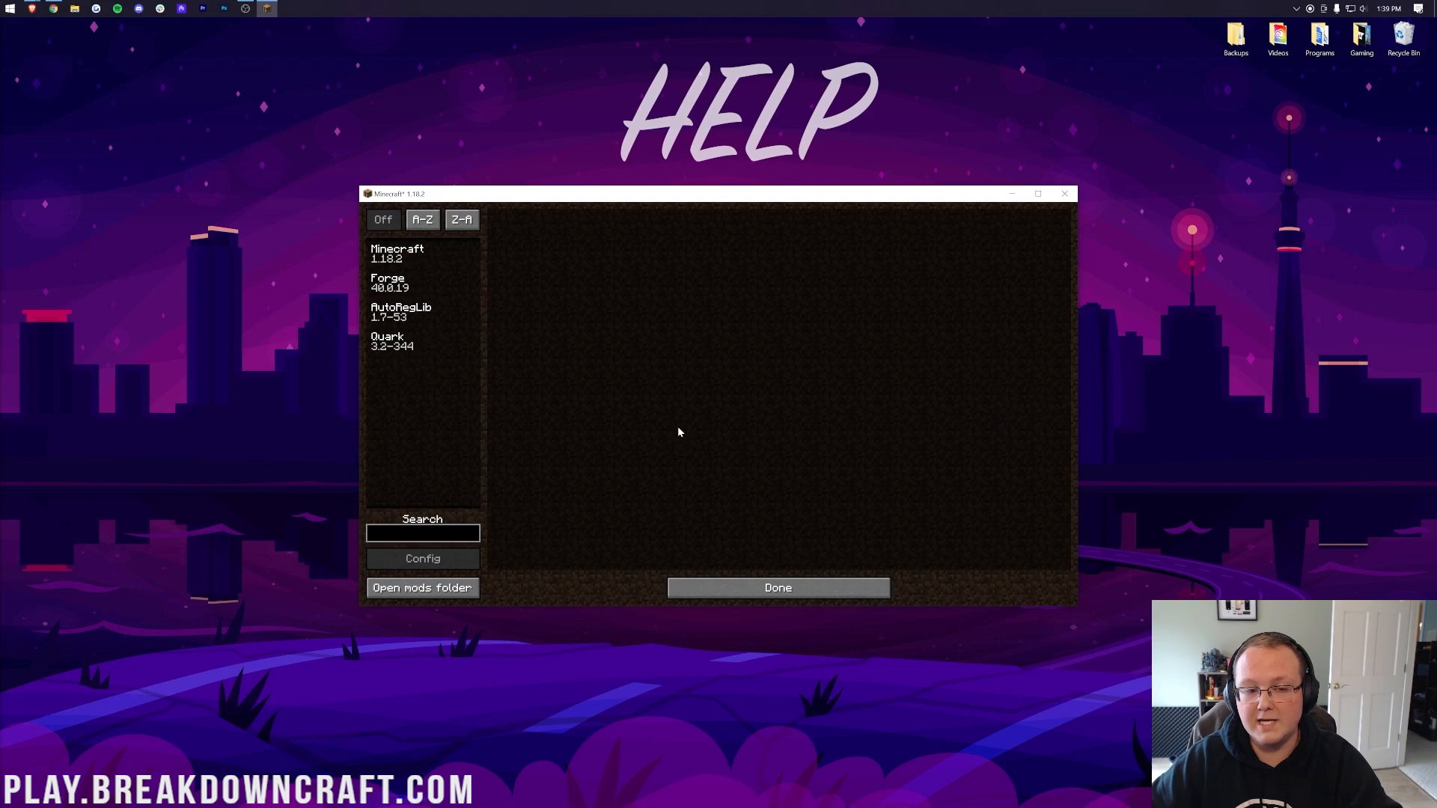
pyautogui.click(776, 588)
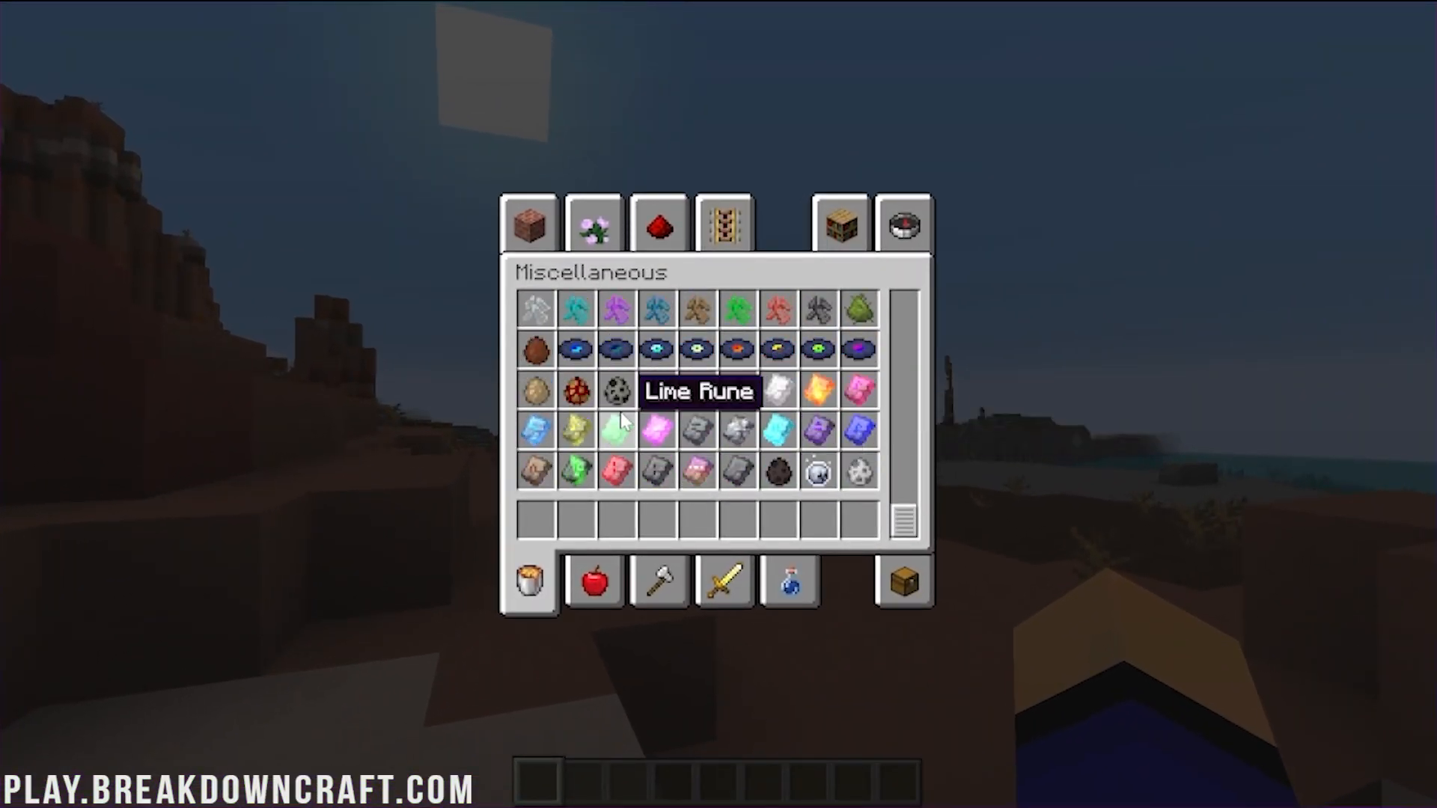
pyautogui.moveTo(576, 392)
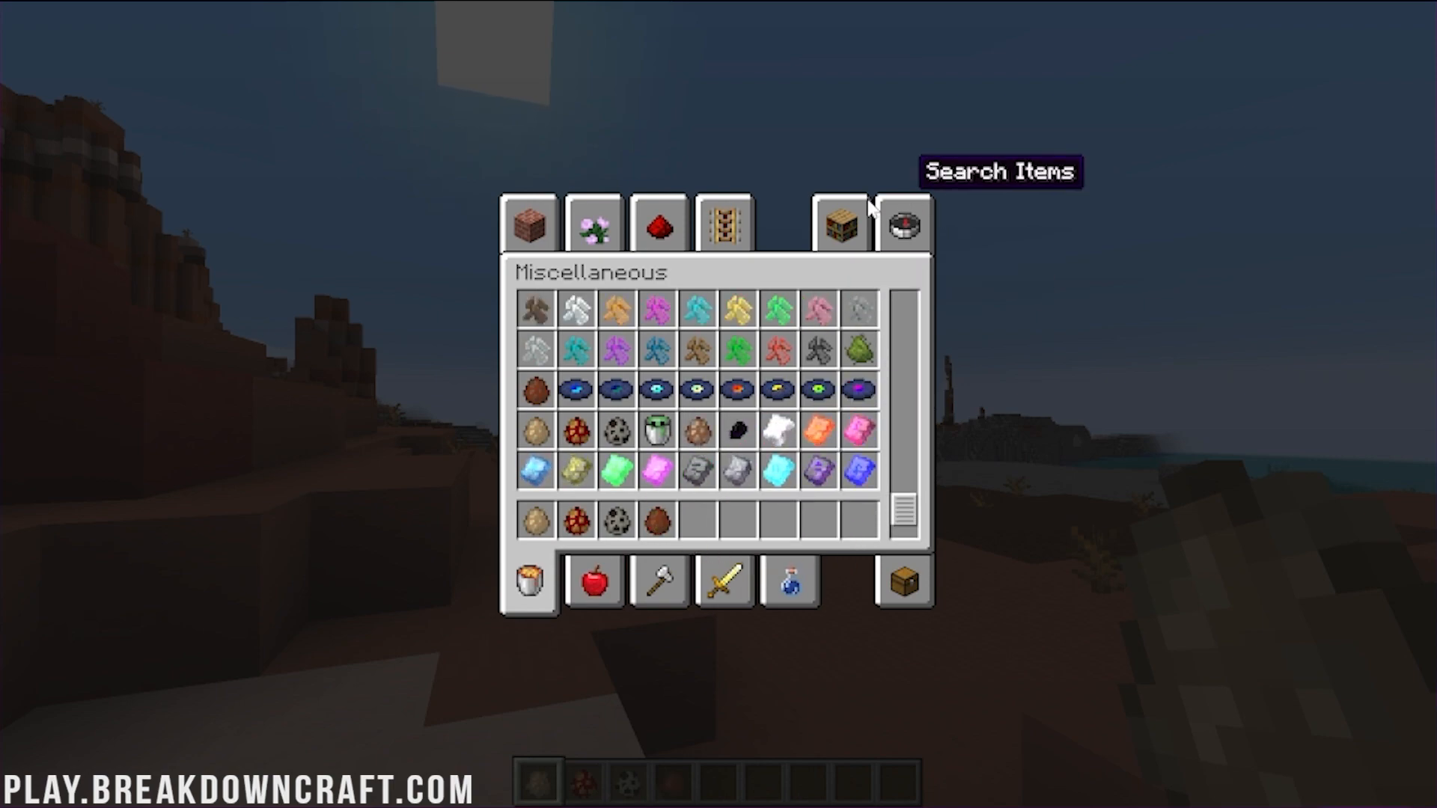
# - Browse the Brewing tab in the creative inventory, then close it to return to the world
pyautogui.click(789, 583)
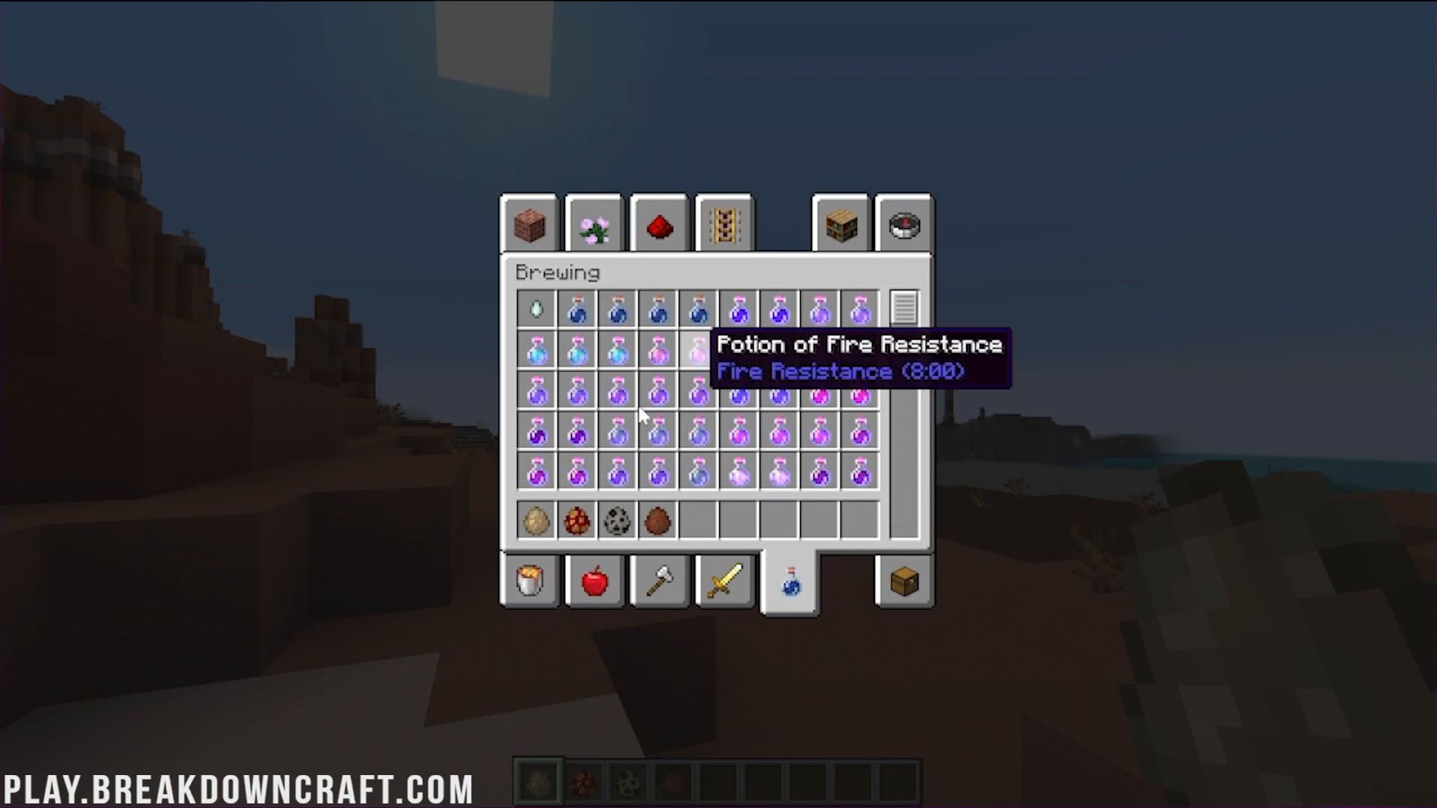
pyautogui.press('Escape')
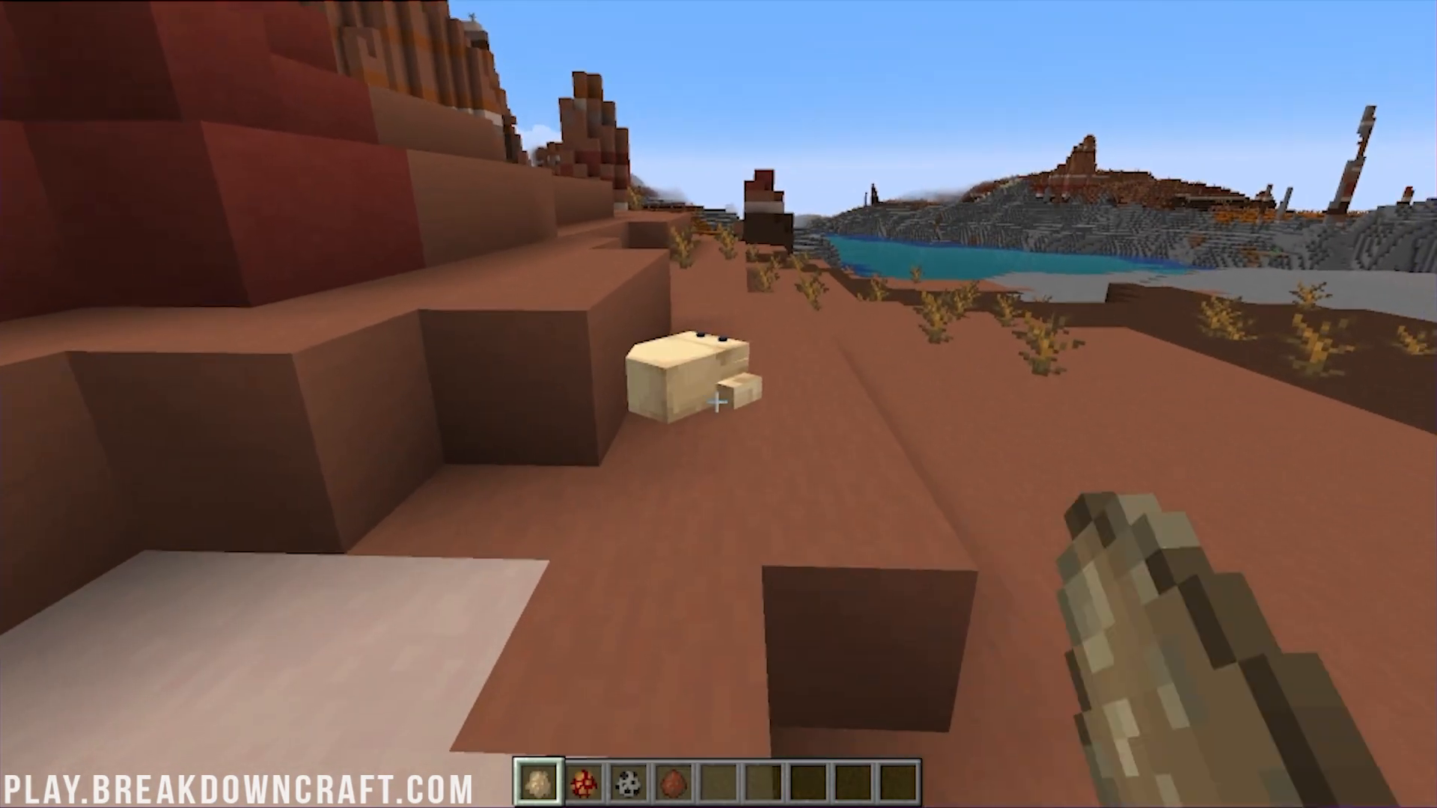